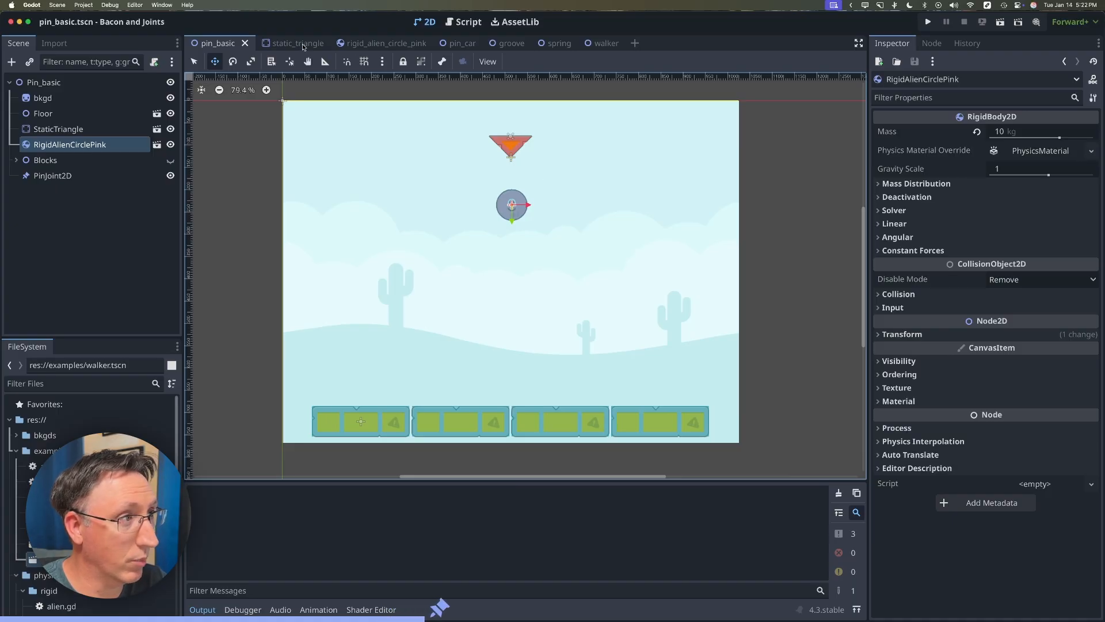
# Inspect the static triangle scene's sprite and collision shape child nodes
pyautogui.click(296, 44)
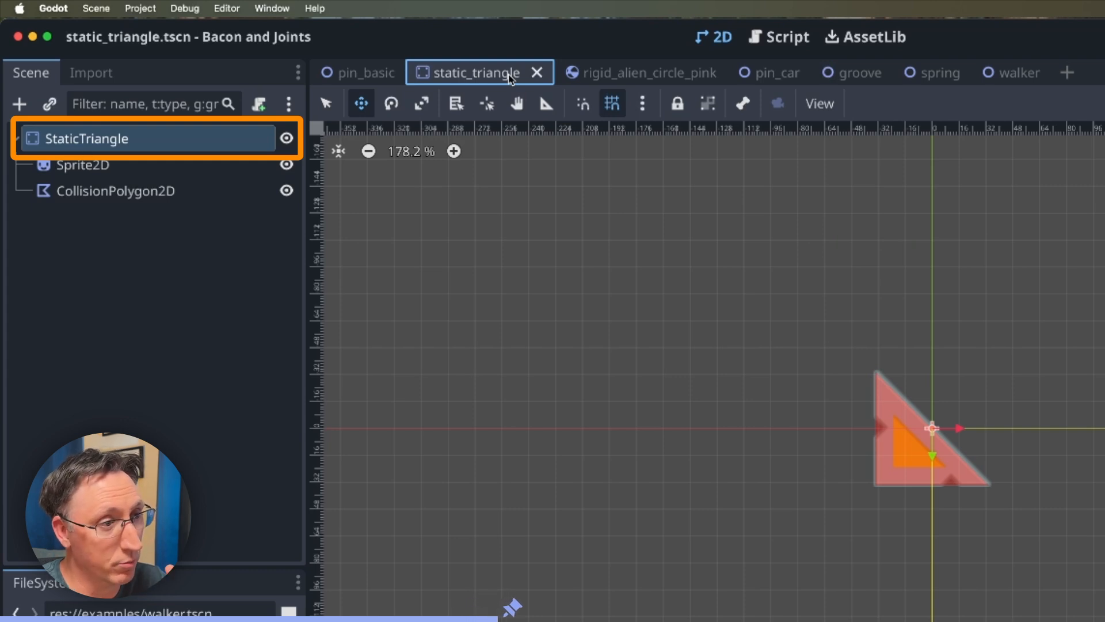
pyautogui.click(82, 164)
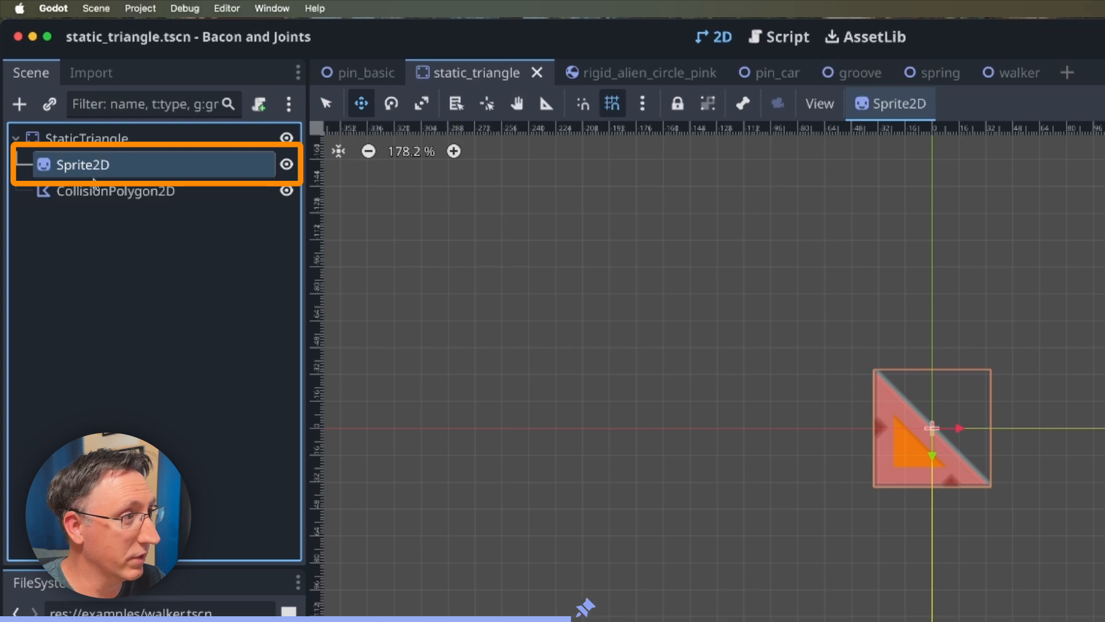
pyautogui.click(115, 191)
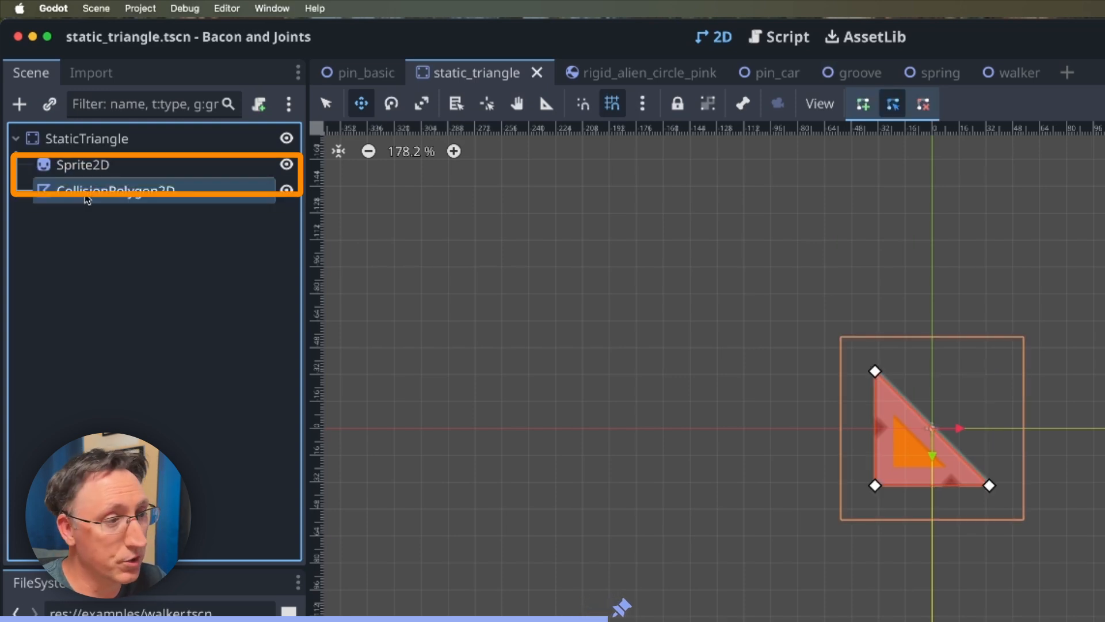
pyautogui.click(117, 191)
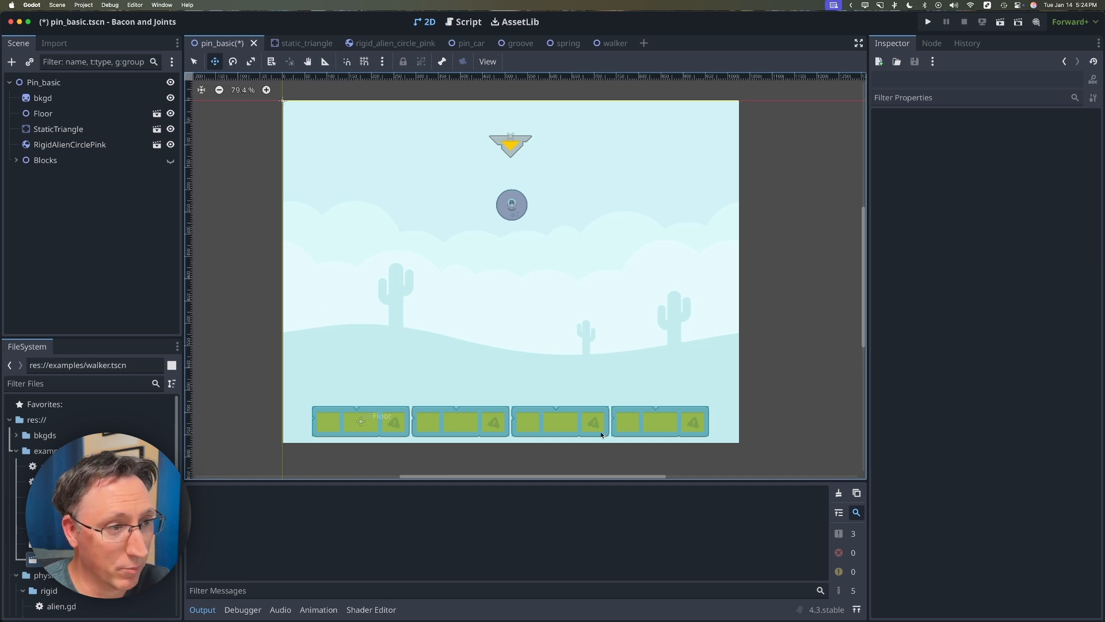
pyautogui.moveTo(662, 427)
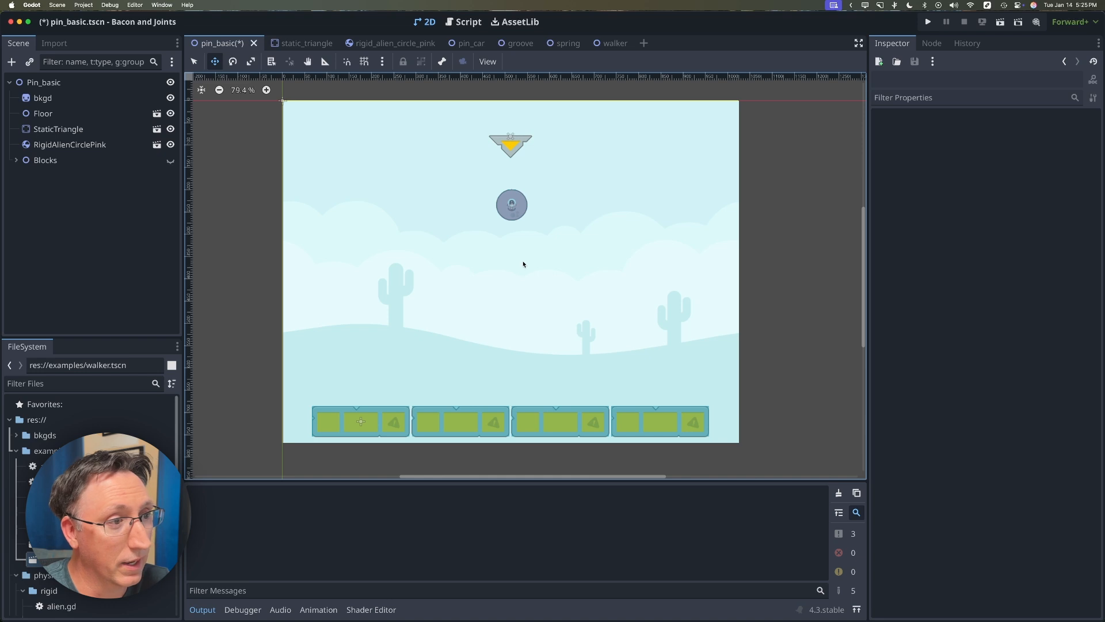
pyautogui.moveTo(542, 210)
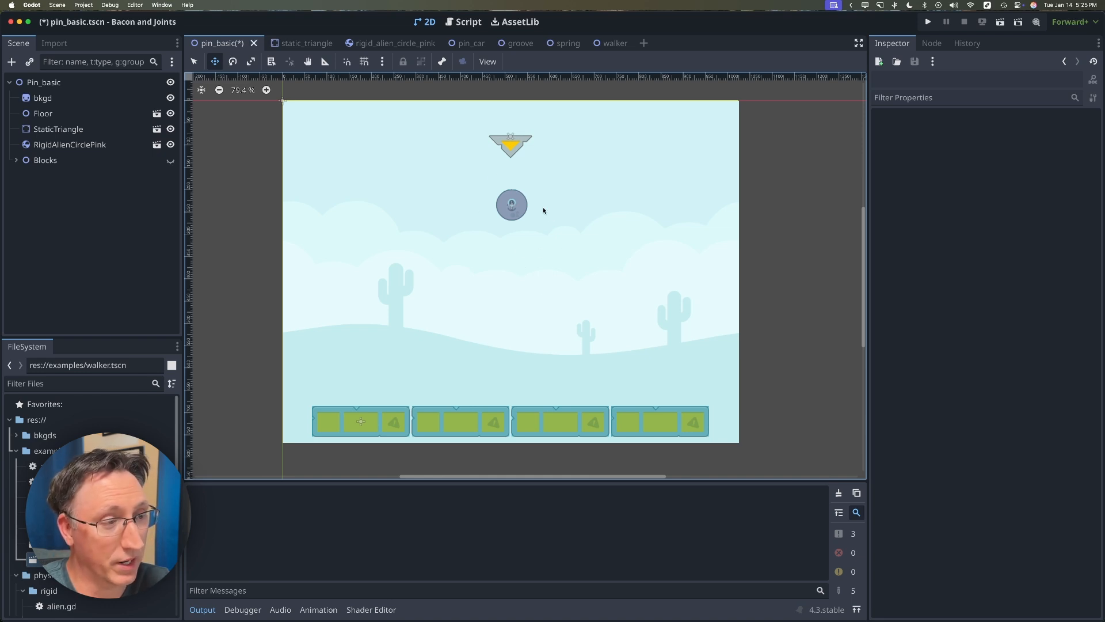
# Save pin_basic with its PinJoint2D removed
pyautogui.click(927, 22)
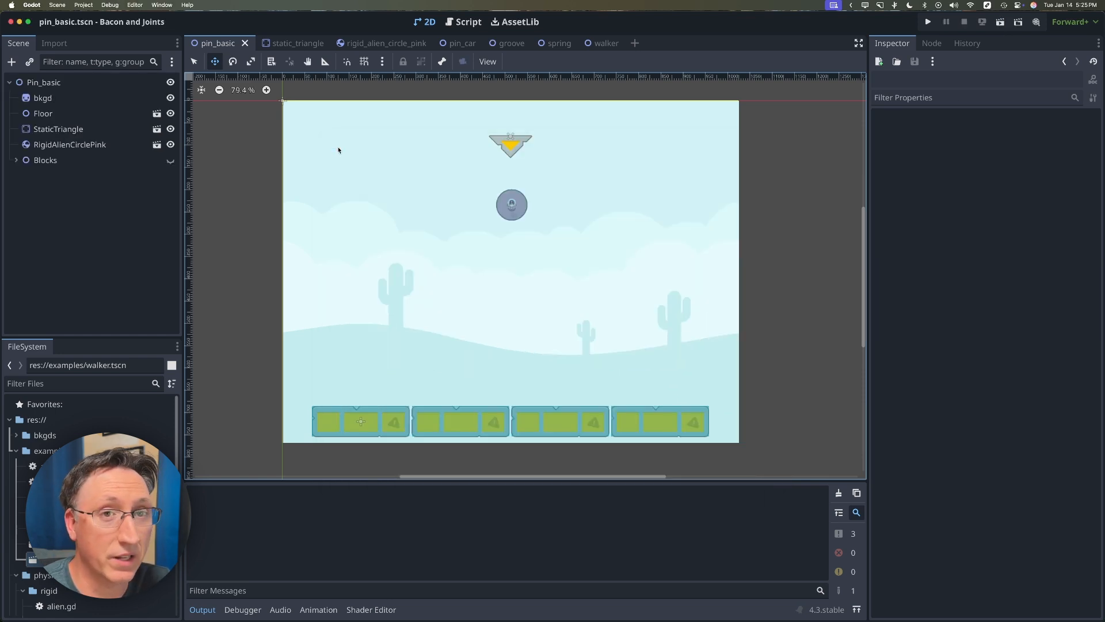
pyautogui.moveTo(357, 154)
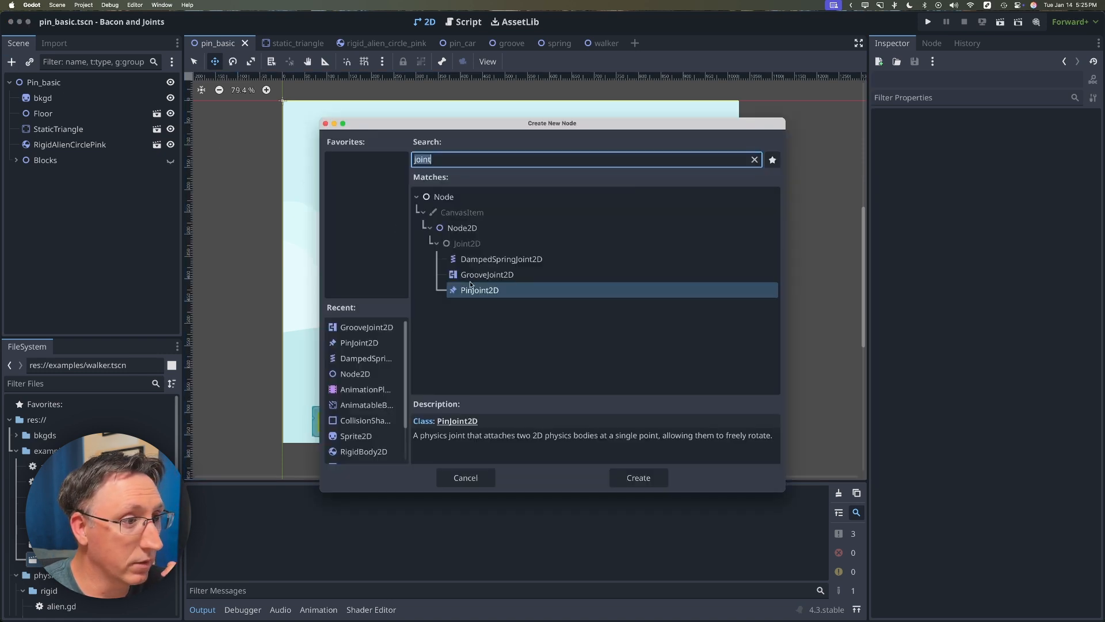
# Create a PinJoint2D and drag it between the hanging triangle and the alien circle
pyautogui.click(636, 477)
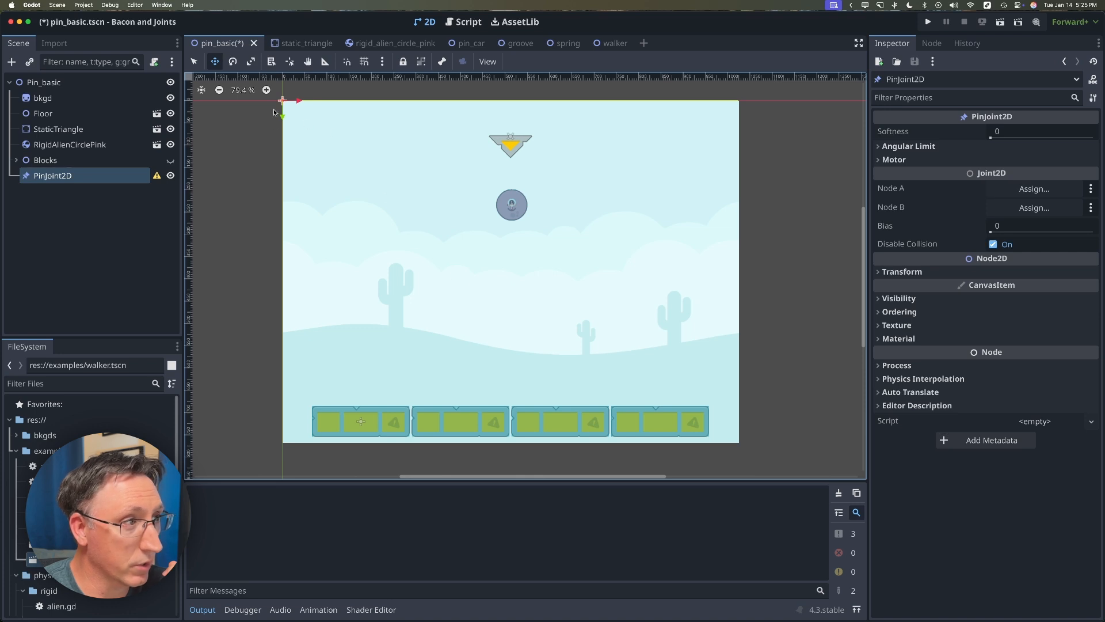
pyautogui.moveTo(282, 101); pyautogui.dragTo(423, 148)
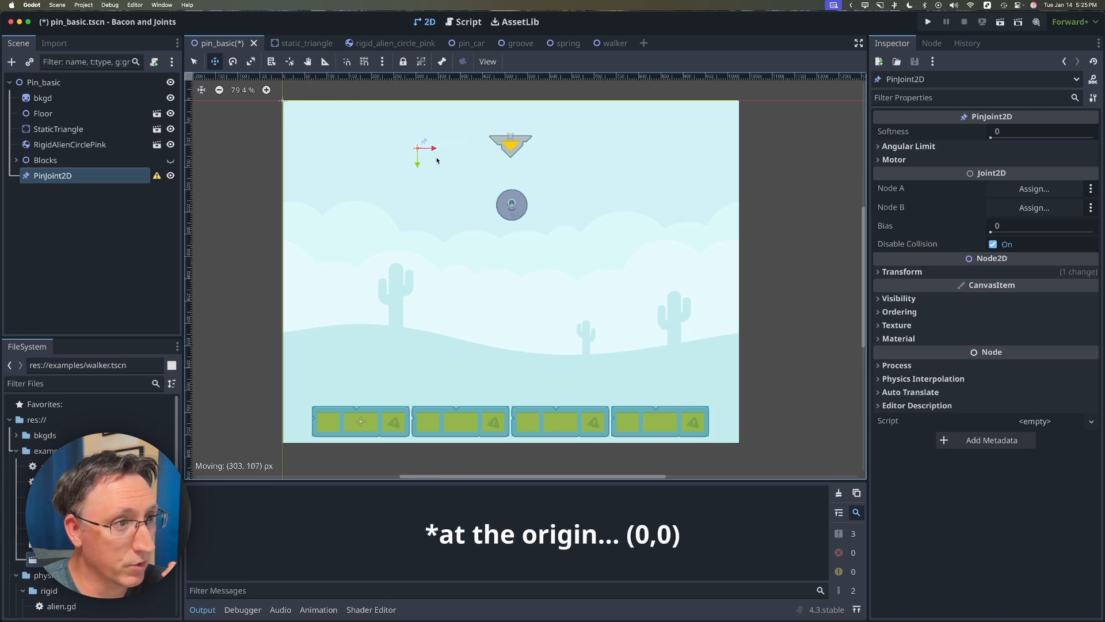
pyautogui.moveTo(420, 150); pyautogui.dragTo(511, 174)
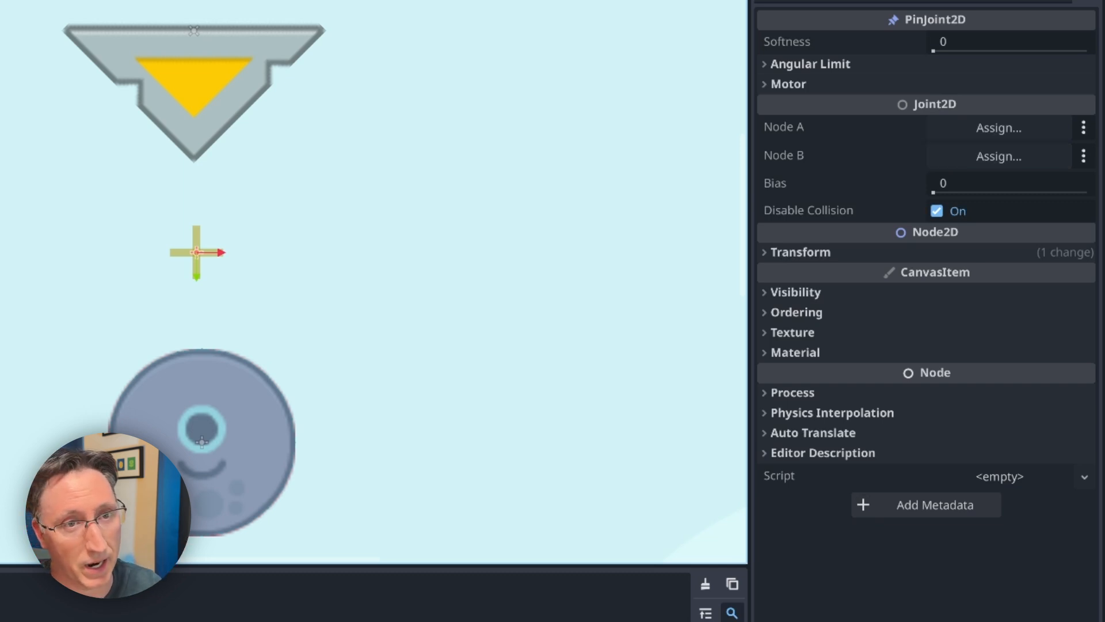
pyautogui.moveTo(998, 131)
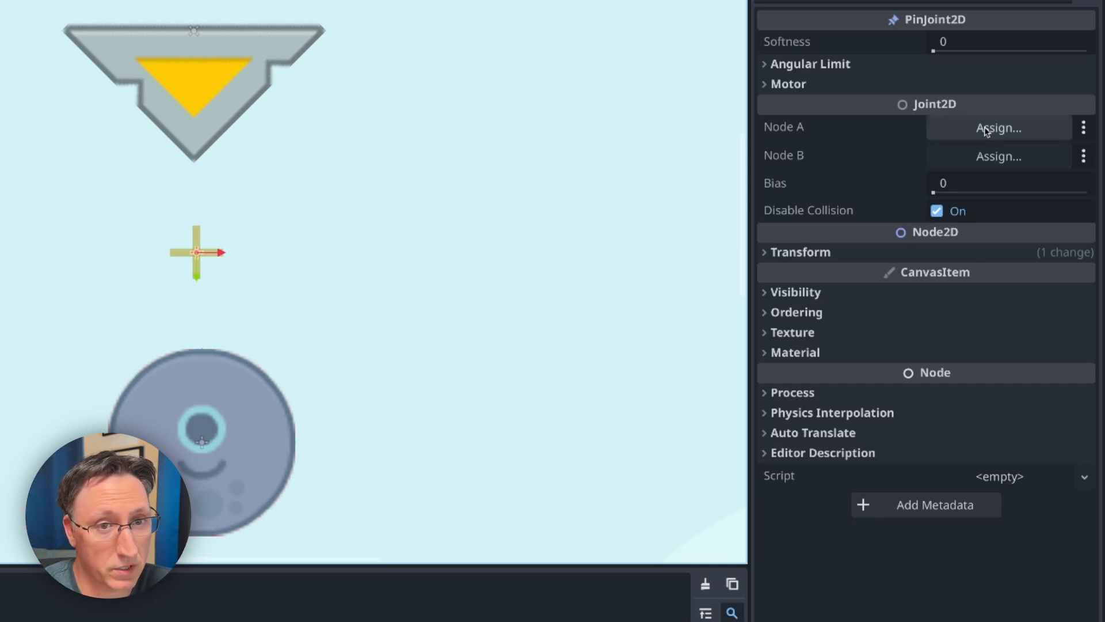
# Set the PinJoint2D's Node A to StaticTriangle and Node B to RigidAlienCirclePink, then save
pyautogui.click(998, 126)
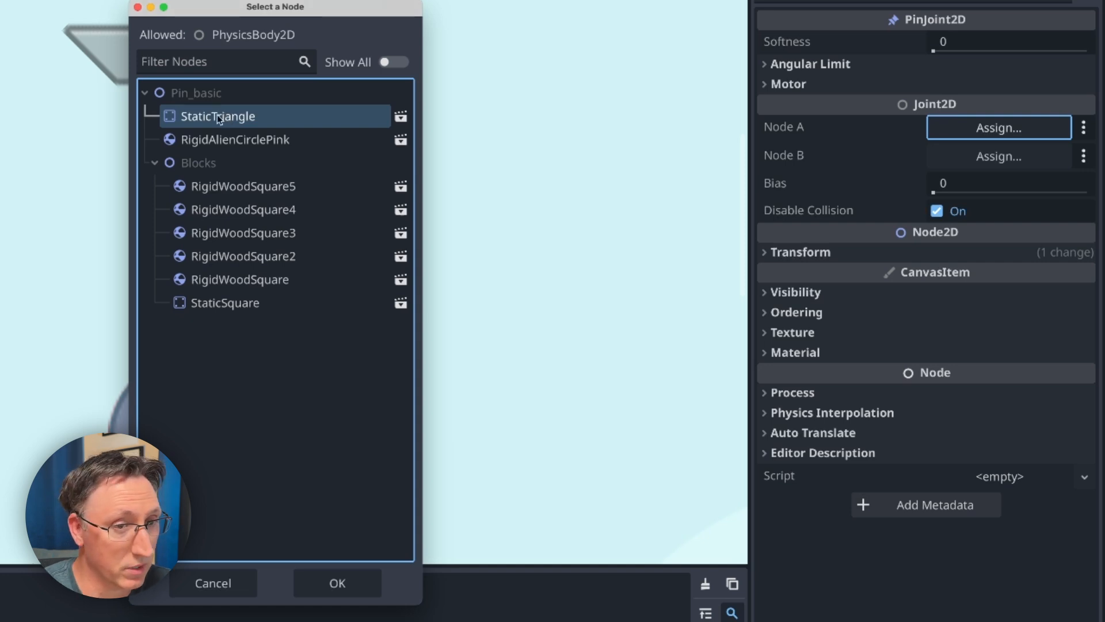
pyautogui.click(336, 583)
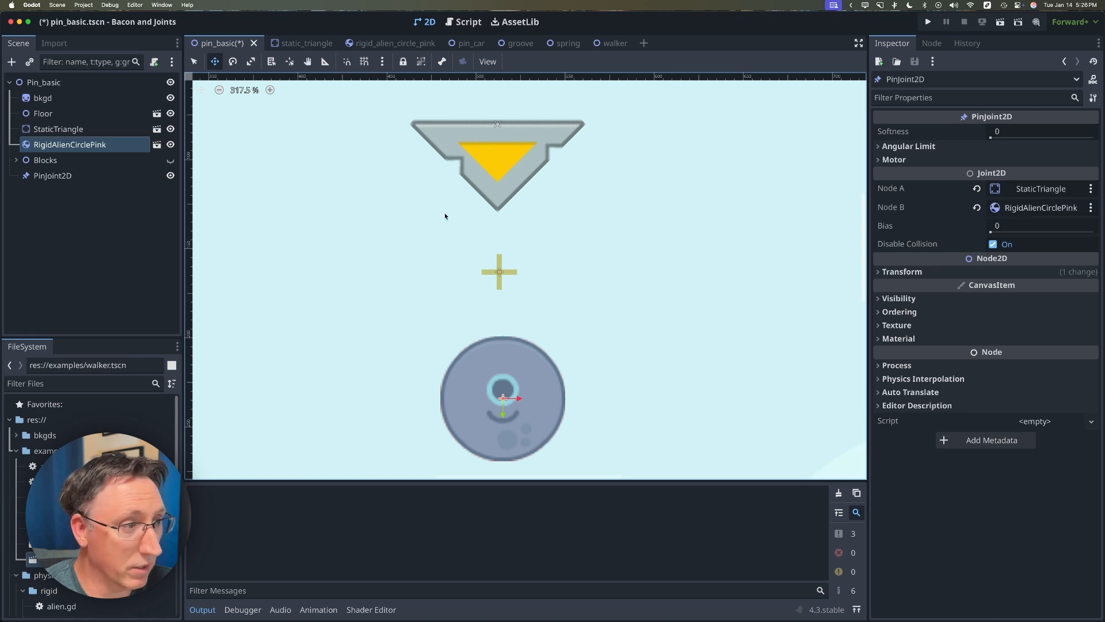
pyautogui.press('cmd+s')
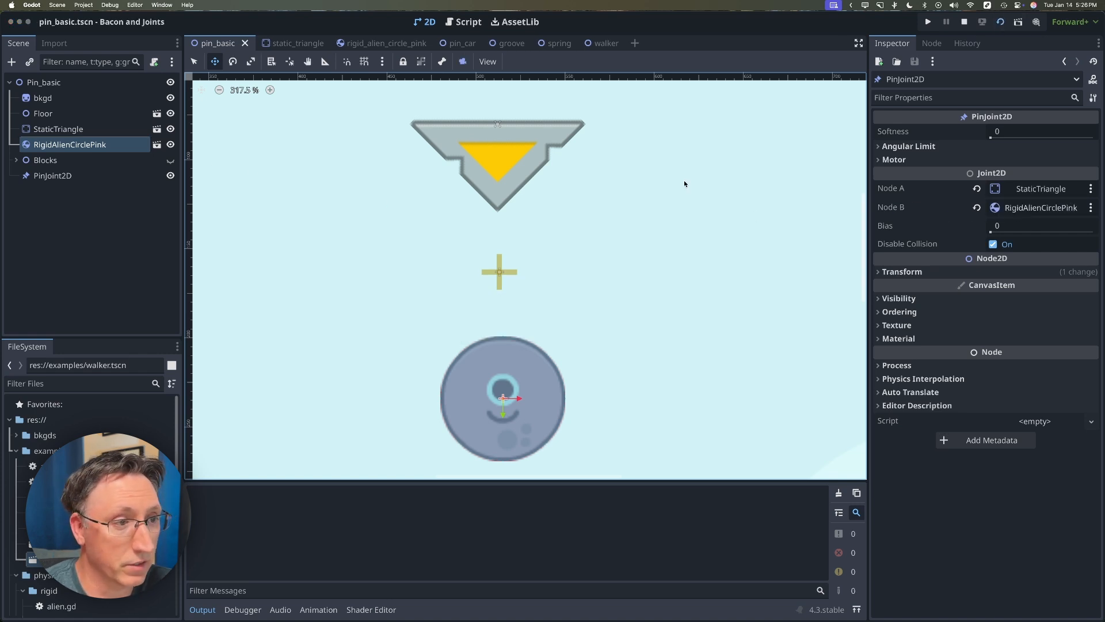
pyautogui.click(927, 22)
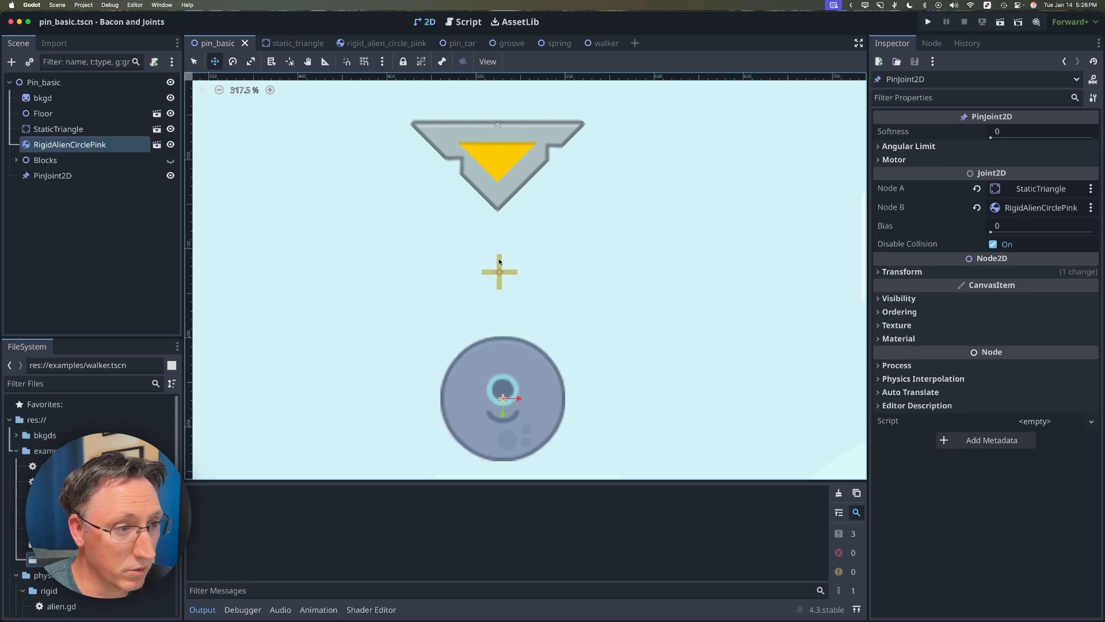
pyautogui.moveTo(502, 271)
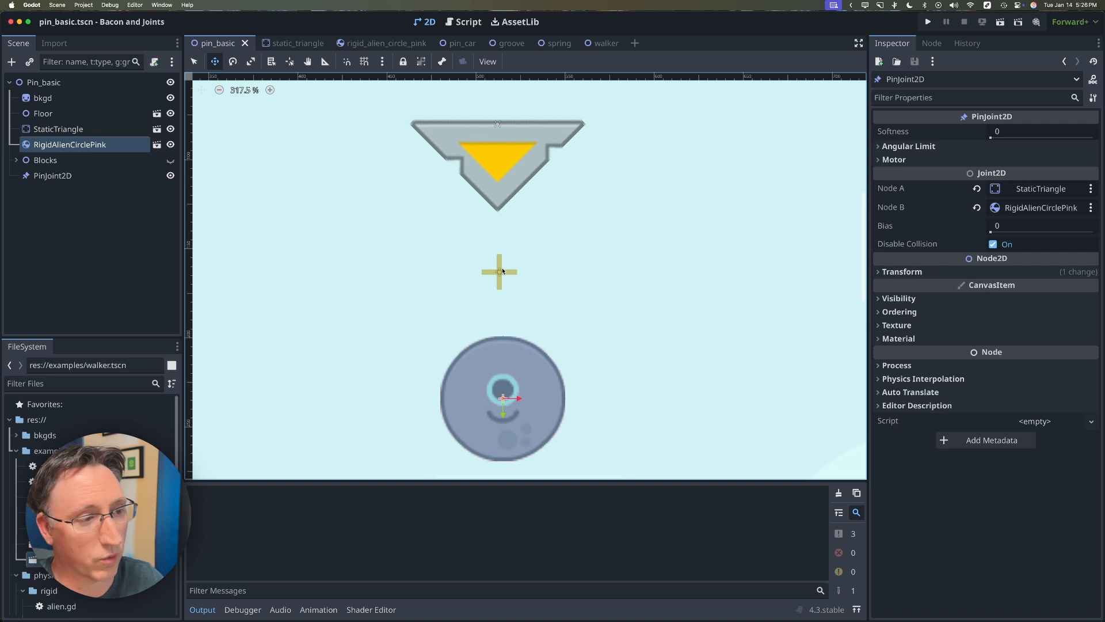
pyautogui.moveTo(477, 364)
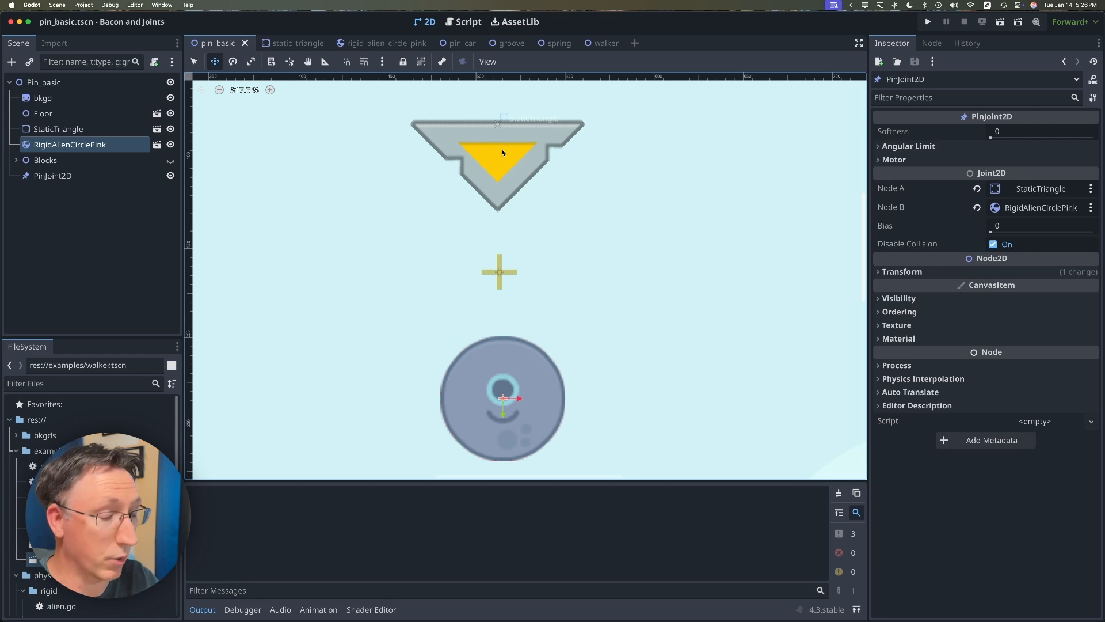
pyautogui.scroll(-3)
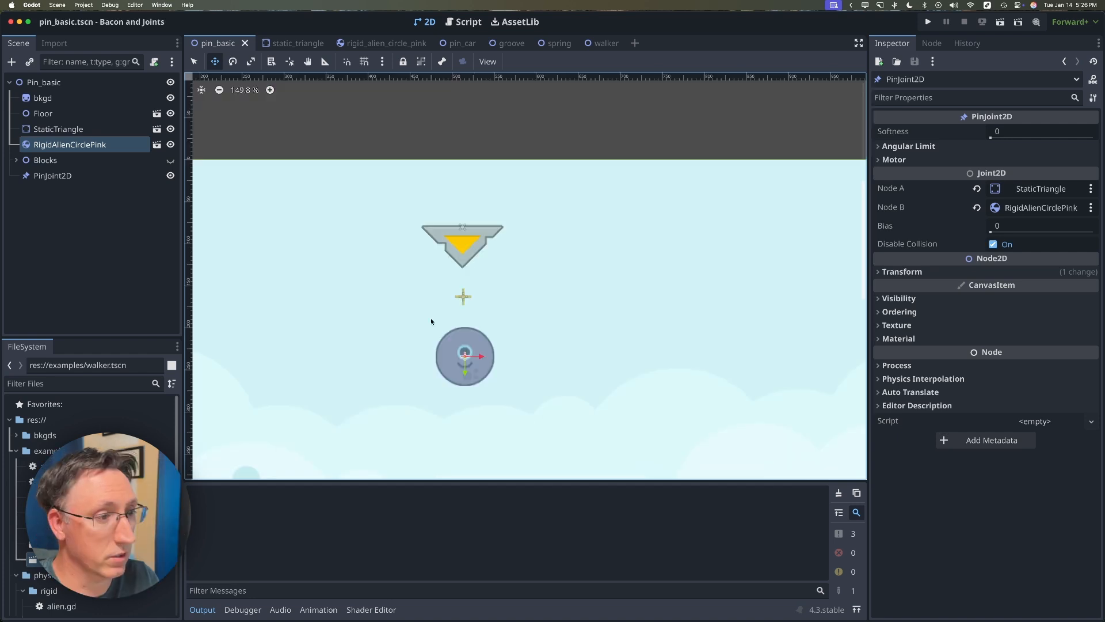
# Nudge the pin joint, shift the alien circle further right, then test-run and stop pin_basic
pyautogui.scroll(-3)
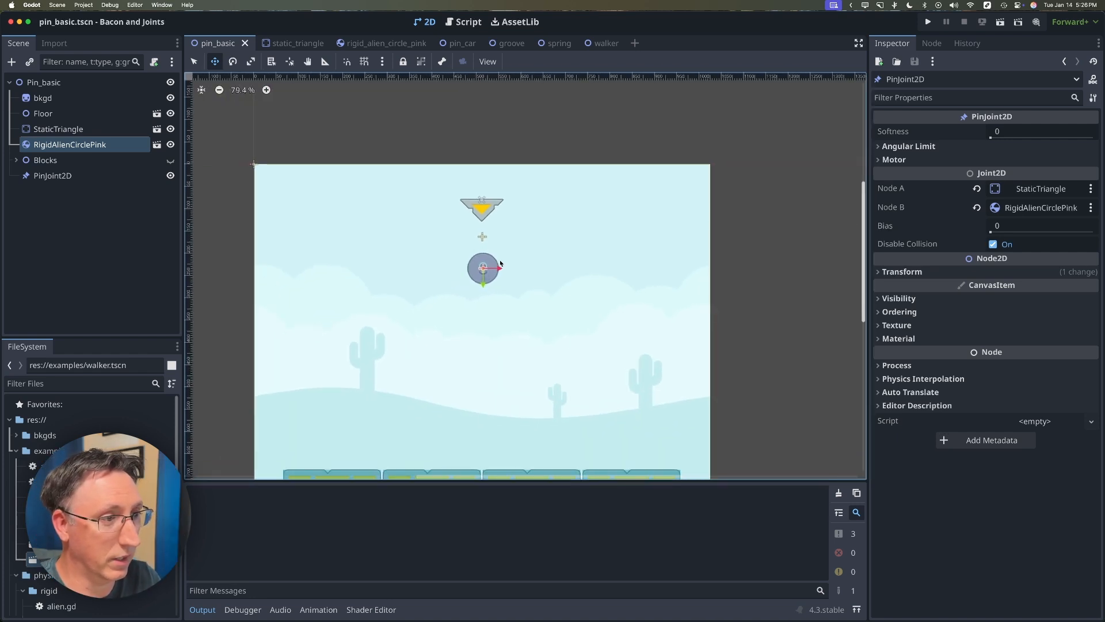
pyautogui.click(53, 176)
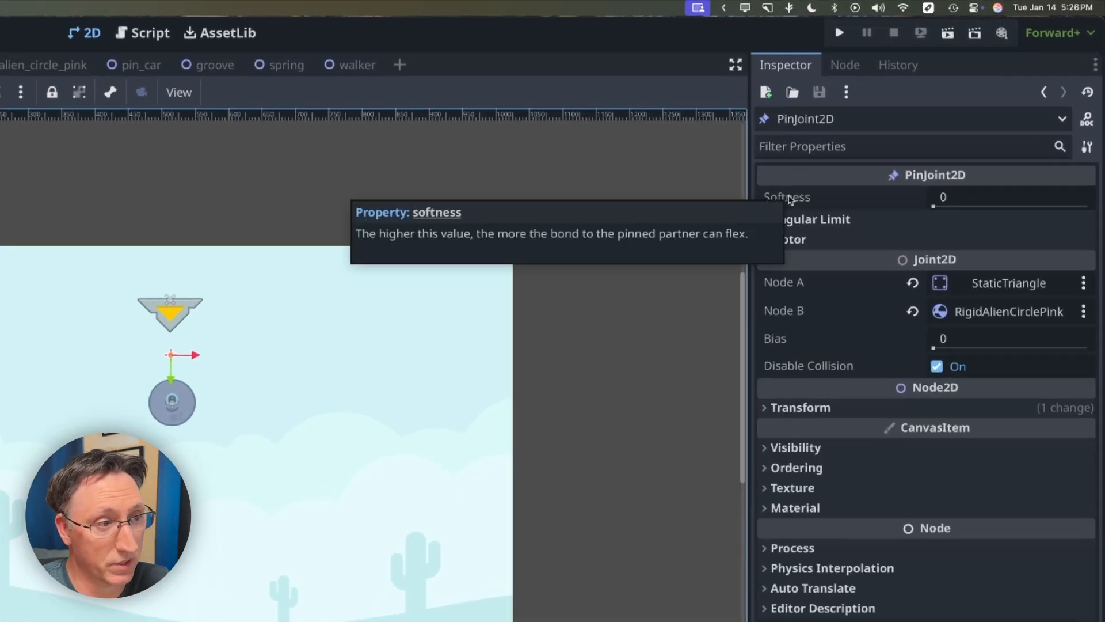
pyautogui.moveTo(647, 165)
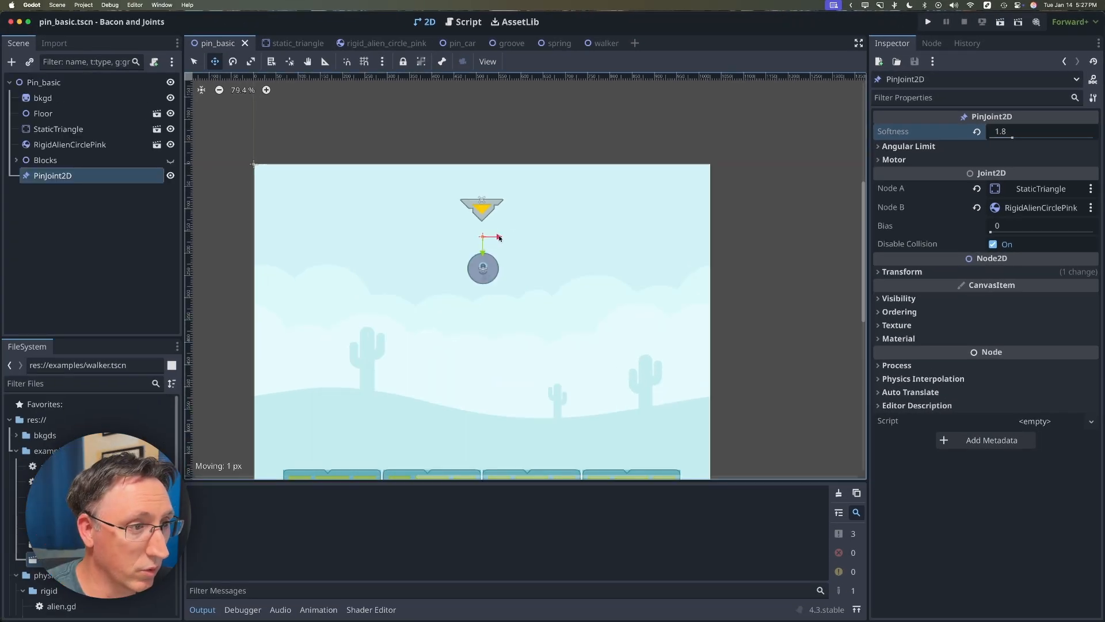
pyautogui.moveTo(483, 236); pyautogui.dragTo(502, 220)
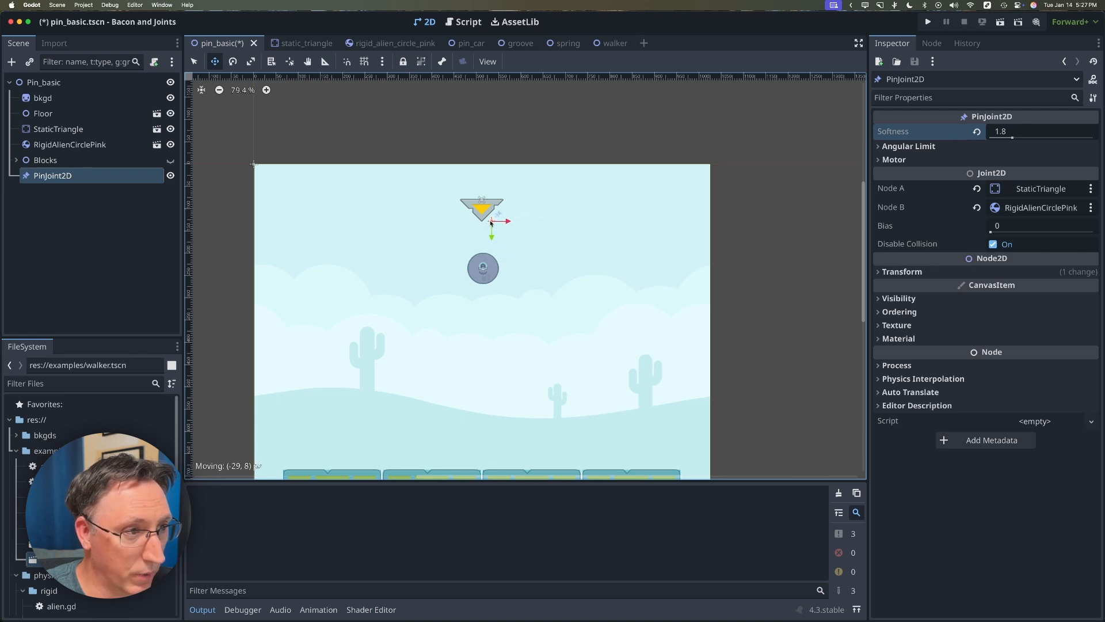
pyautogui.click(69, 144)
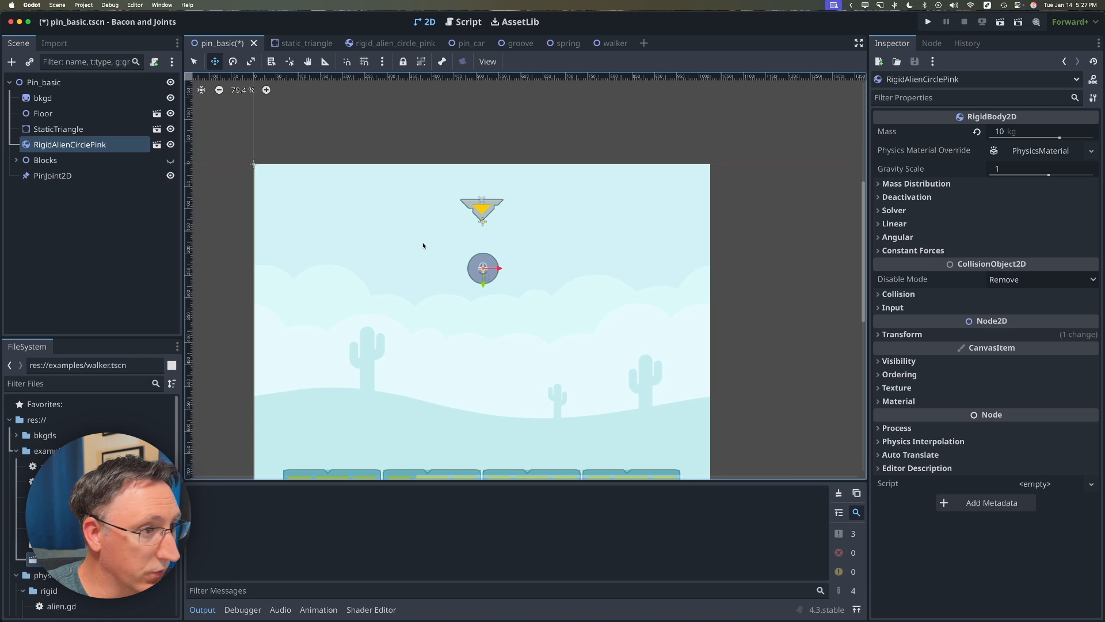
pyautogui.moveTo(483, 268); pyautogui.dragTo(608, 226)
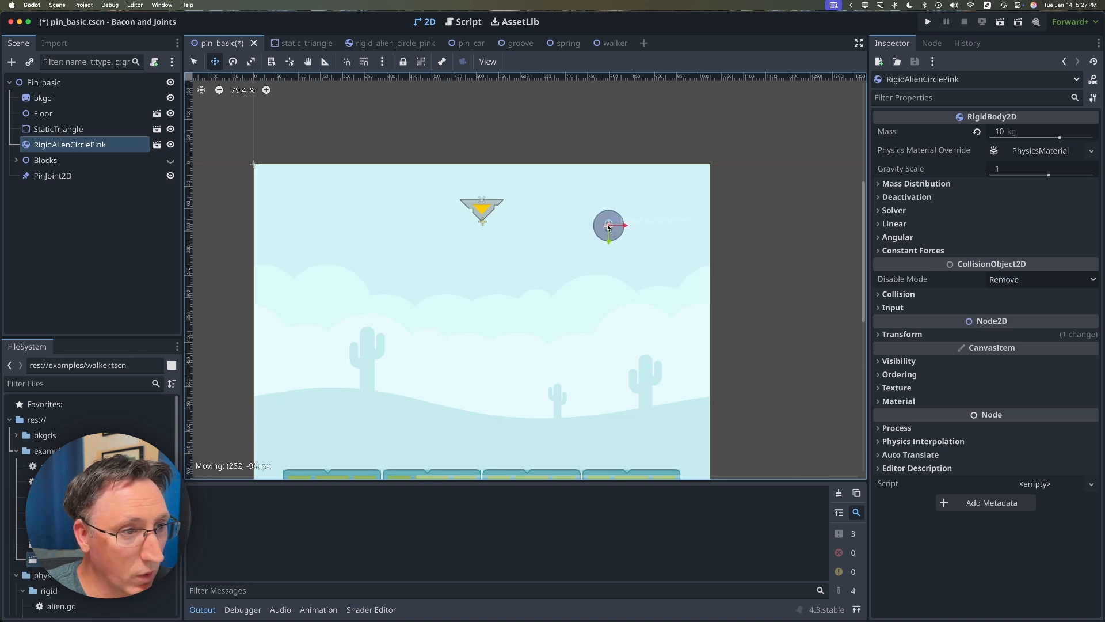
pyautogui.moveTo(608, 226); pyautogui.dragTo(639, 223)
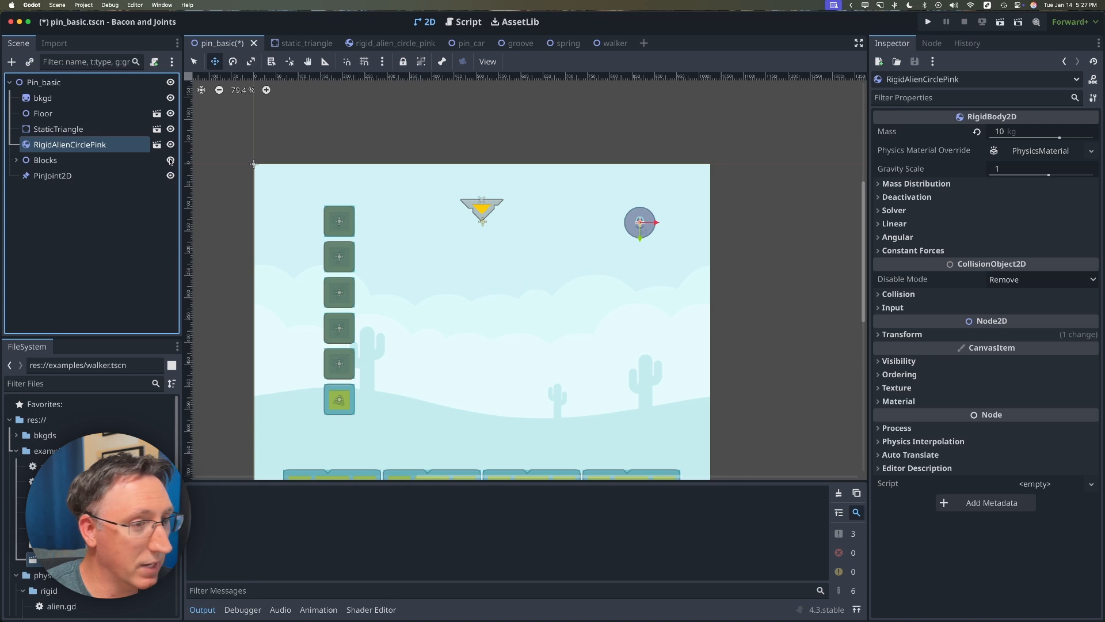
pyautogui.moveTo(242, 133)
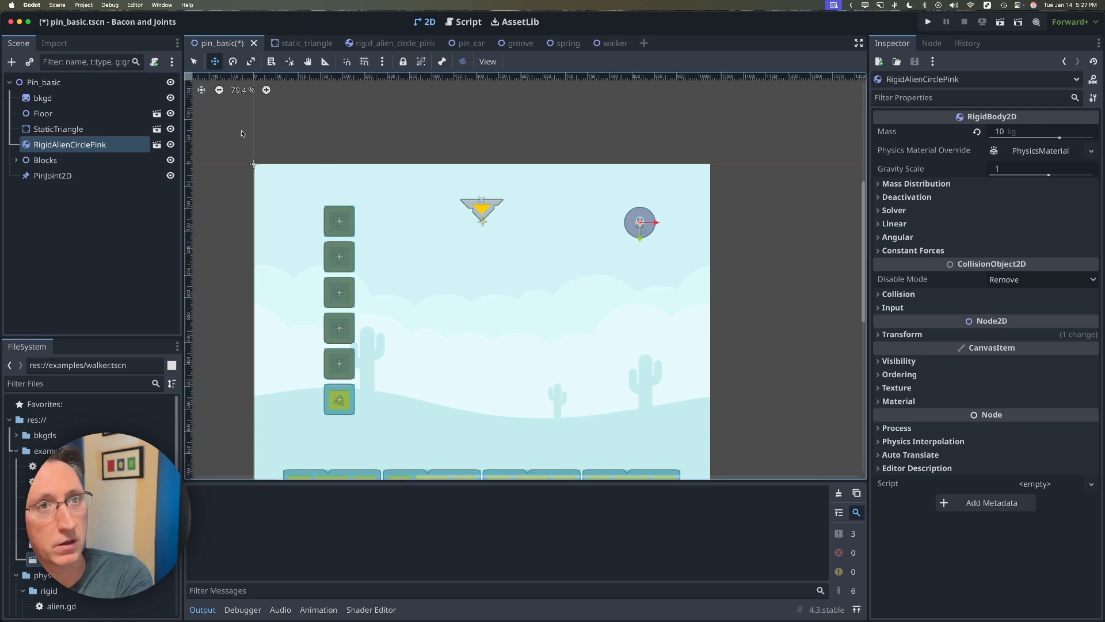
pyautogui.click(928, 22)
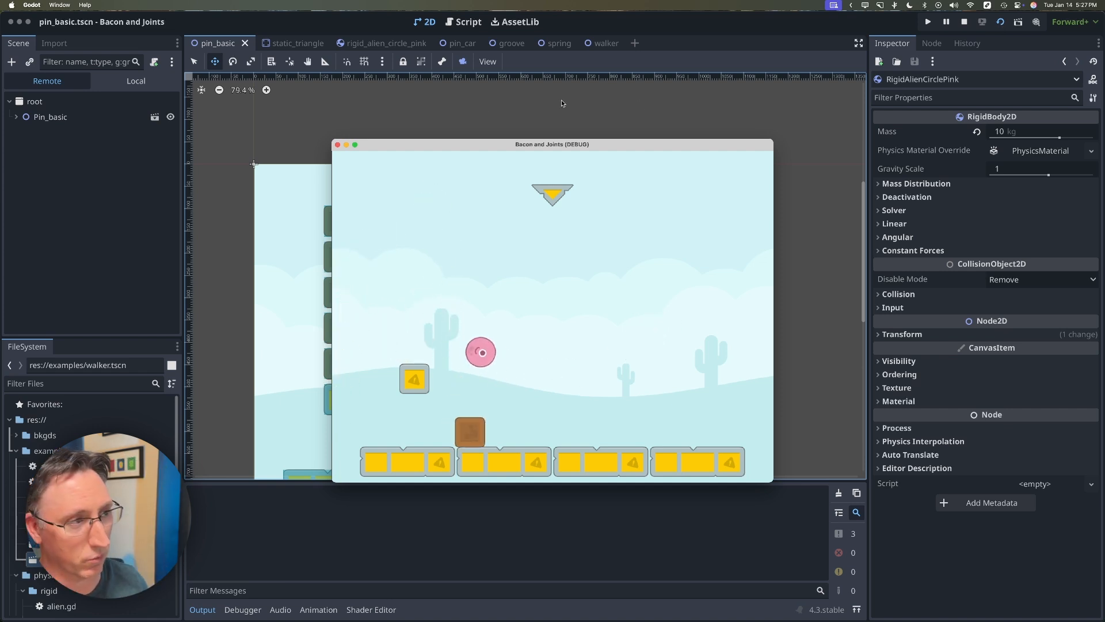
pyautogui.click(447, 43)
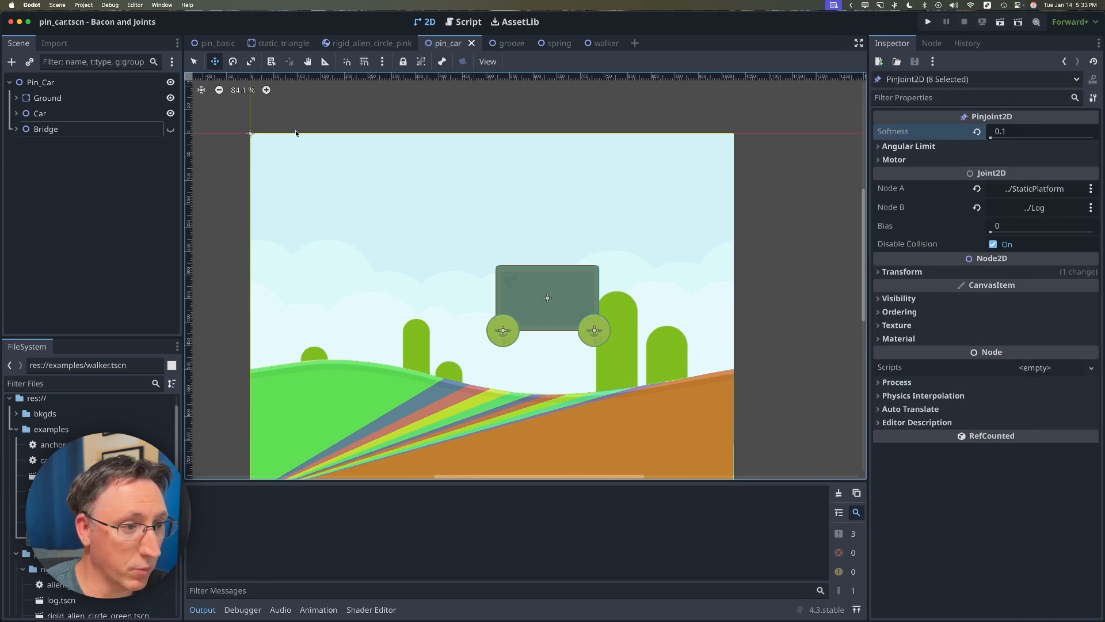
pyautogui.moveTo(571, 296)
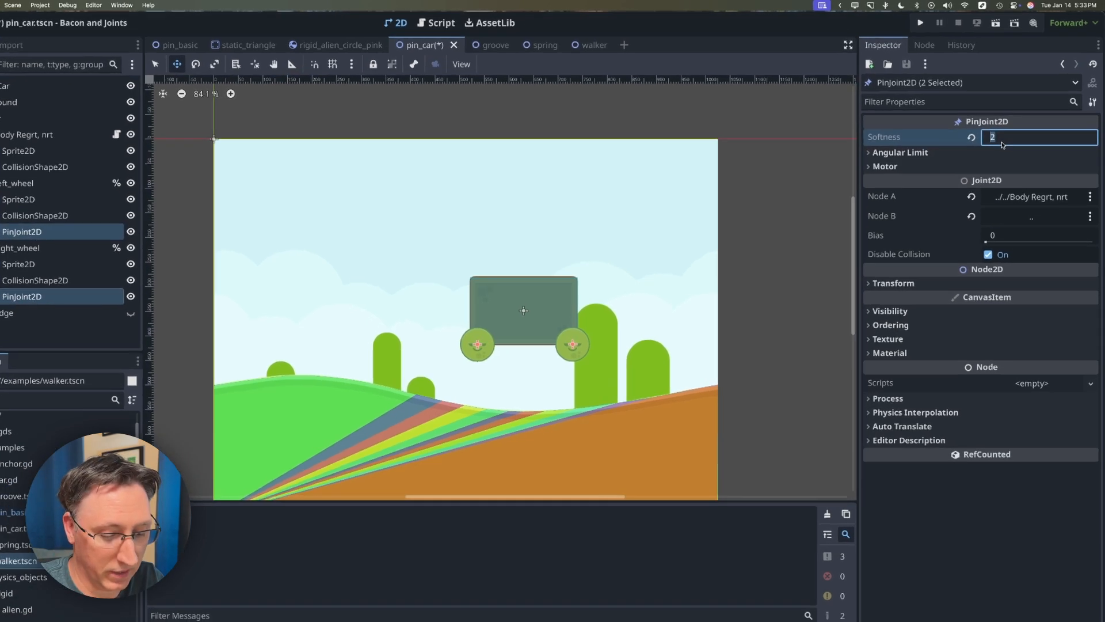
# Set Softness to 10 on both wheel PinJoint2D nodes
pyautogui.write('10')
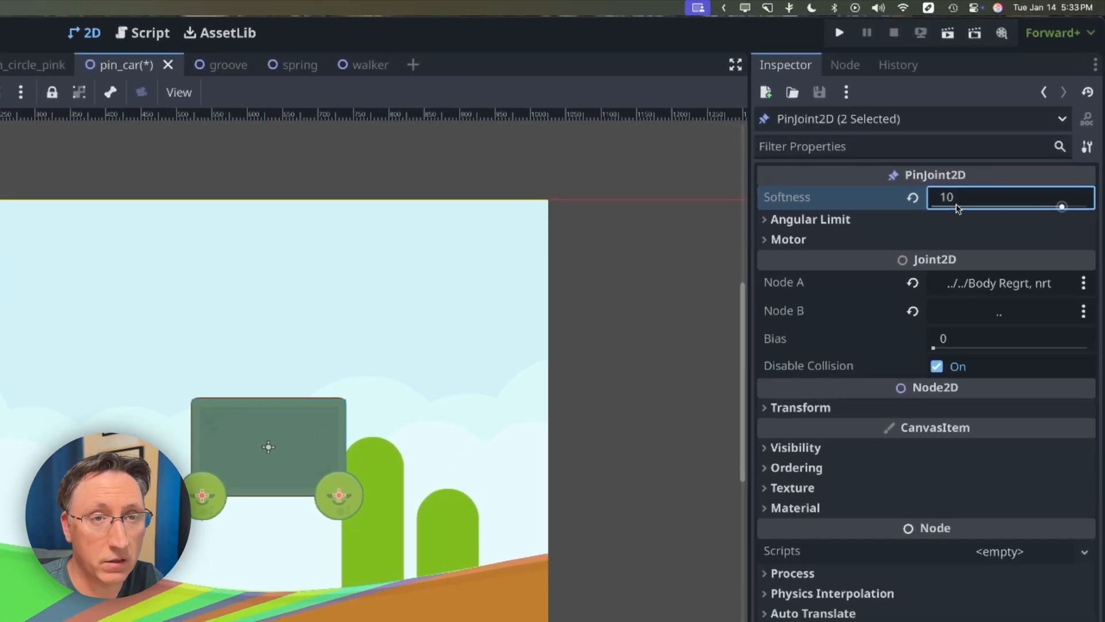
pyautogui.click(838, 32)
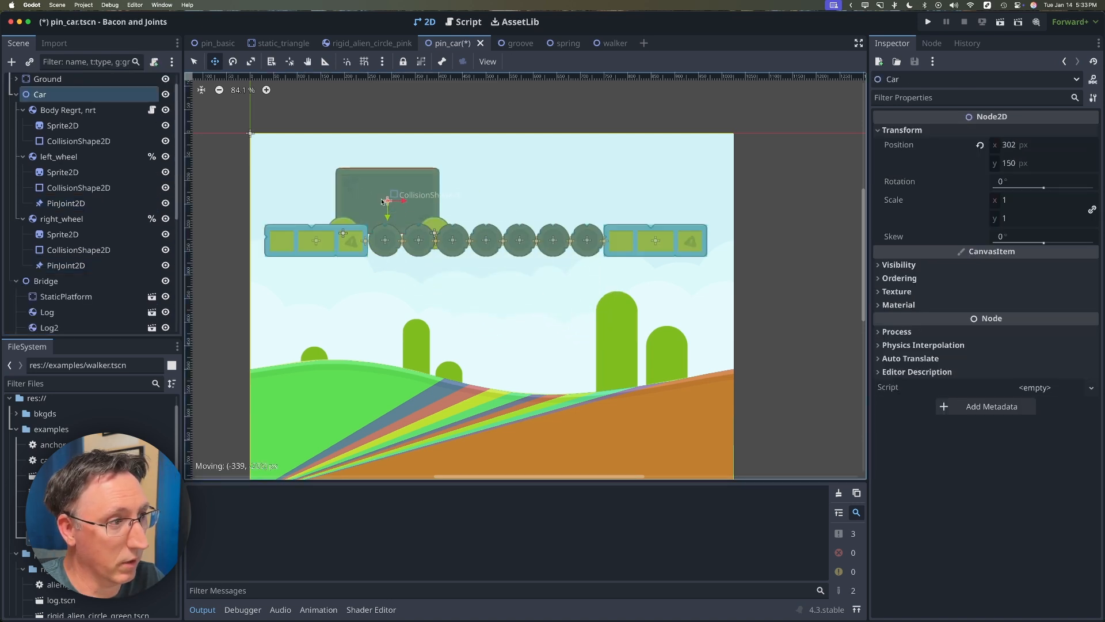
# Drag the car up and left so it starts above the log bridge
pyautogui.moveTo(386, 200); pyautogui.dragTo(314, 167)
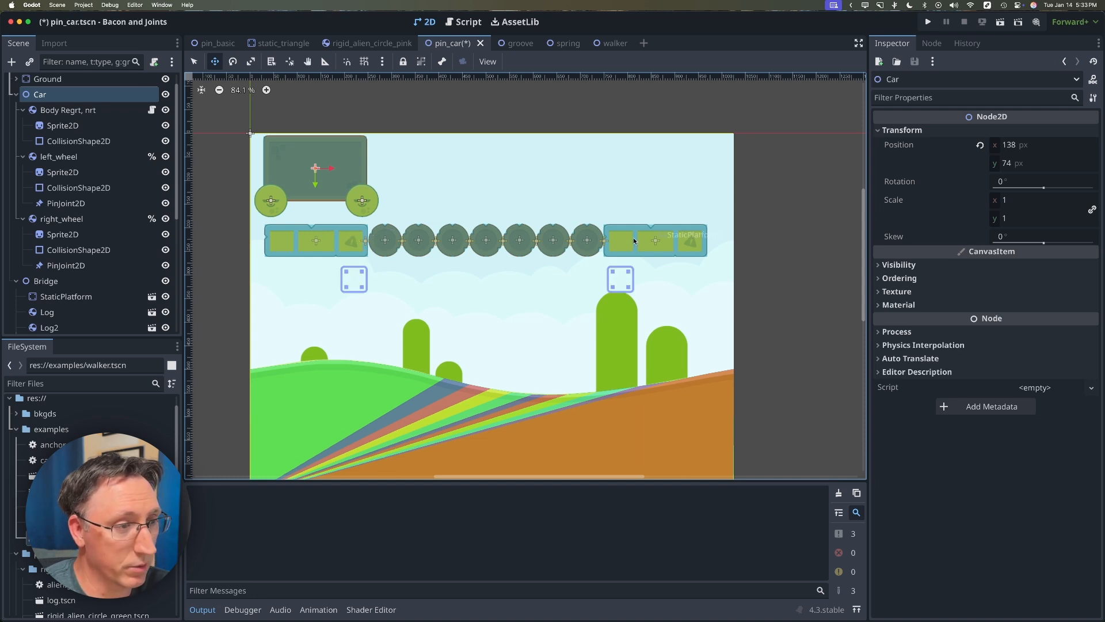
pyautogui.moveTo(384, 245)
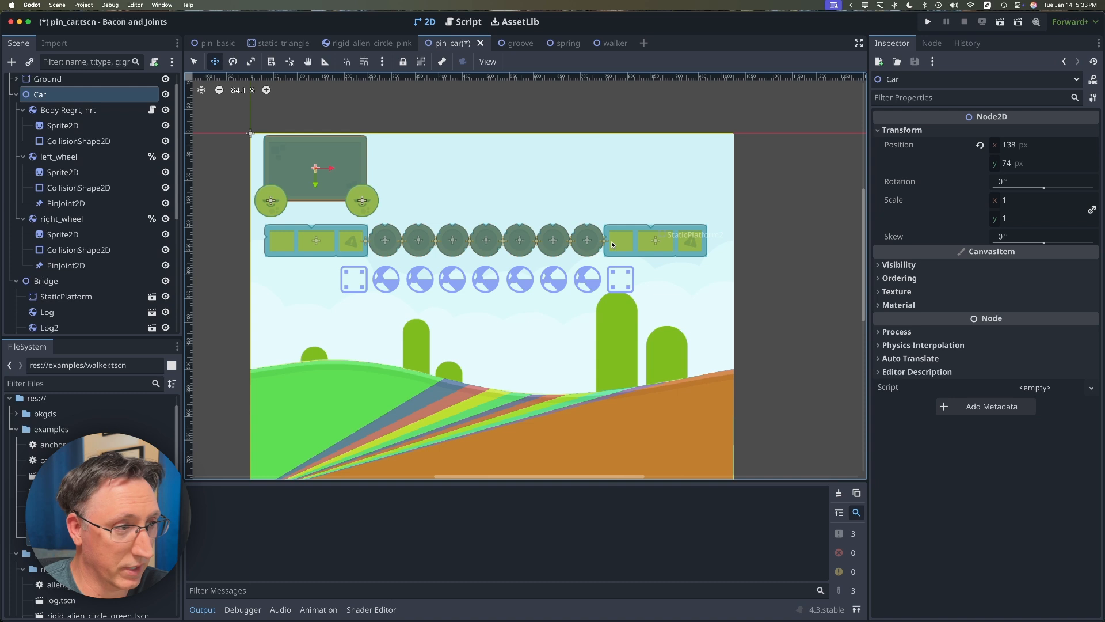
pyautogui.moveTo(435, 242)
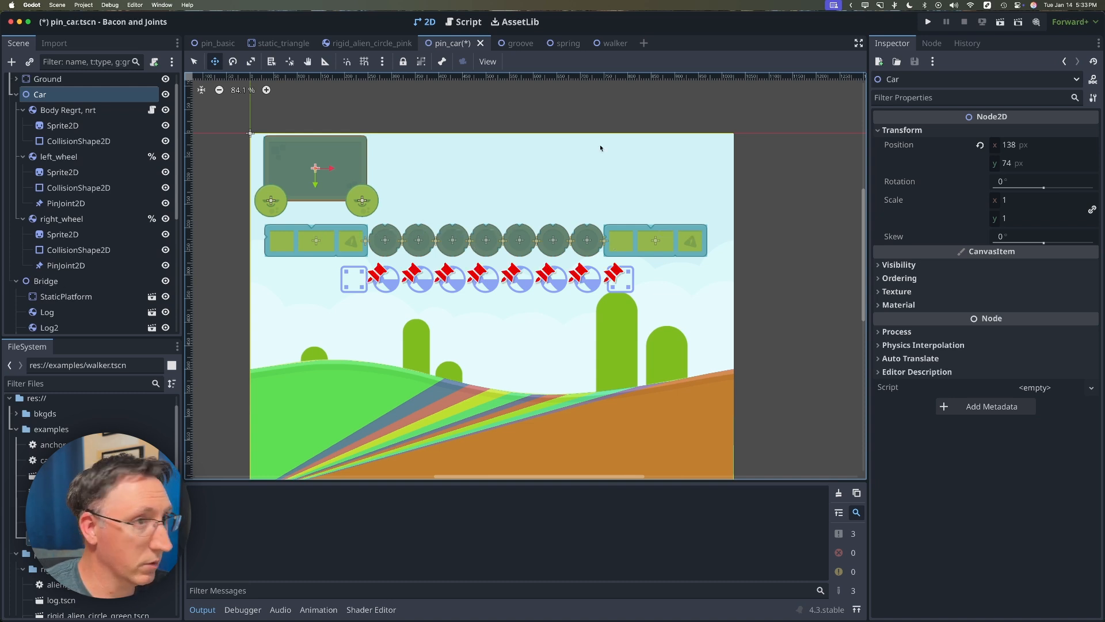
pyautogui.click(928, 22)
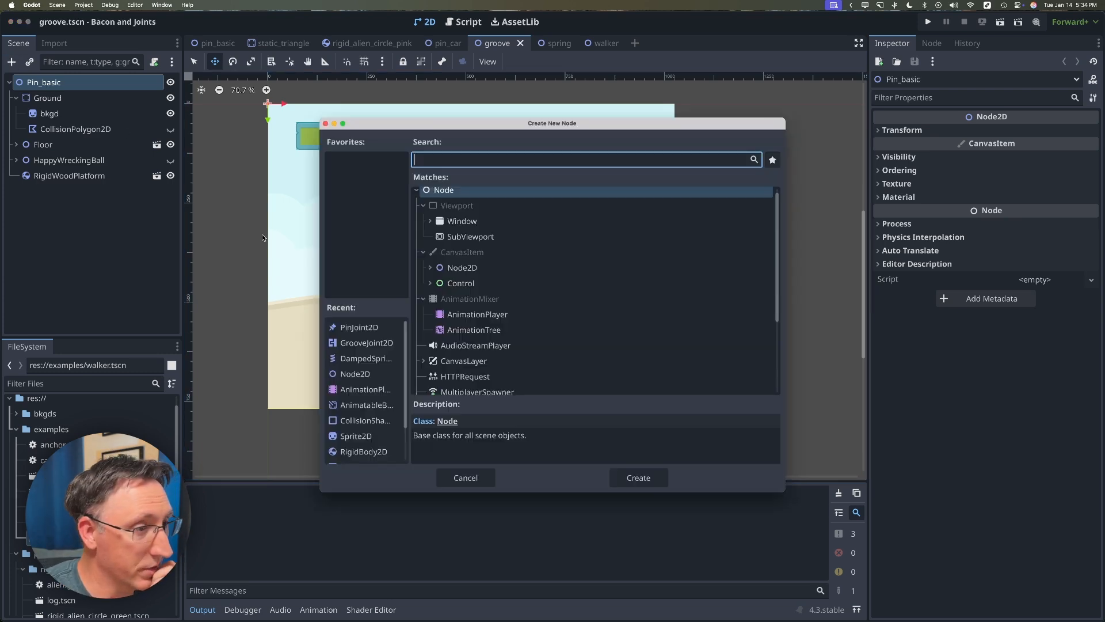
# Start adding a GrooveJoint2D node to the groove scene
pyautogui.click(637, 478)
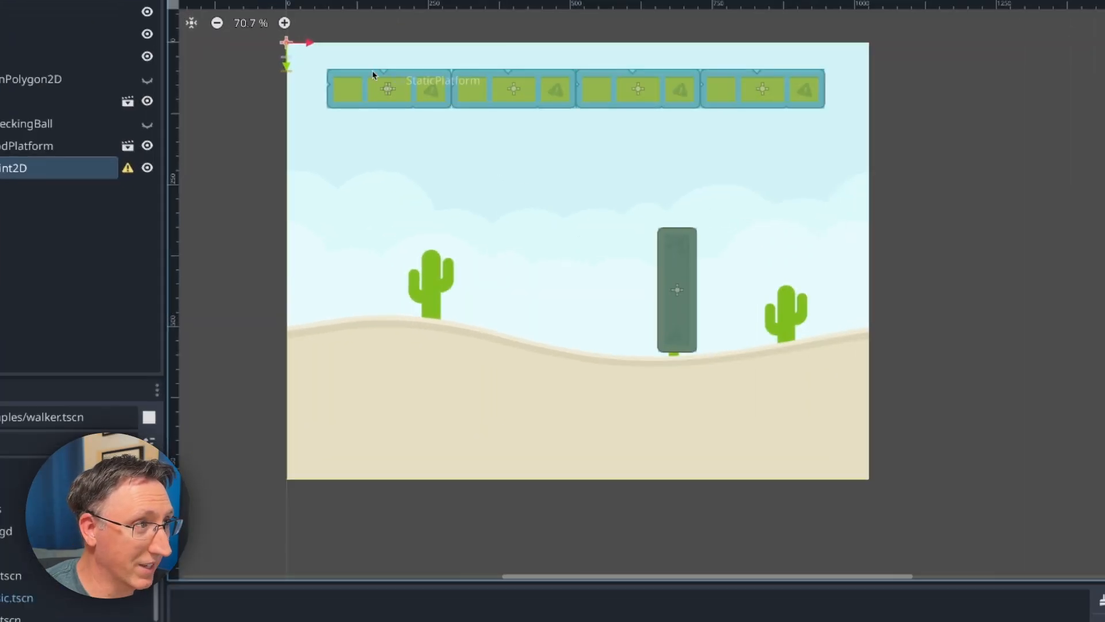
pyautogui.moveTo(486, 153)
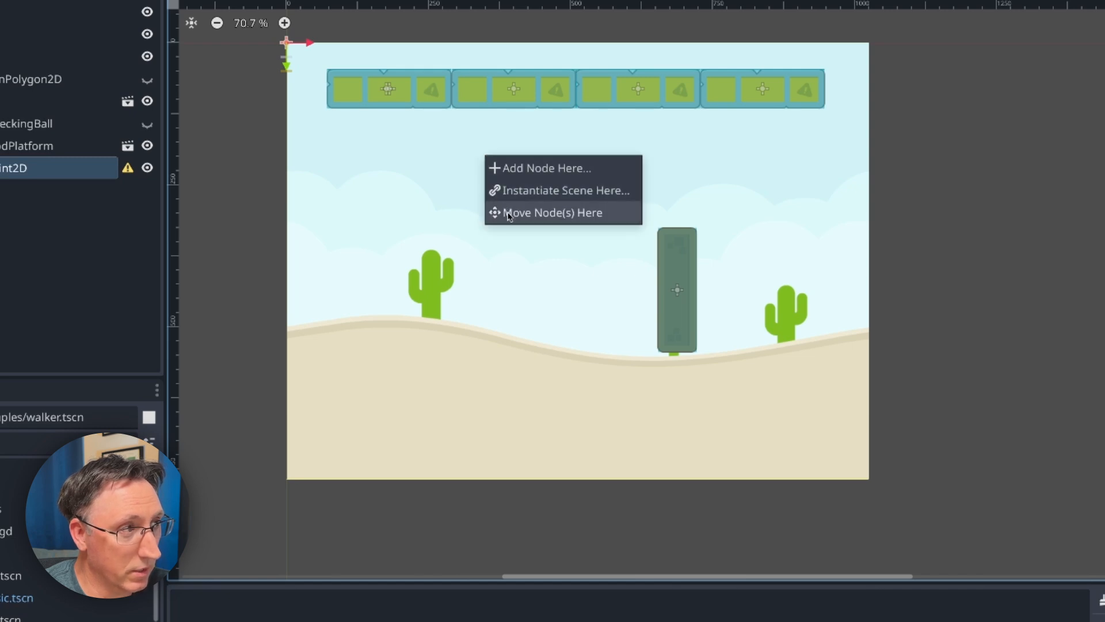
pyautogui.moveTo(552, 218)
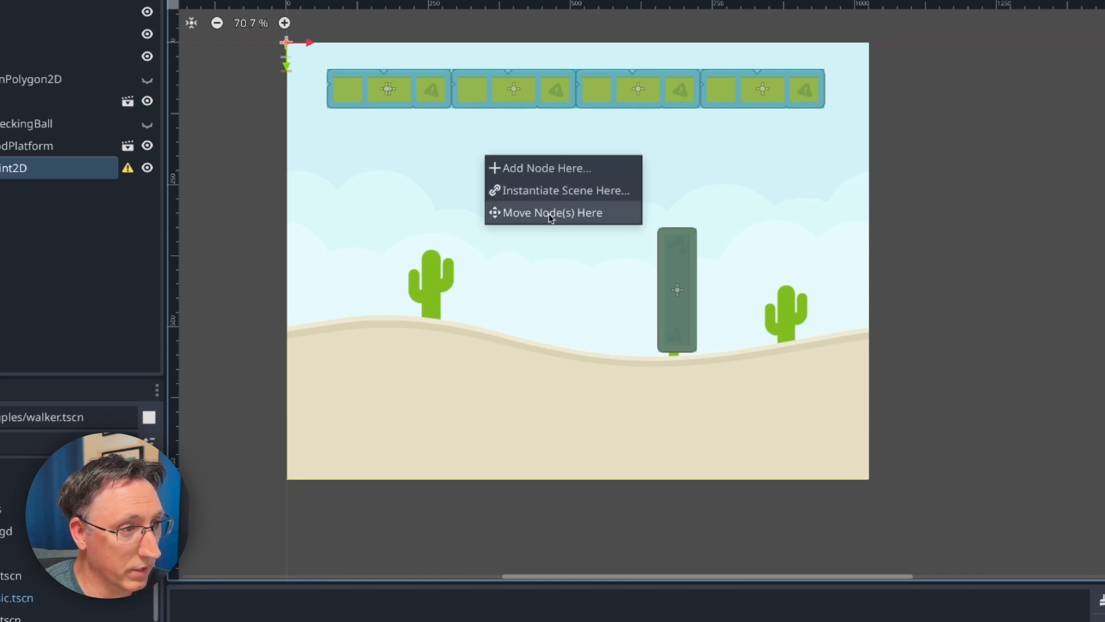
pyautogui.moveTo(525, 167)
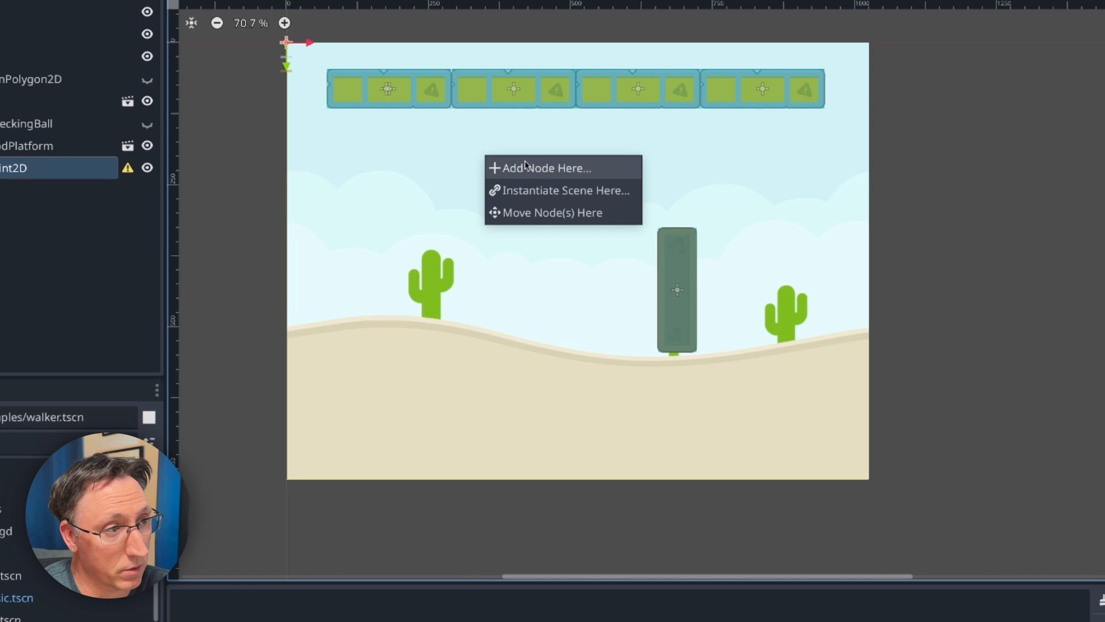
pyautogui.moveTo(515, 173)
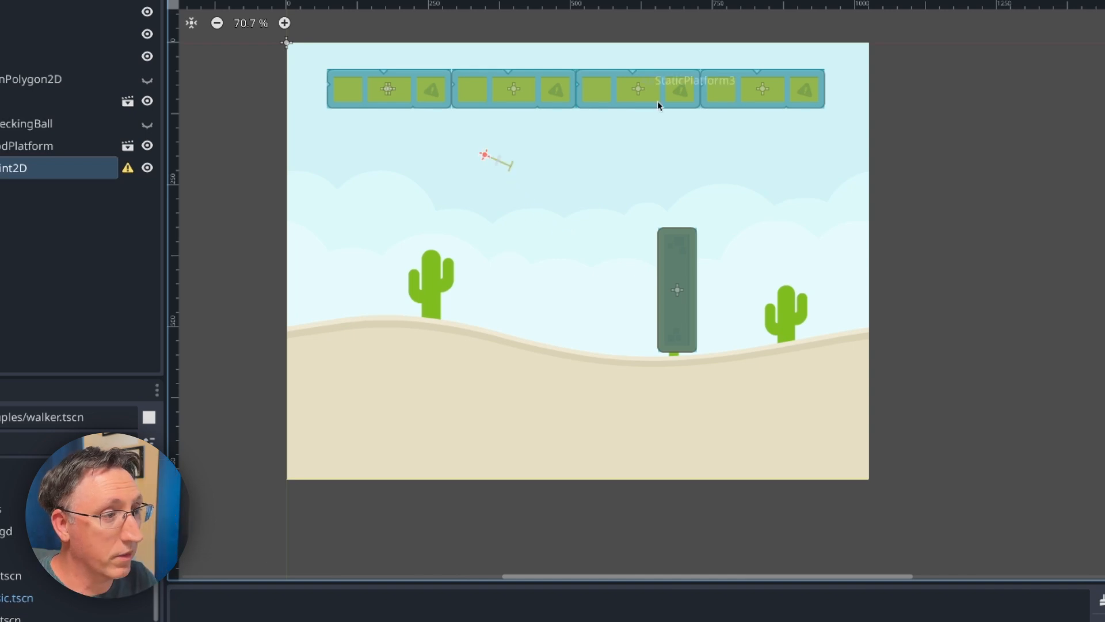
pyautogui.moveTo(531, 158)
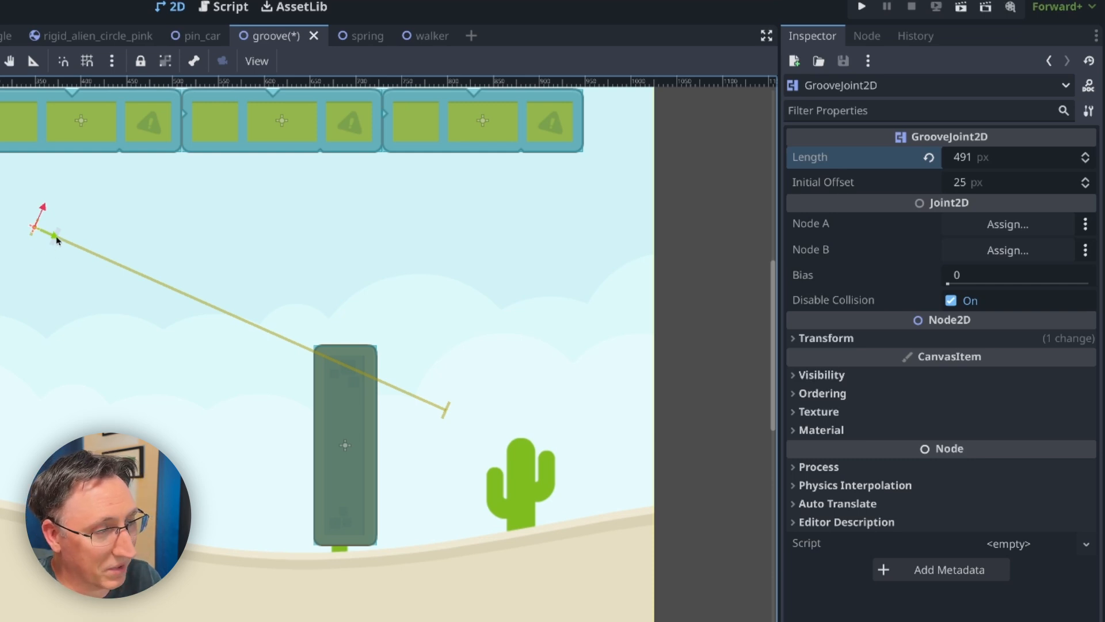
pyautogui.moveTo(850, 182)
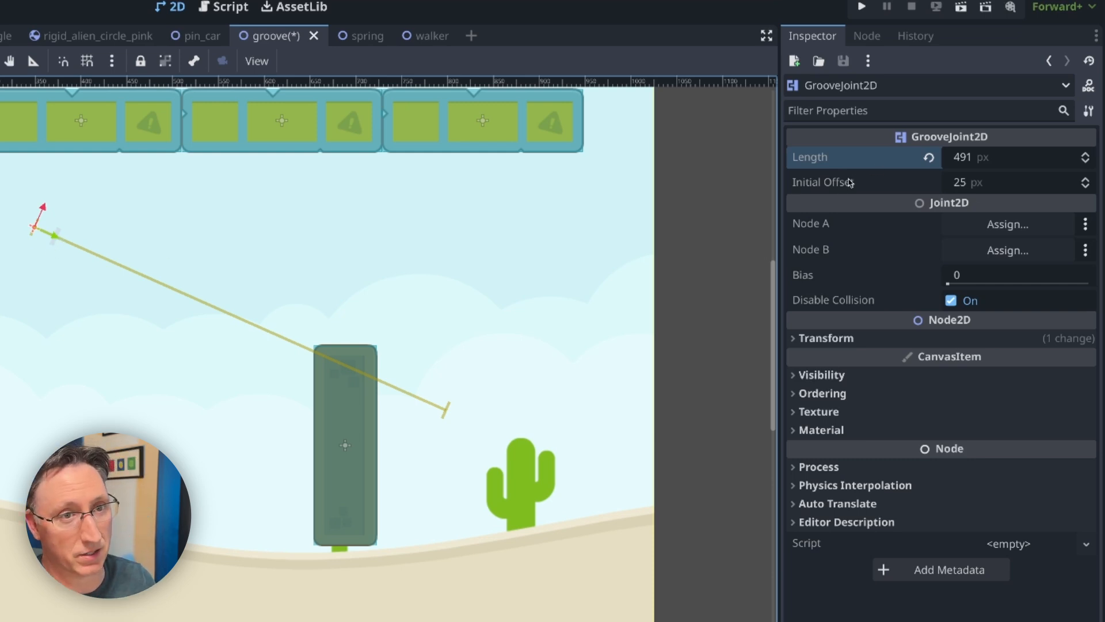
pyautogui.moveTo(821, 182)
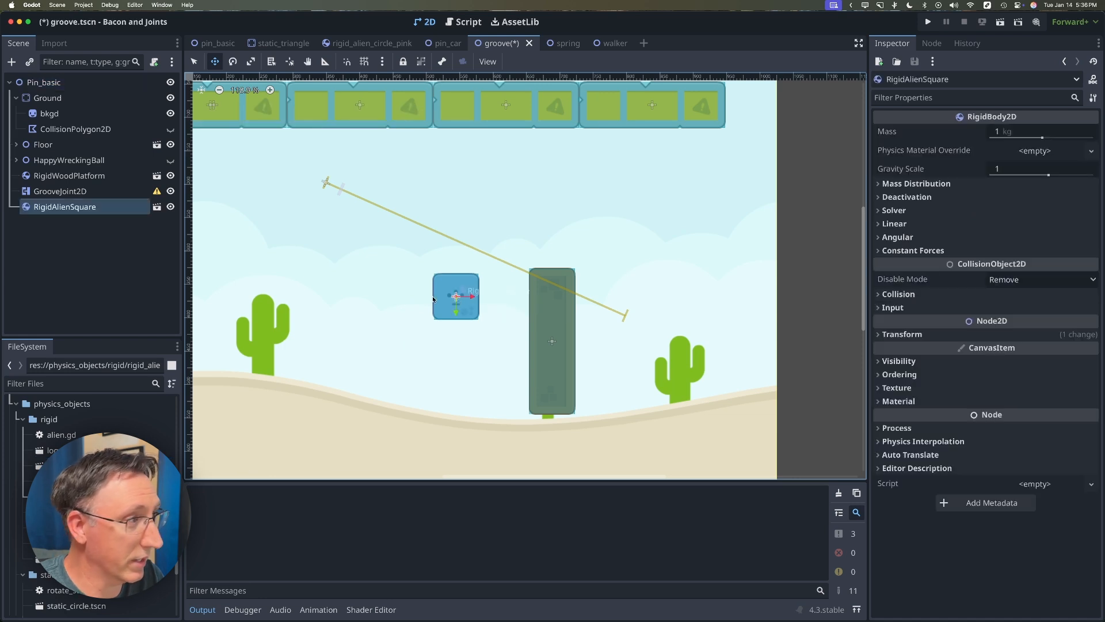
# Place the alien square at the groove start, link the joint from Ground to RigidAlienSquare, and save
pyautogui.moveTo(456, 295); pyautogui.dragTo(356, 195)
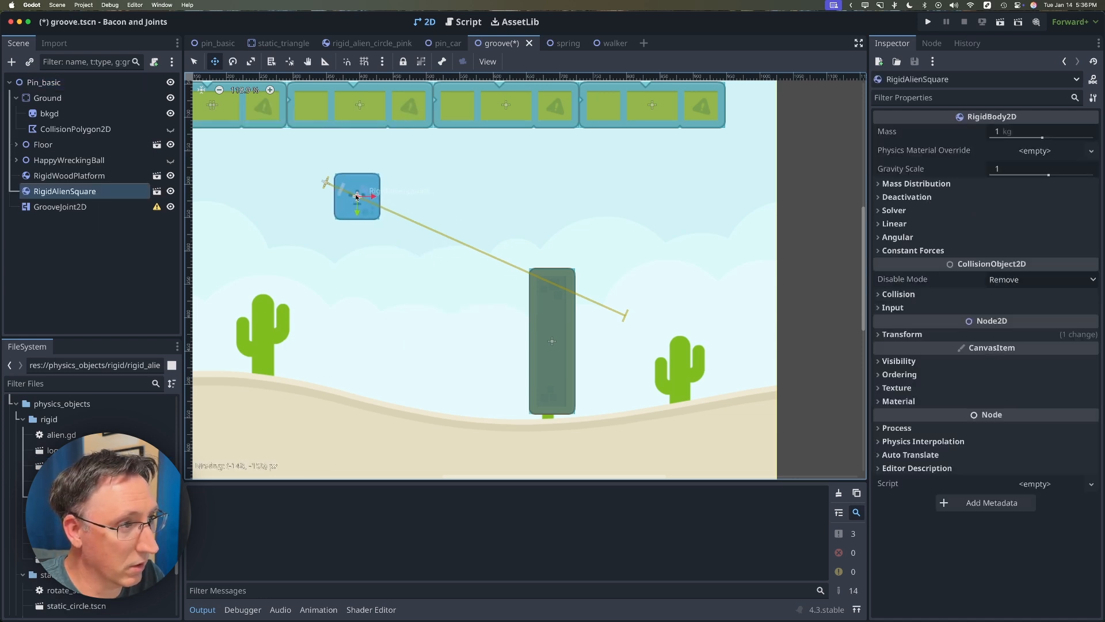
pyautogui.moveTo(355, 196); pyautogui.dragTo(340, 188)
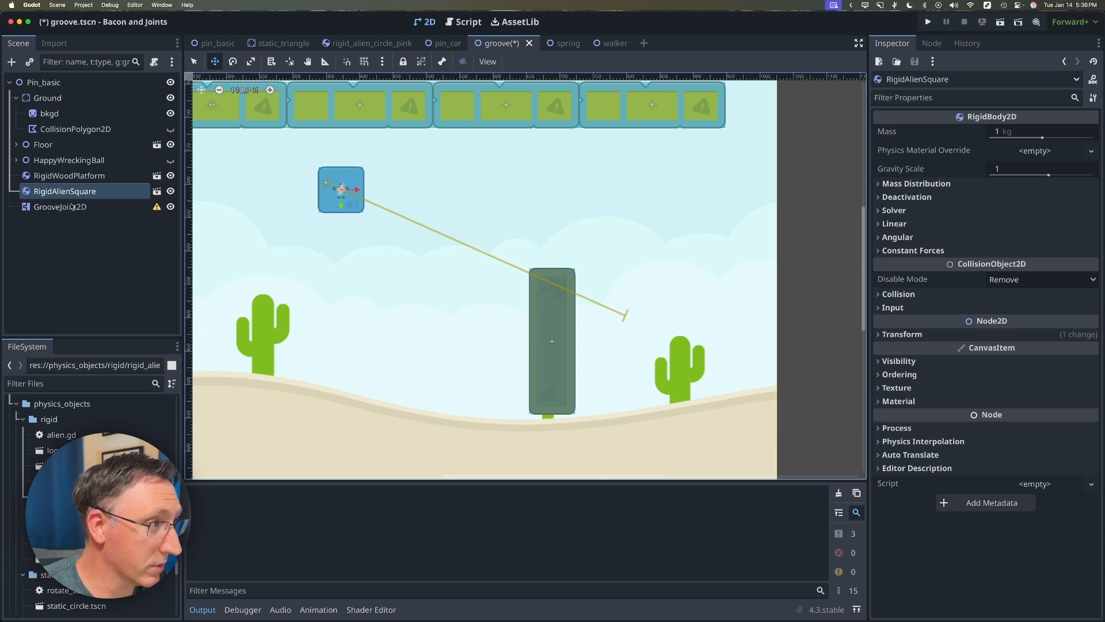
pyautogui.click(59, 206)
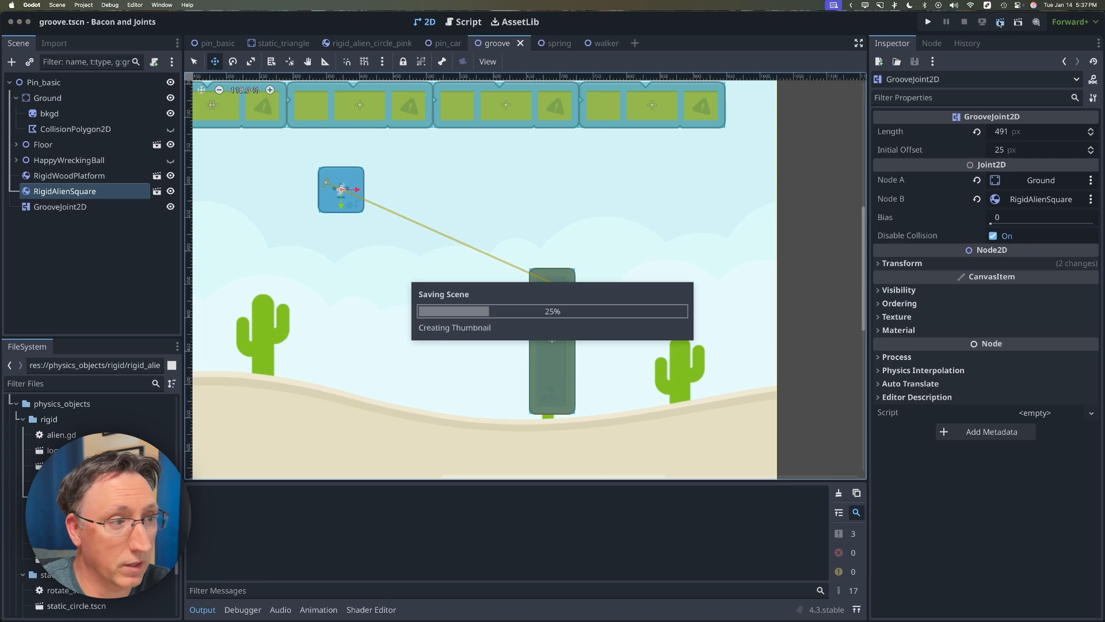
pyautogui.click(927, 22)
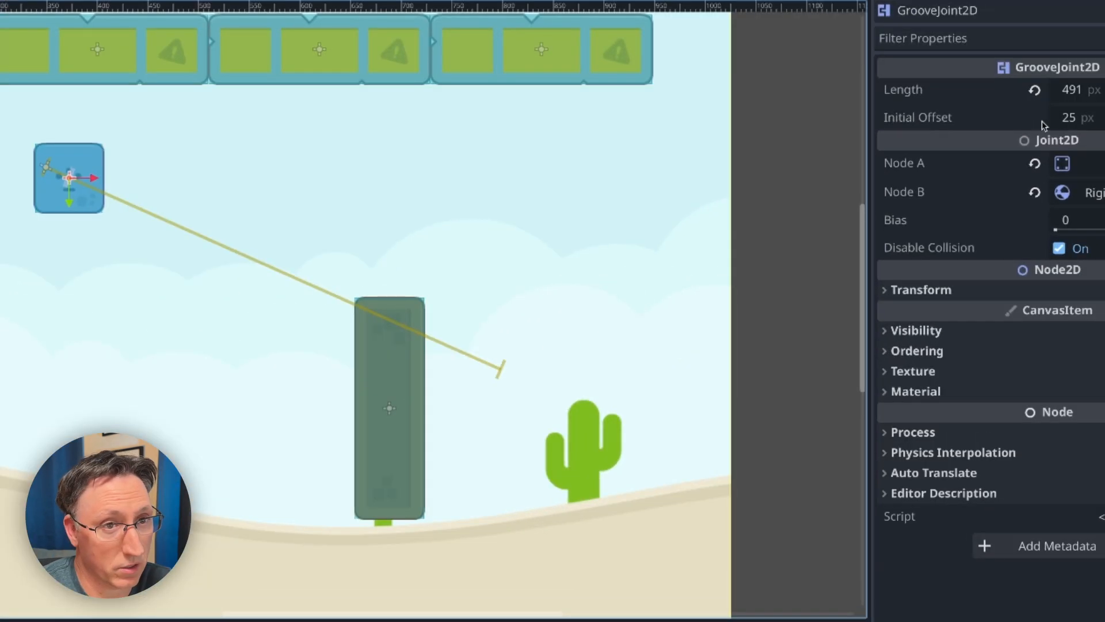
# Set the GrooveJoint2D's Initial Offset to 200
pyautogui.click(1070, 117)
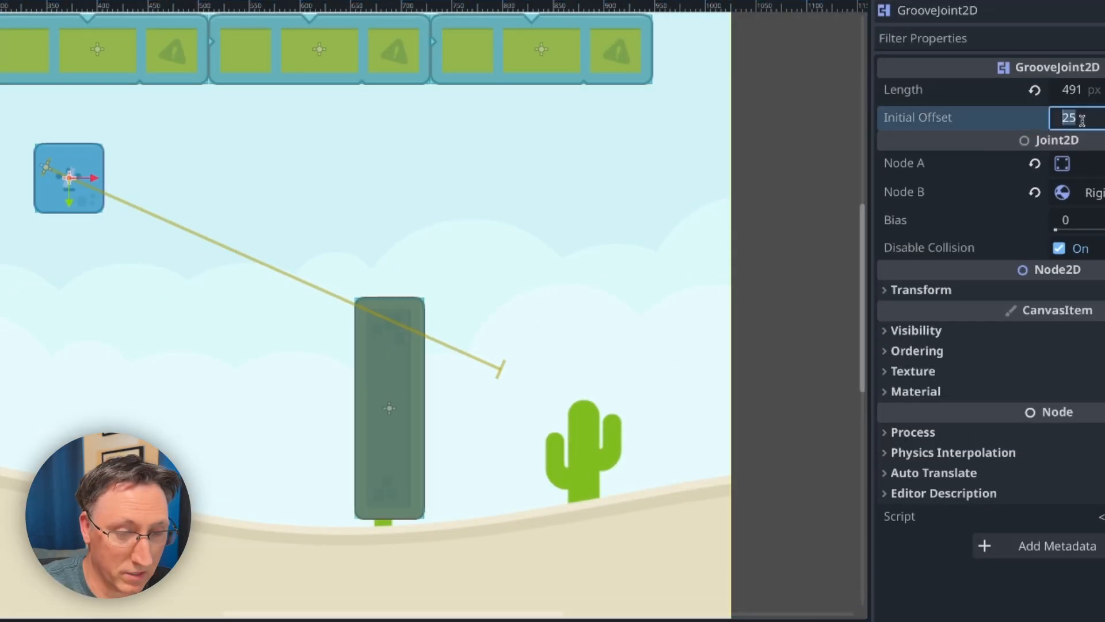
pyautogui.write('200')
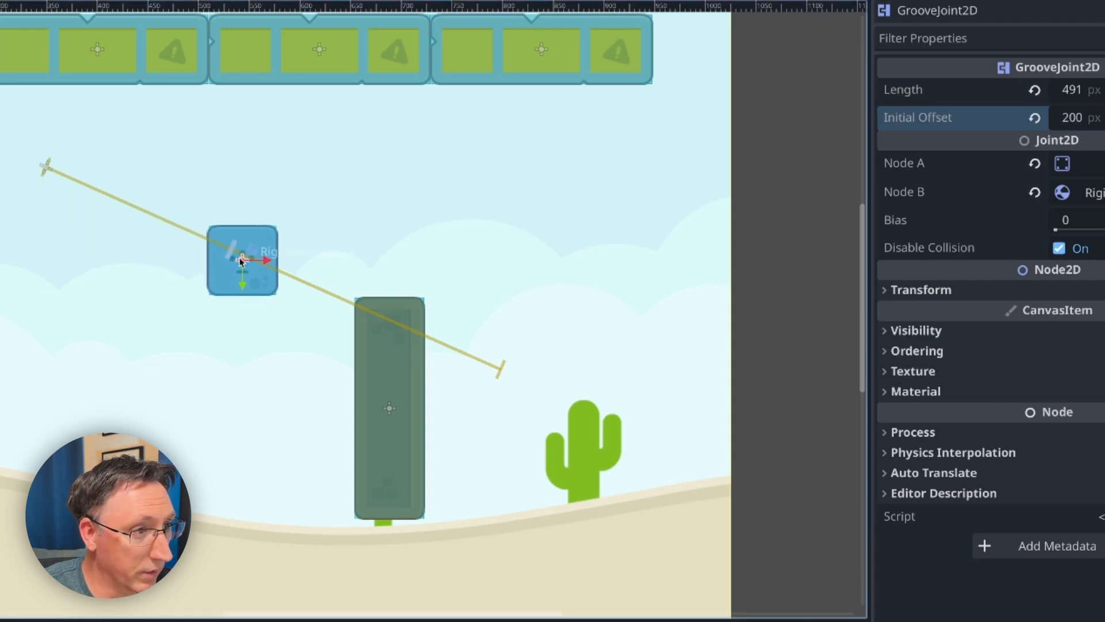
pyautogui.press('ctrl+s')
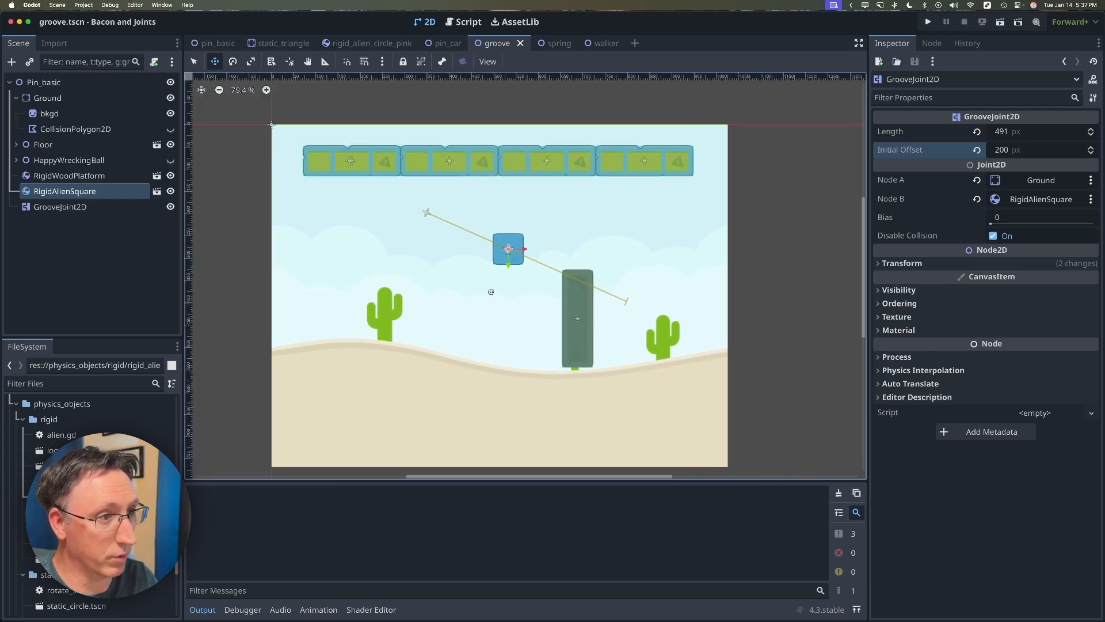
pyautogui.click(60, 207)
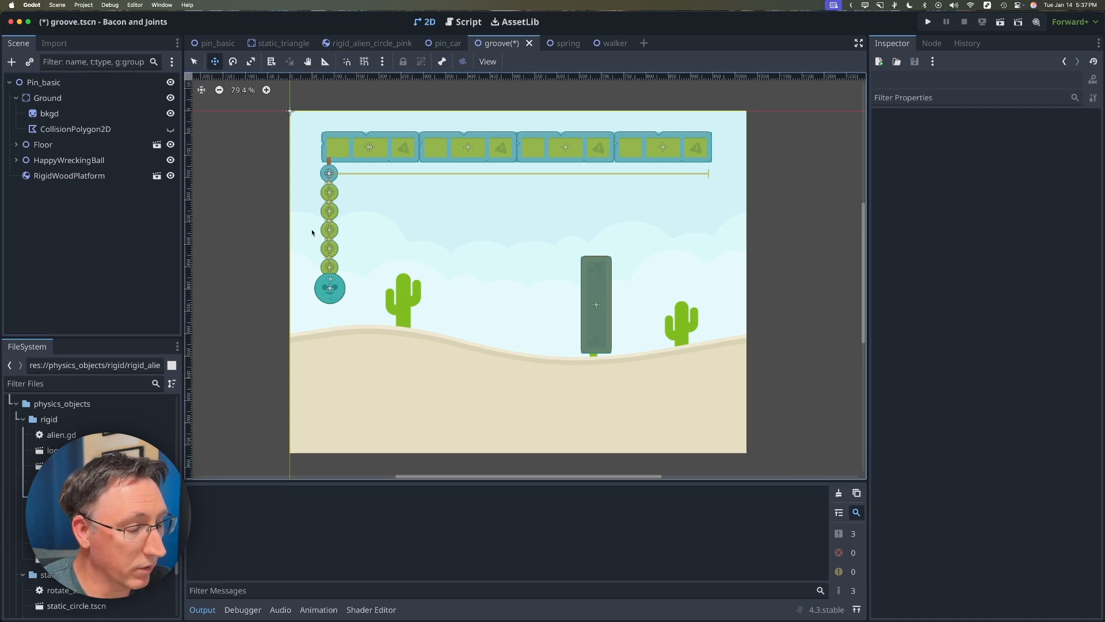
pyautogui.moveTo(329, 235)
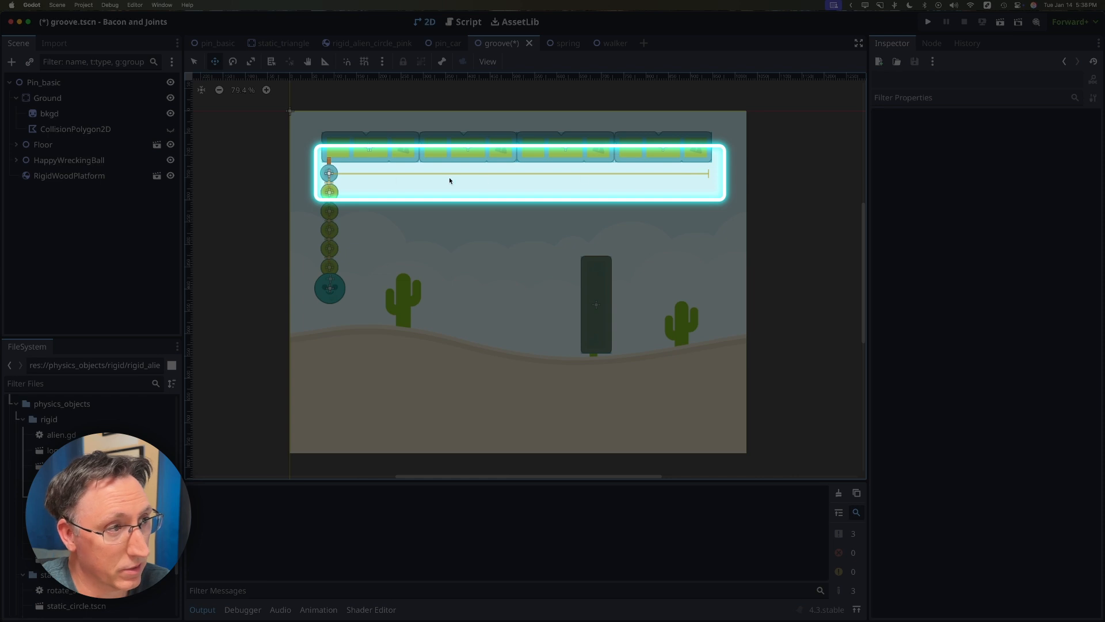
pyautogui.moveTo(397, 195)
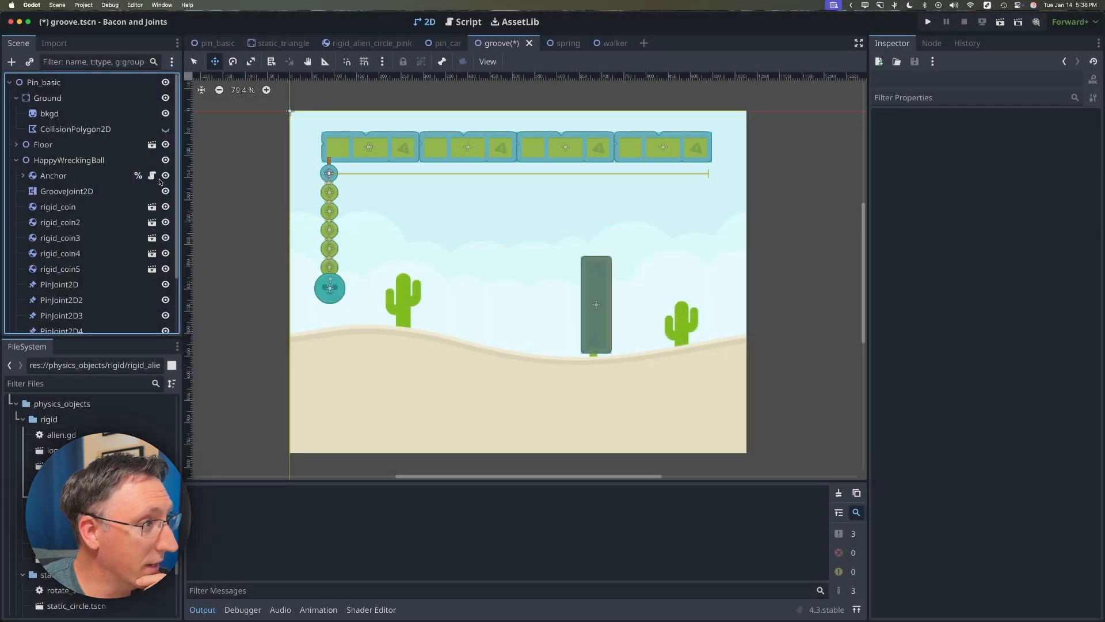
# Open the anchor.gd script attached to the wrecking ball's Anchor node
pyautogui.click(468, 22)
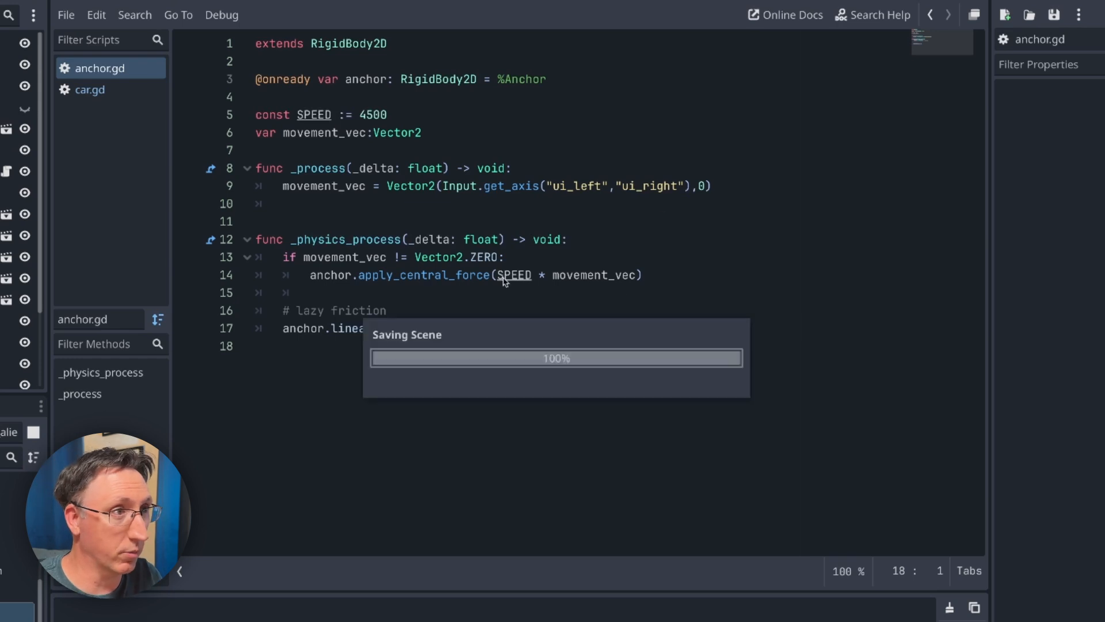
# Leave Godot's wrecking-ball scene for the browser's storytelling class search results
pyautogui.click(928, 22)
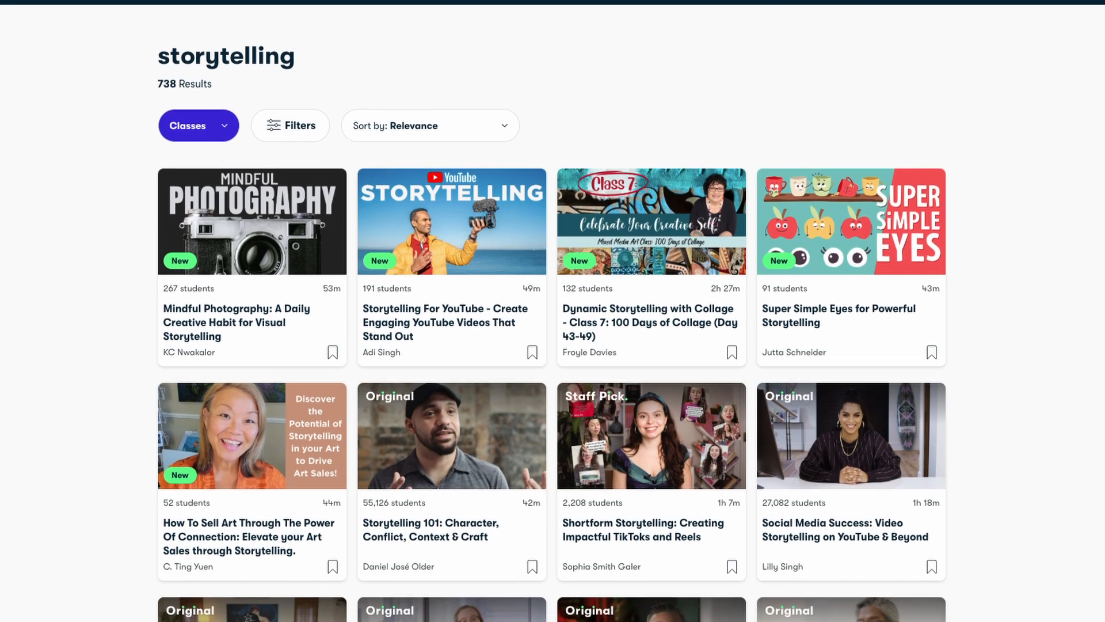
# Scroll down through the Creative Productivity learning path's class list
pyautogui.scroll(-3)
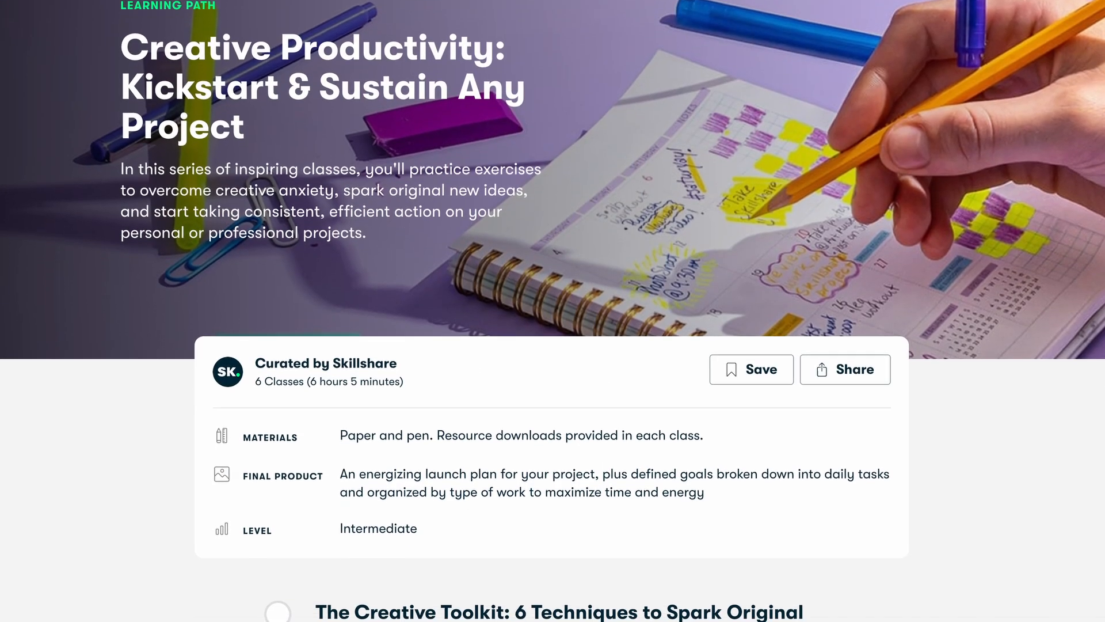
pyautogui.scroll(-3)
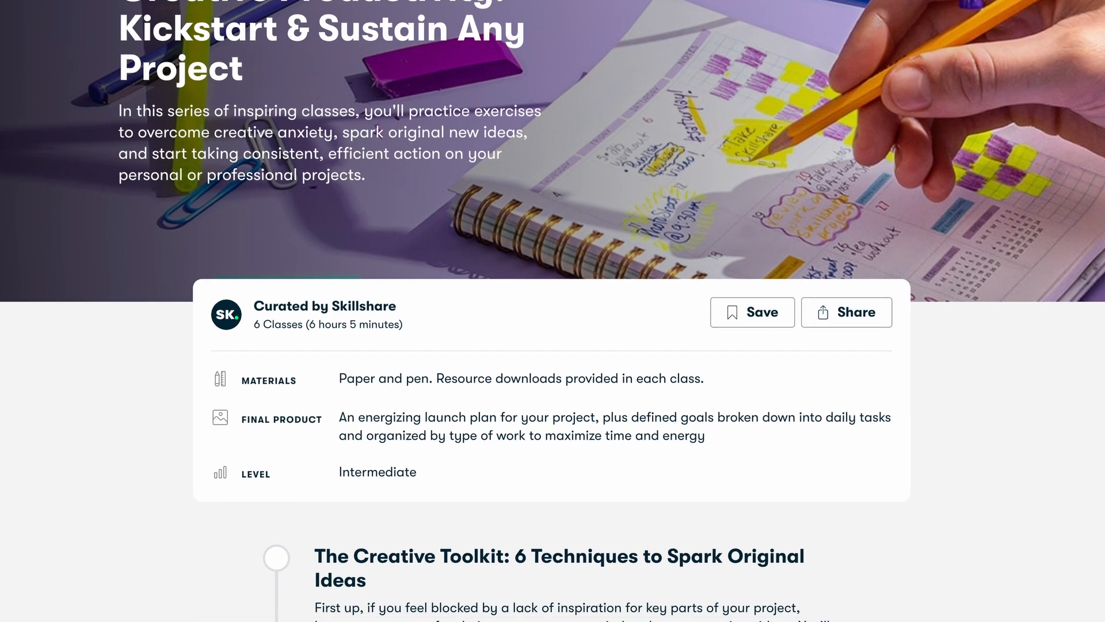
pyautogui.scroll(-3)
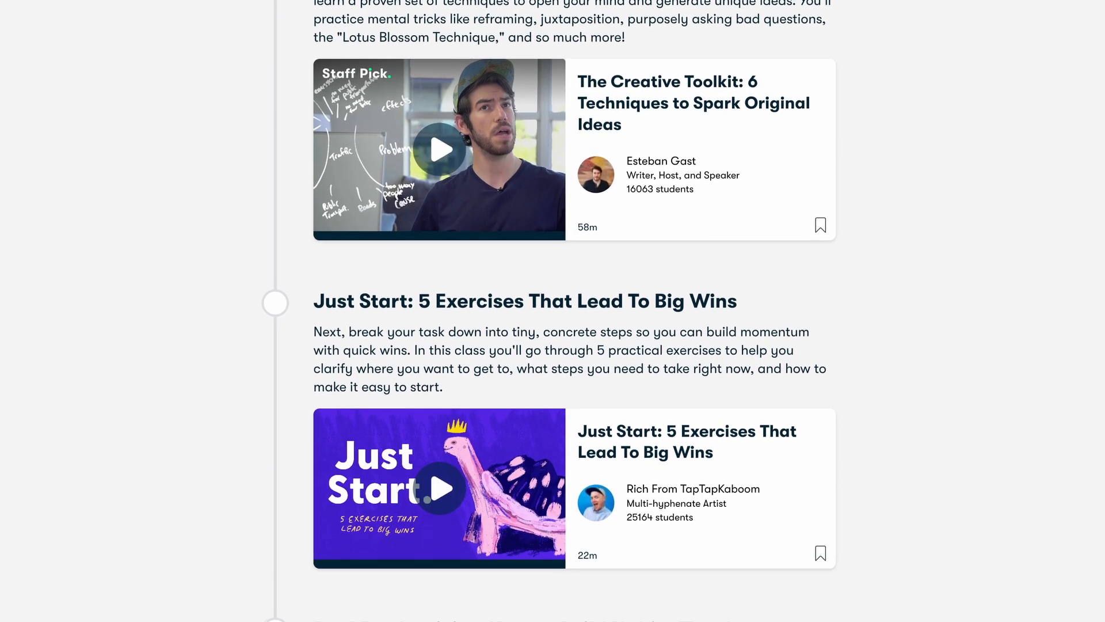
pyautogui.scroll(-3)
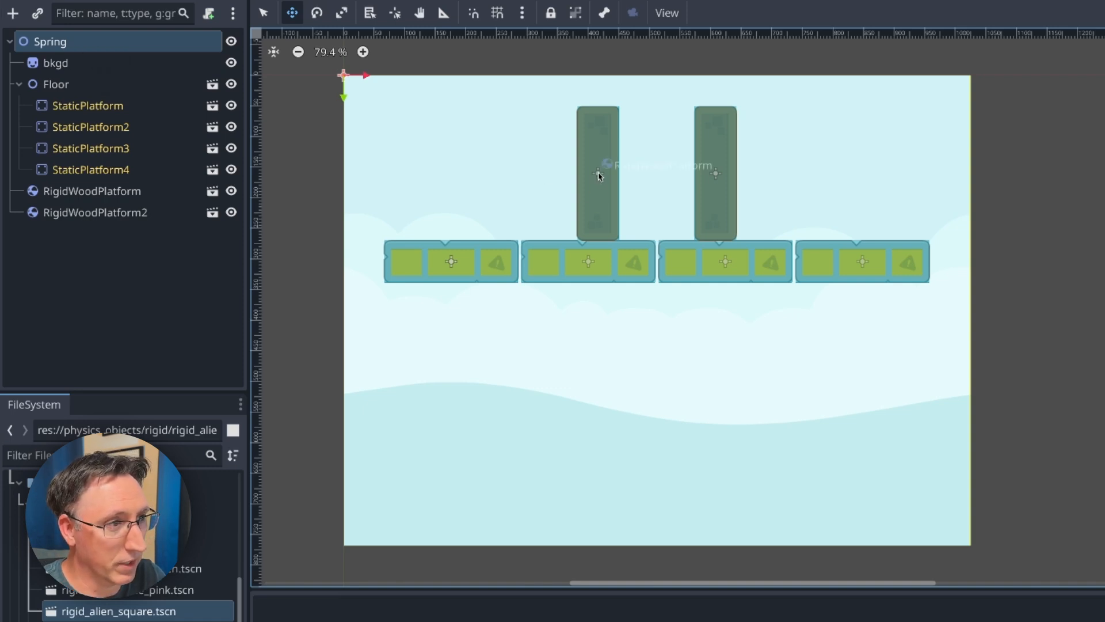
# Add a DampedSpringJoint2D at the left wooden platform using Add Node Here
pyautogui.rightClick(600, 176)
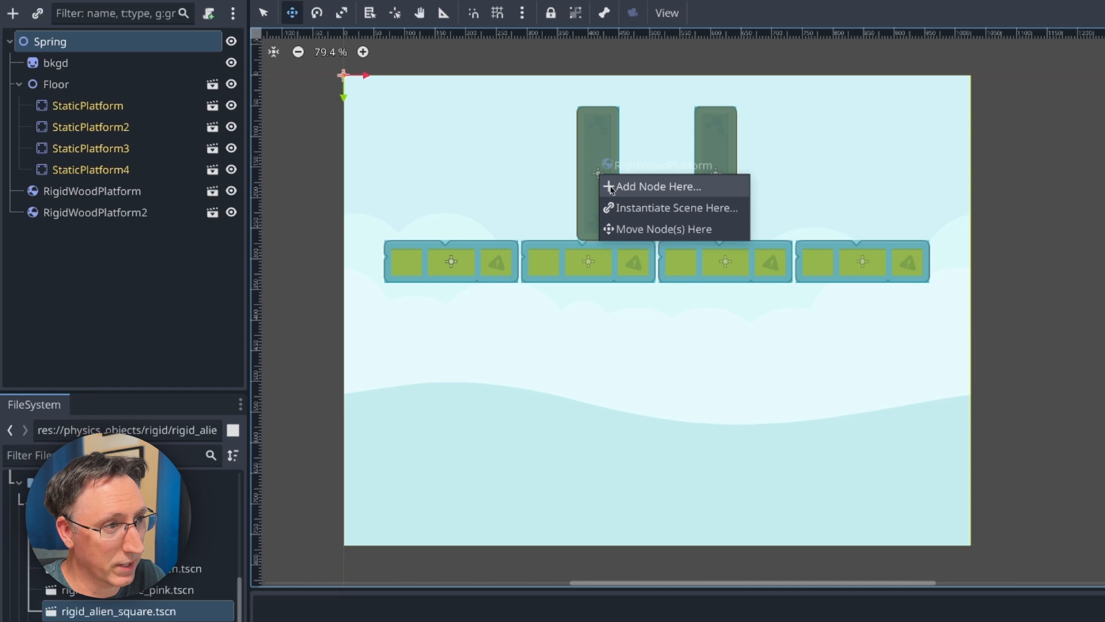
pyautogui.click(656, 186)
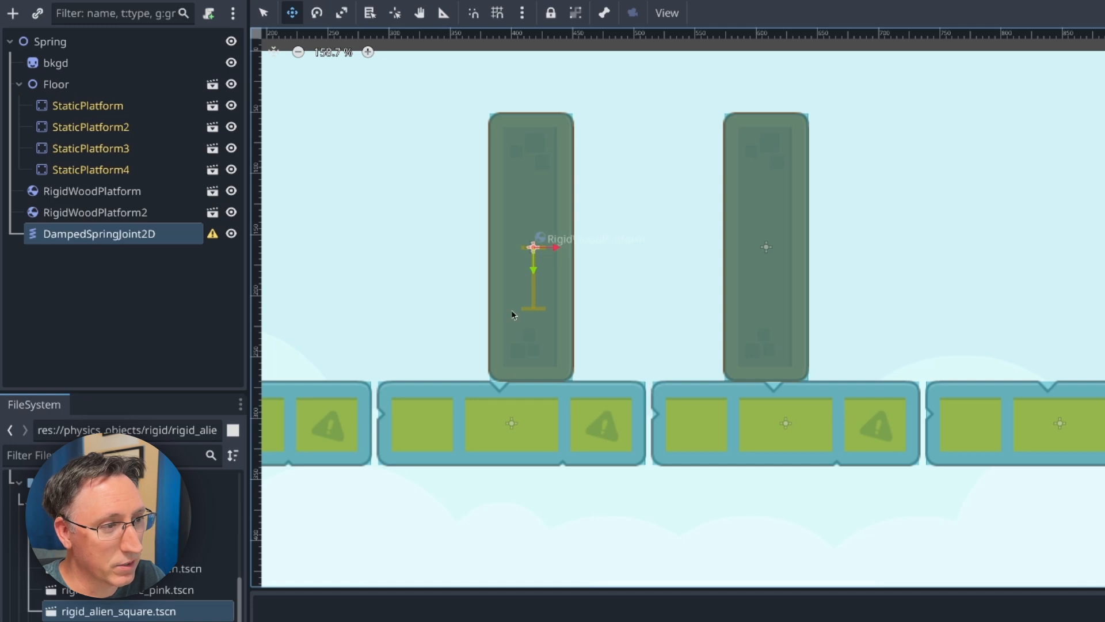
pyautogui.moveTo(549, 228)
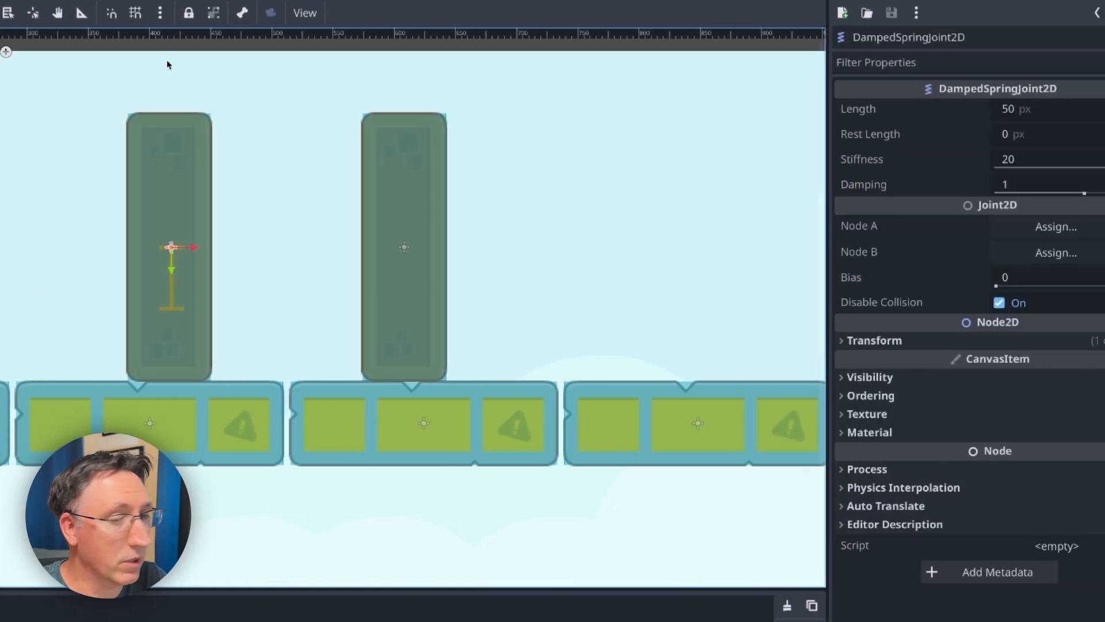
# Rotate the spring joint to -90° in its Transform settings
pyautogui.click(874, 340)
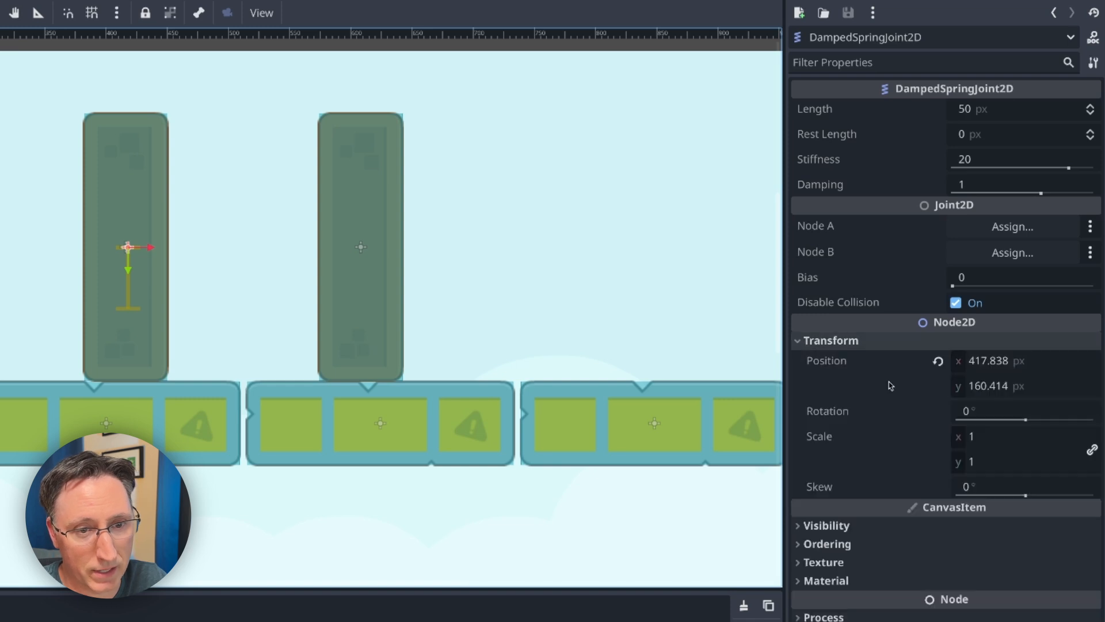
pyautogui.write('-90')
pyautogui.write('190')
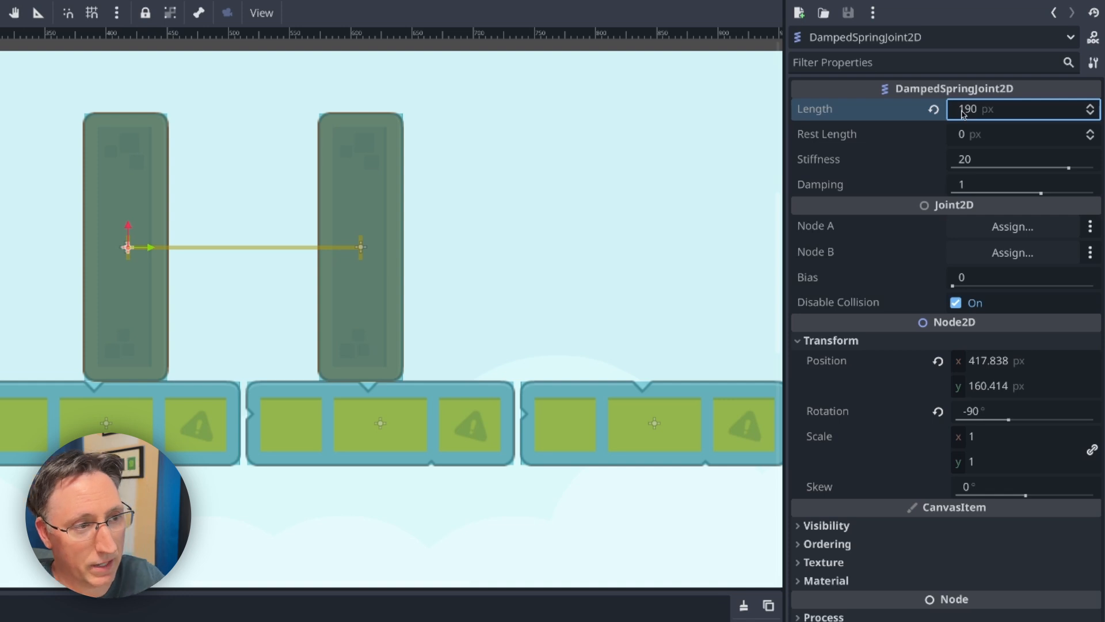
pyautogui.moveTo(42, 231)
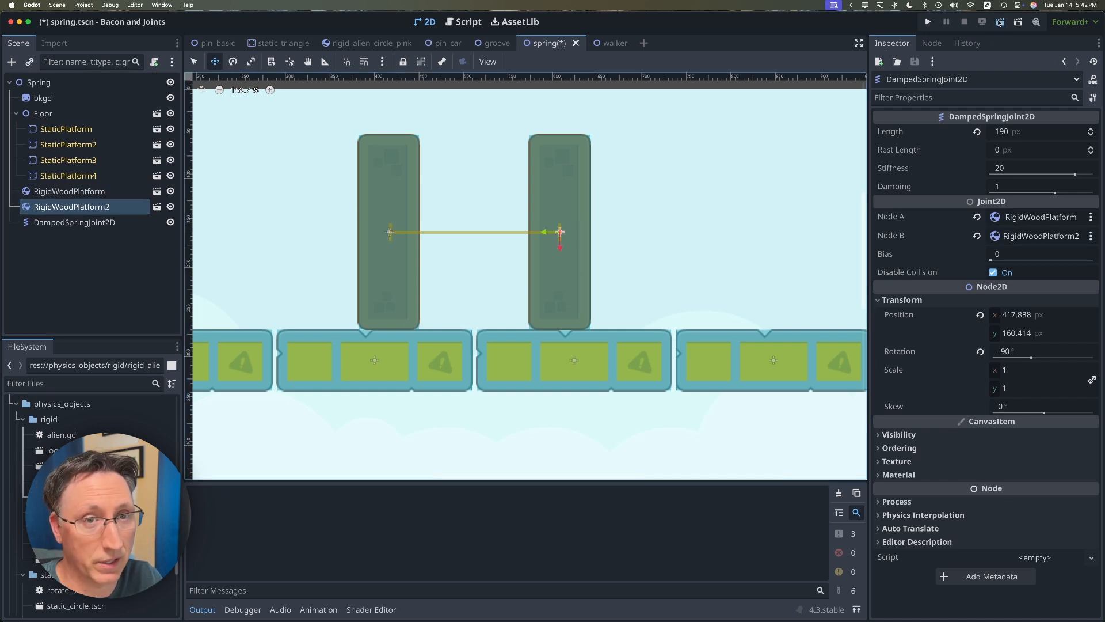
pyautogui.click(927, 22)
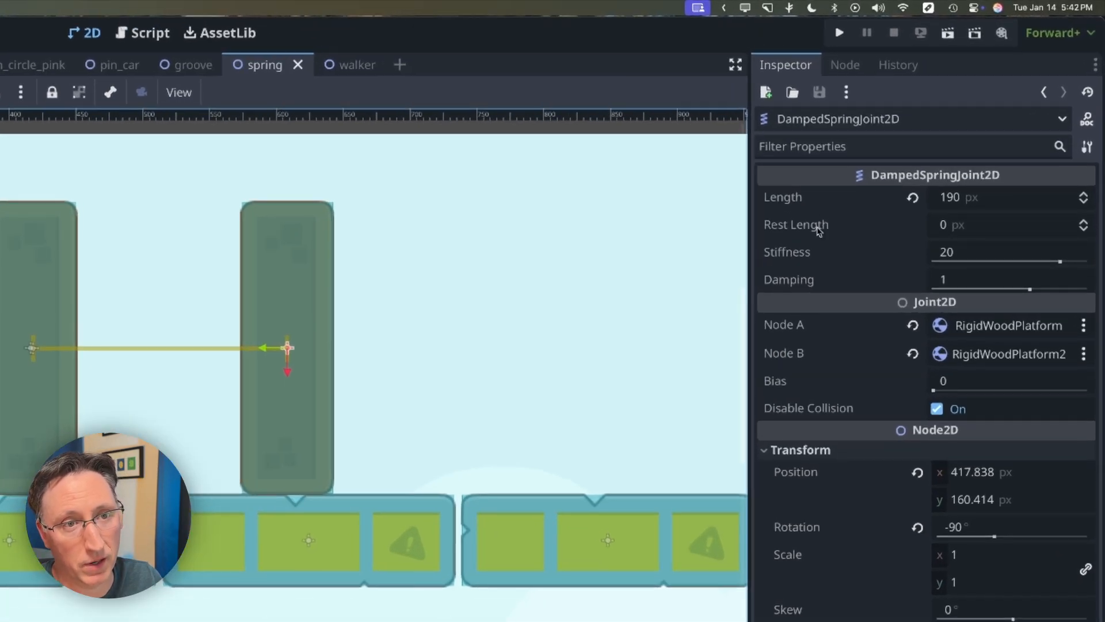
pyautogui.moveTo(795, 224)
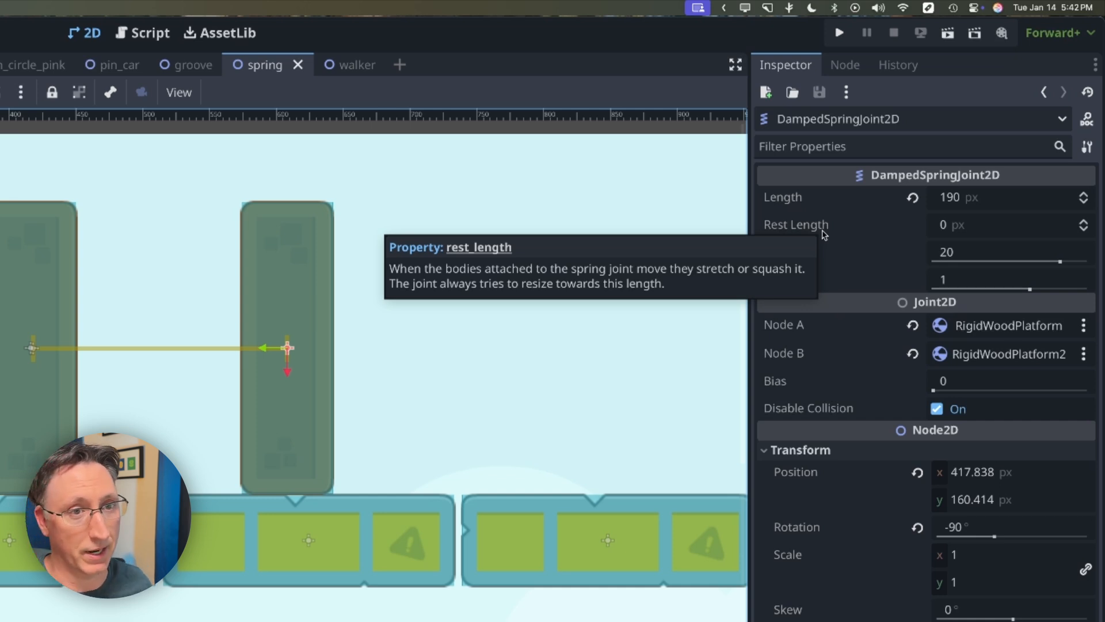
pyautogui.moveTo(843, 239)
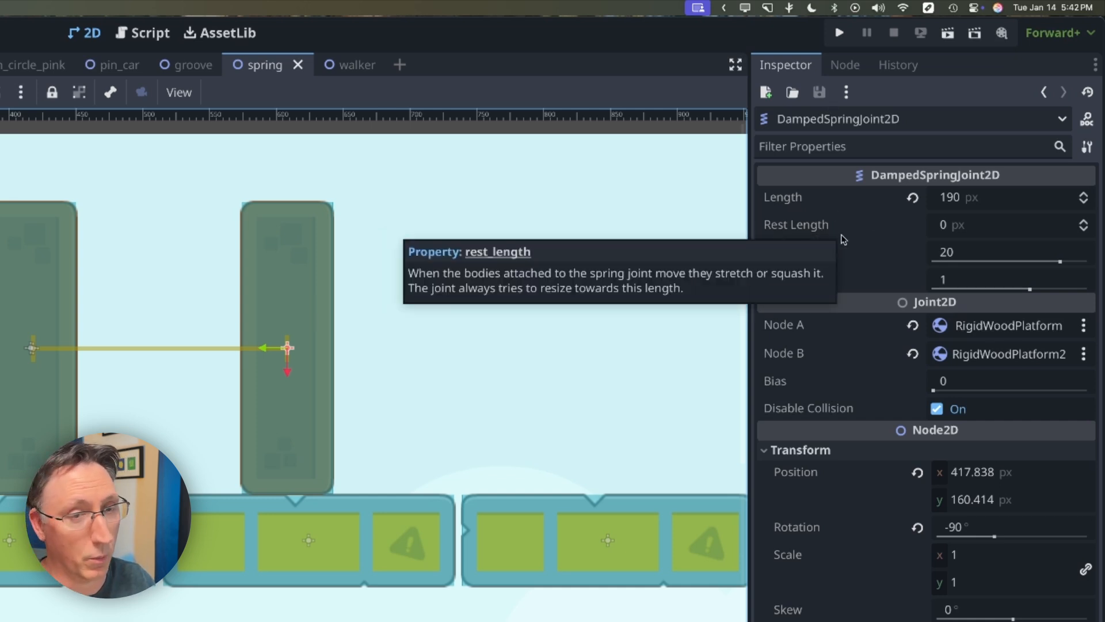
pyautogui.moveTo(923, 204)
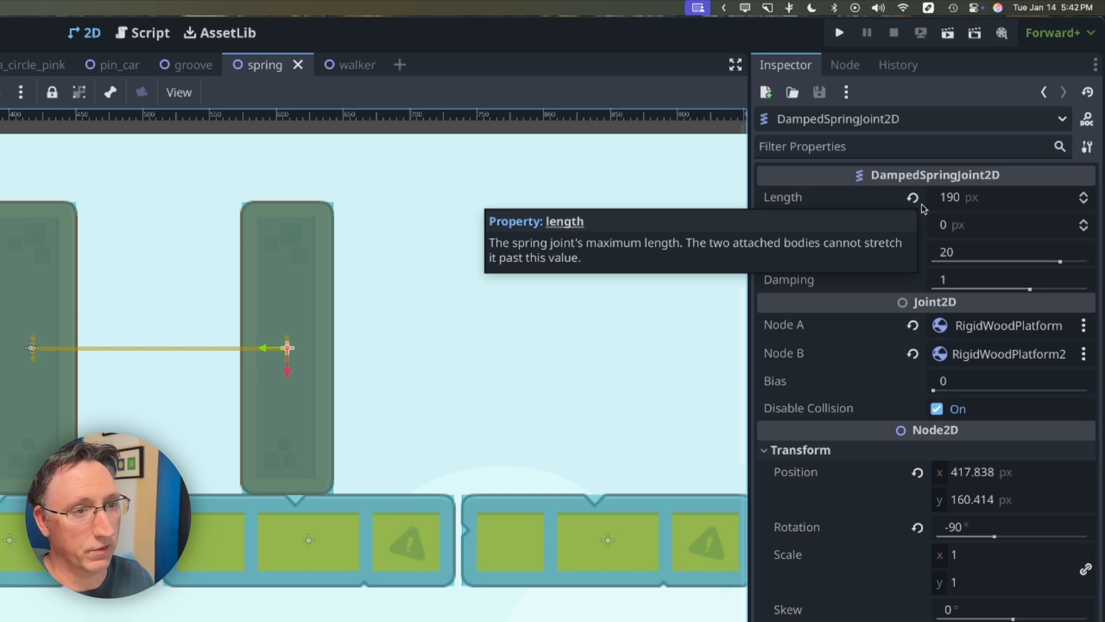
# Set the spring's Rest Length to 90 px and run the spring scene
pyautogui.click(1001, 224)
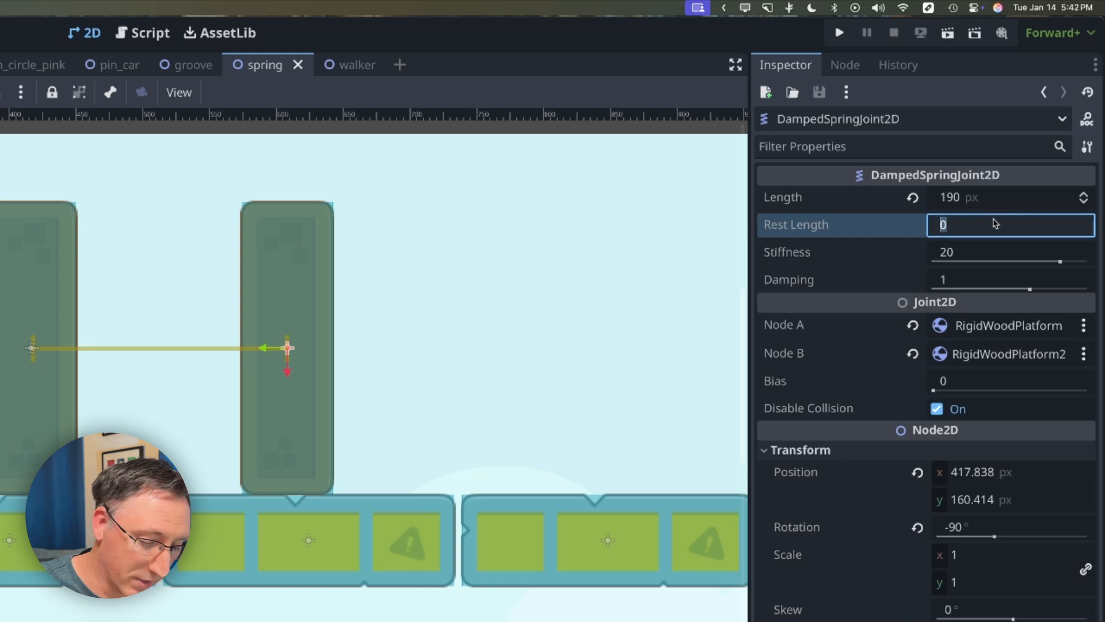
pyautogui.write('90')
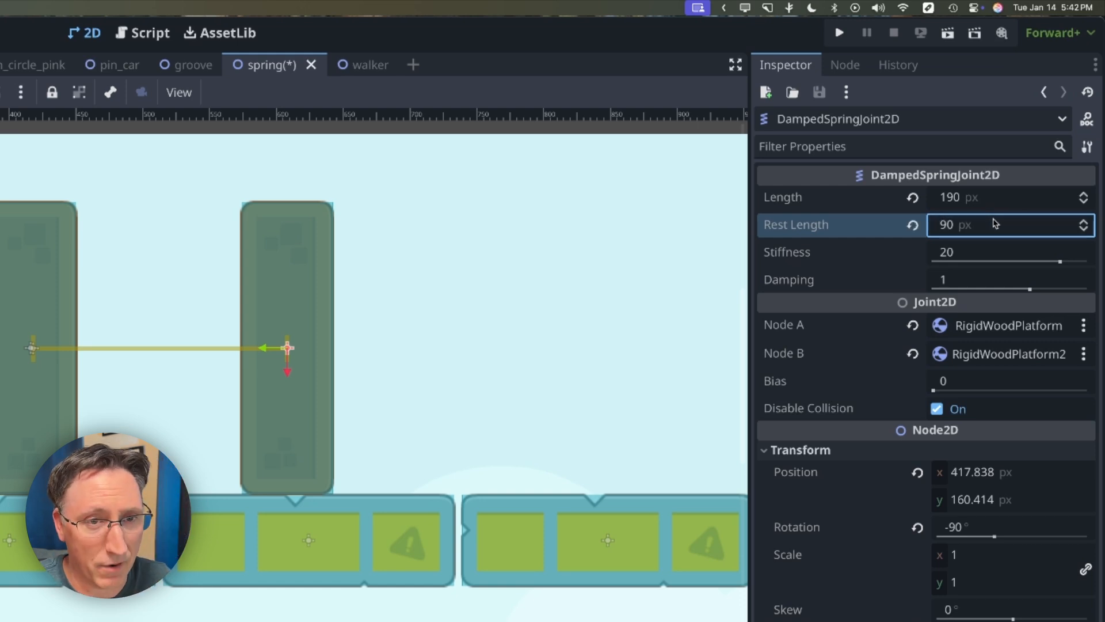
pyautogui.moveTo(948, 33)
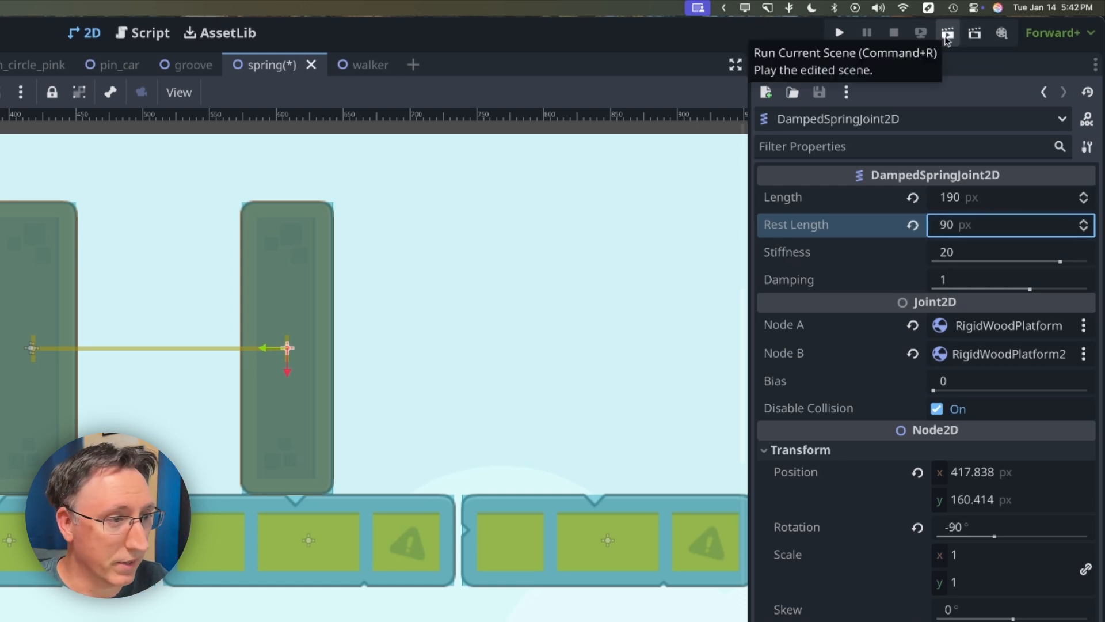
pyautogui.click(838, 32)
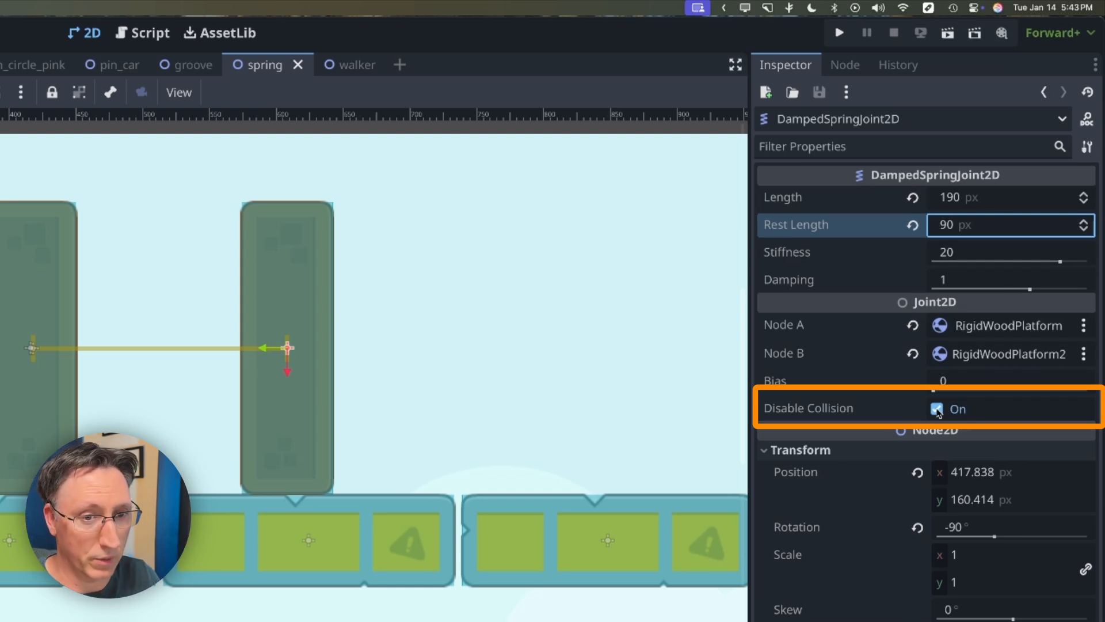
# Turn Disable Collision off and set the spring joint's stiffness to 64
pyautogui.click(938, 409)
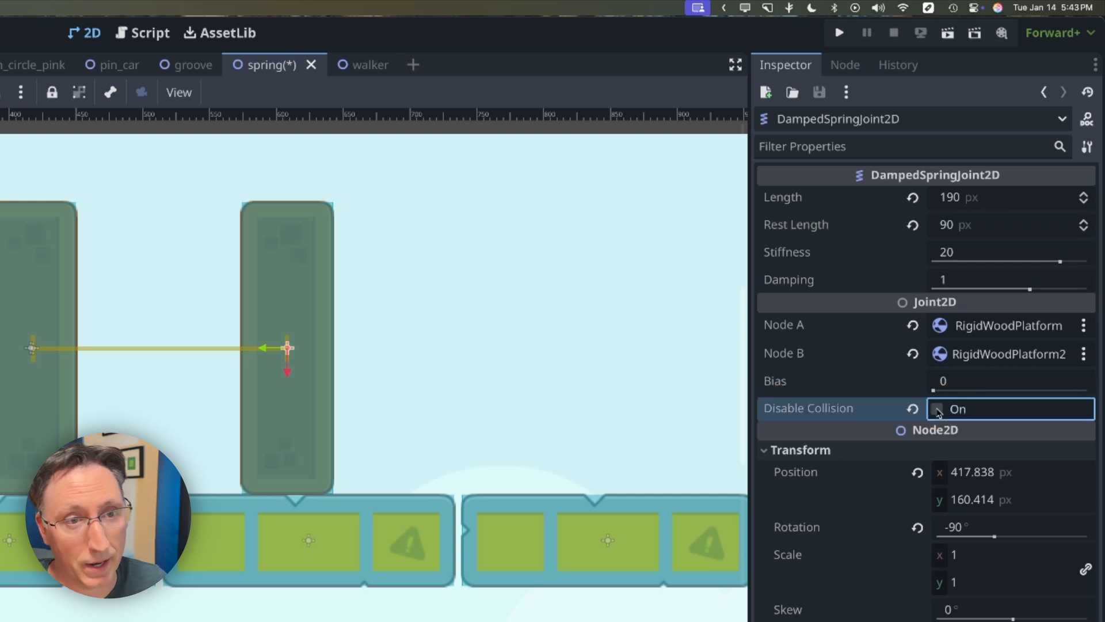
pyautogui.click(937, 409)
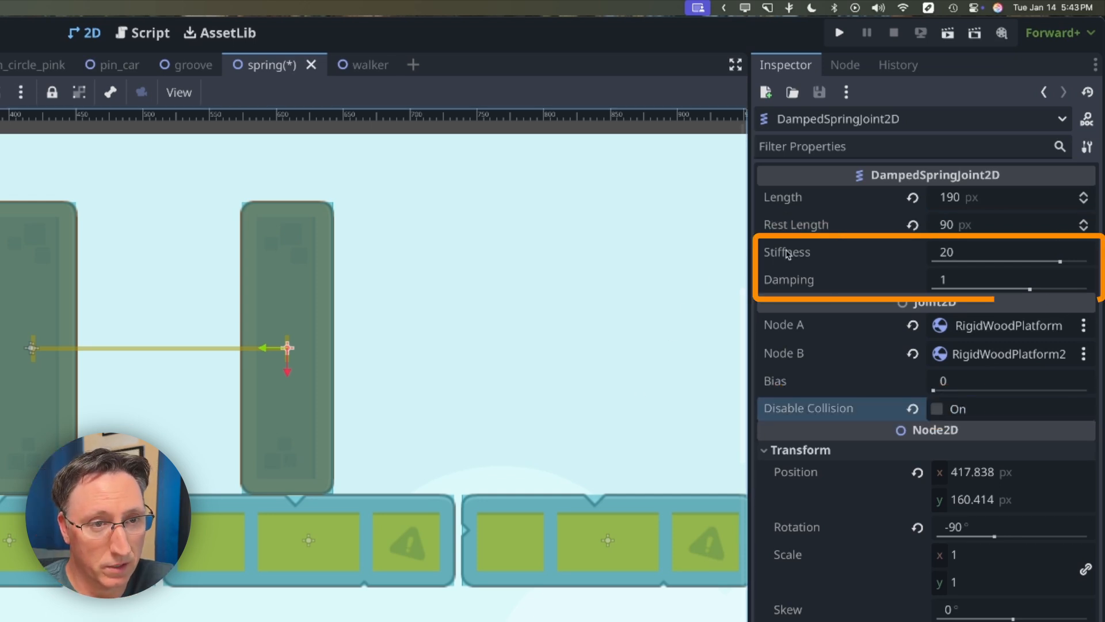
pyautogui.moveTo(832, 314)
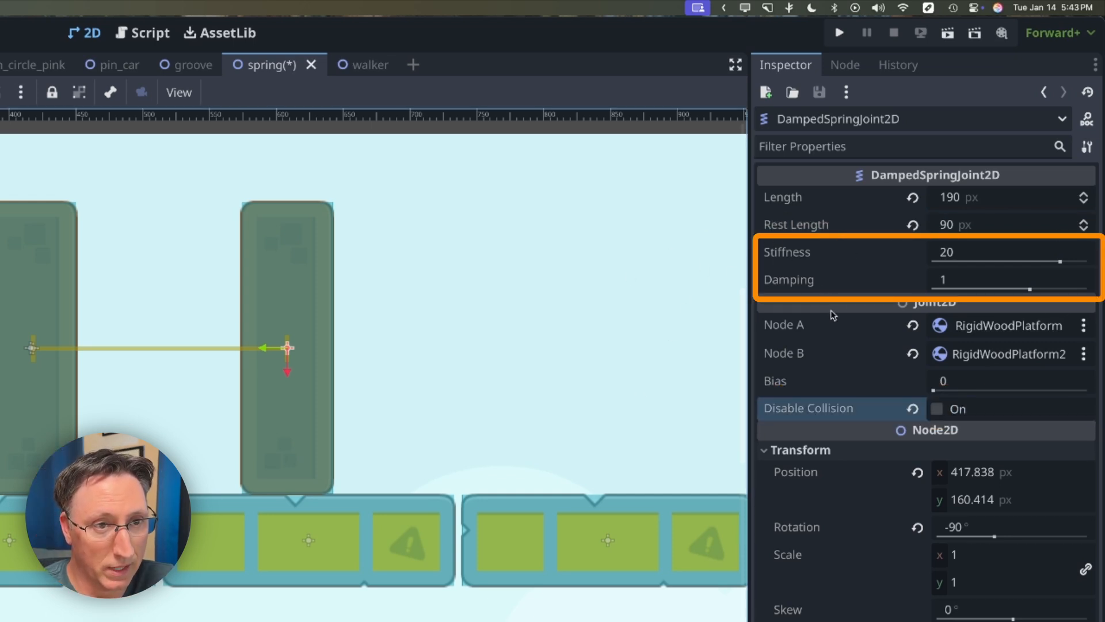
pyautogui.moveTo(787, 251)
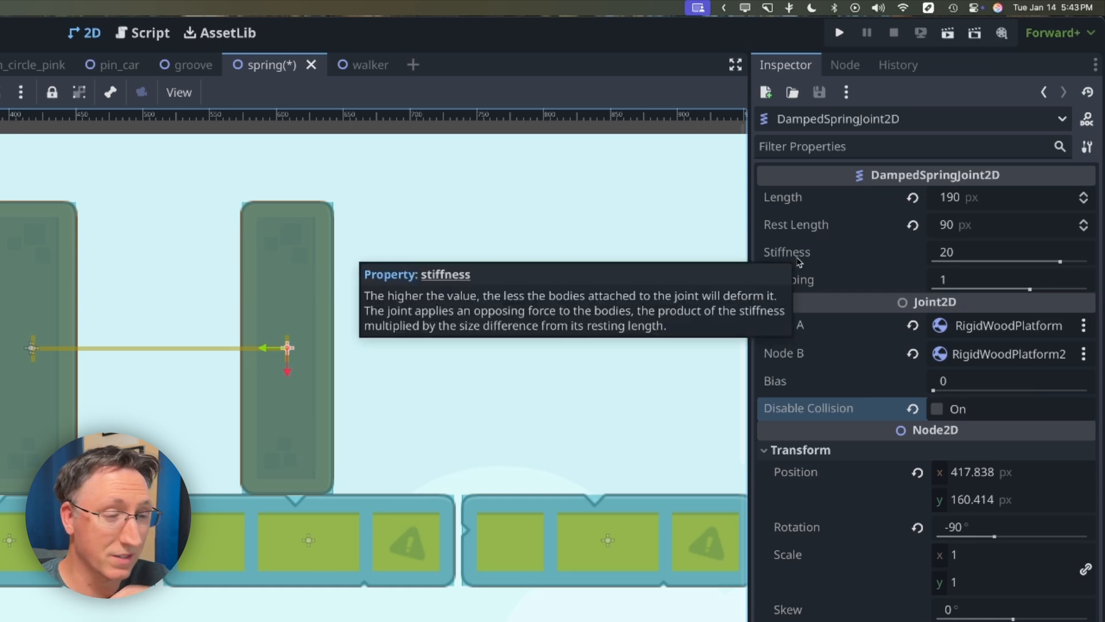
pyautogui.moveTo(665, 214)
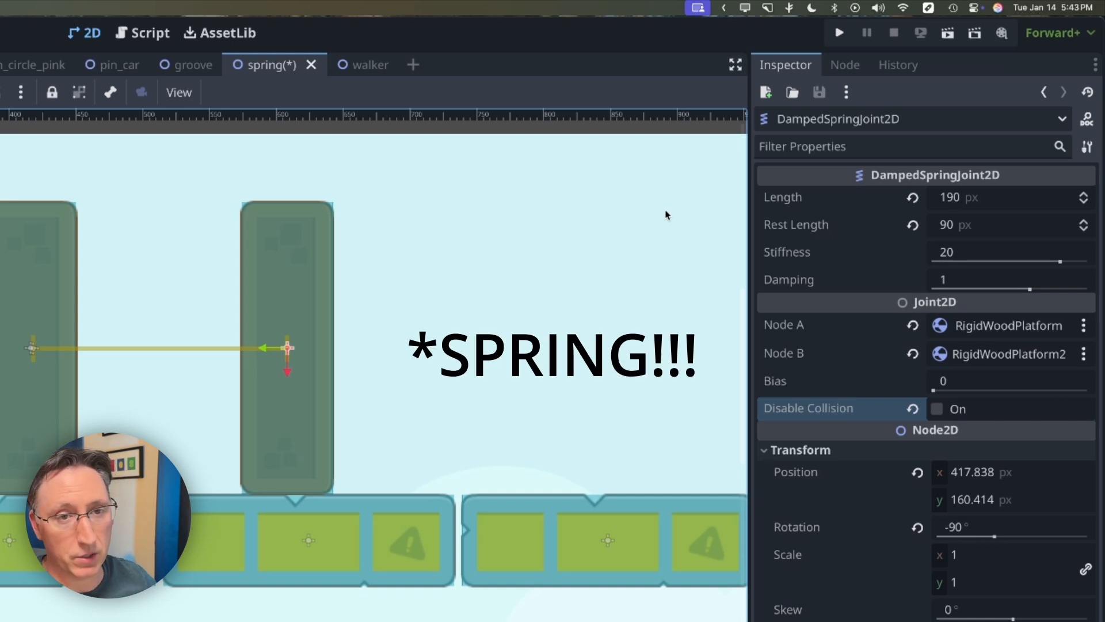
pyautogui.write('64')
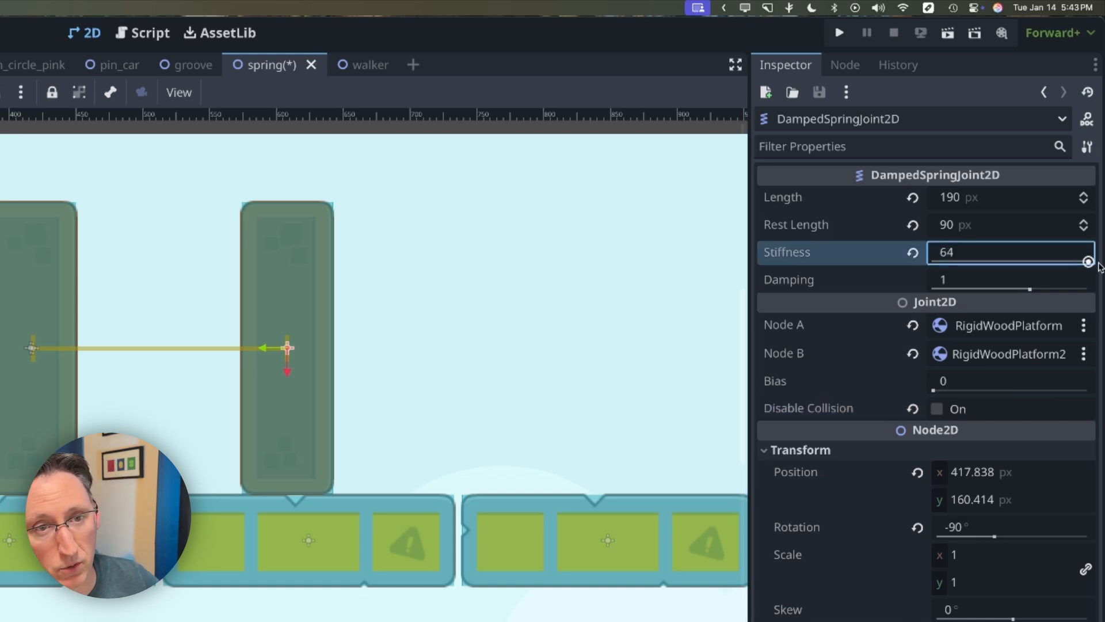
pyautogui.click(950, 32)
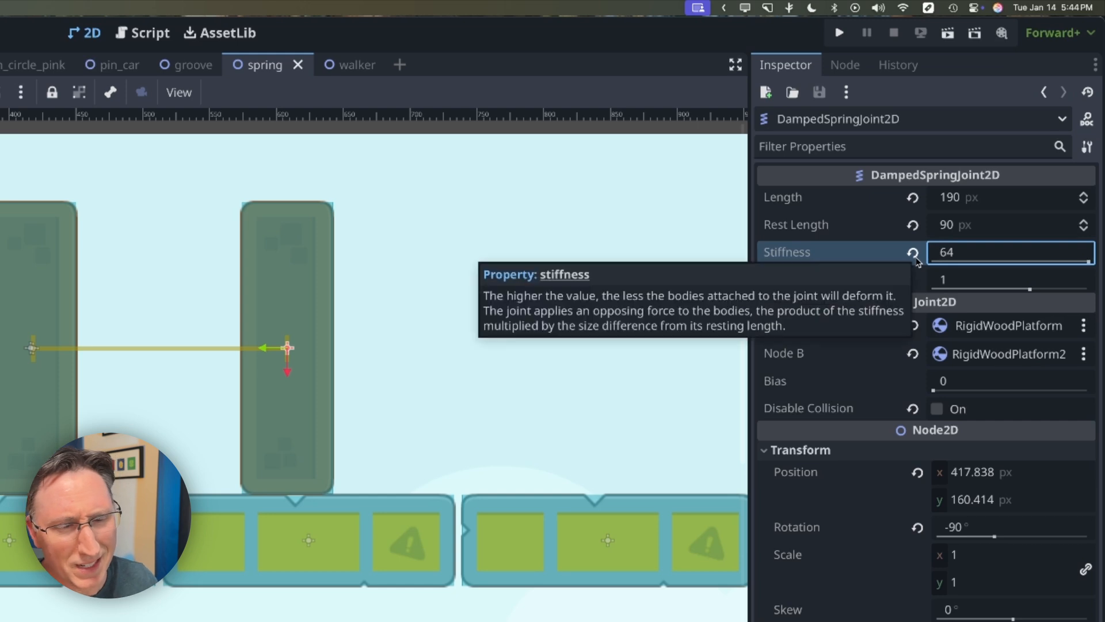
pyautogui.moveTo(774, 243)
pyautogui.write('20')
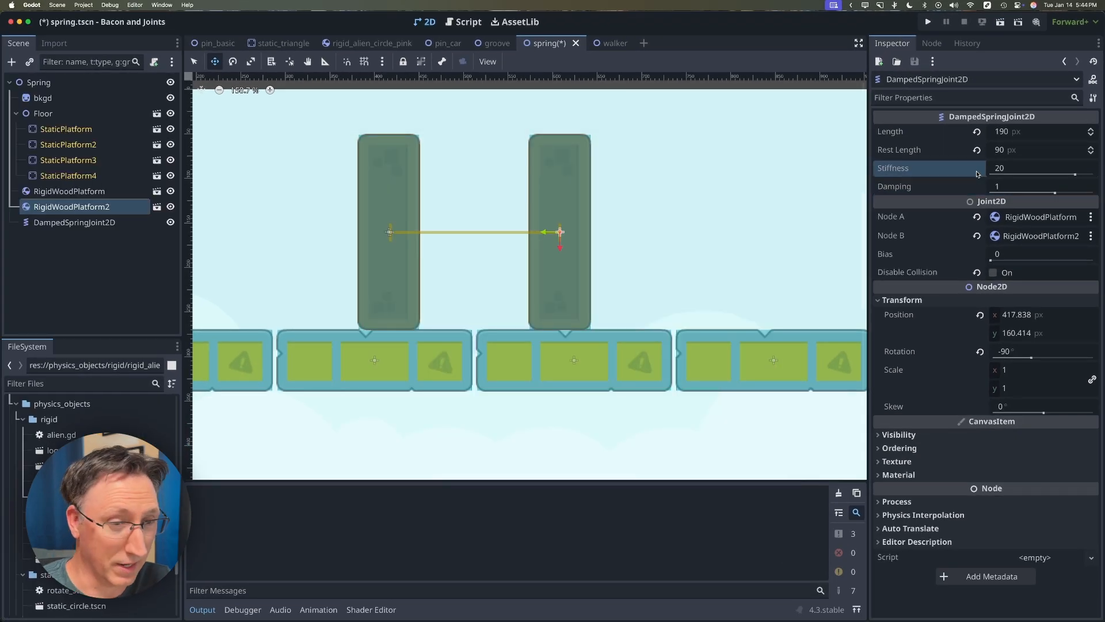
pyautogui.moveTo(951, 172)
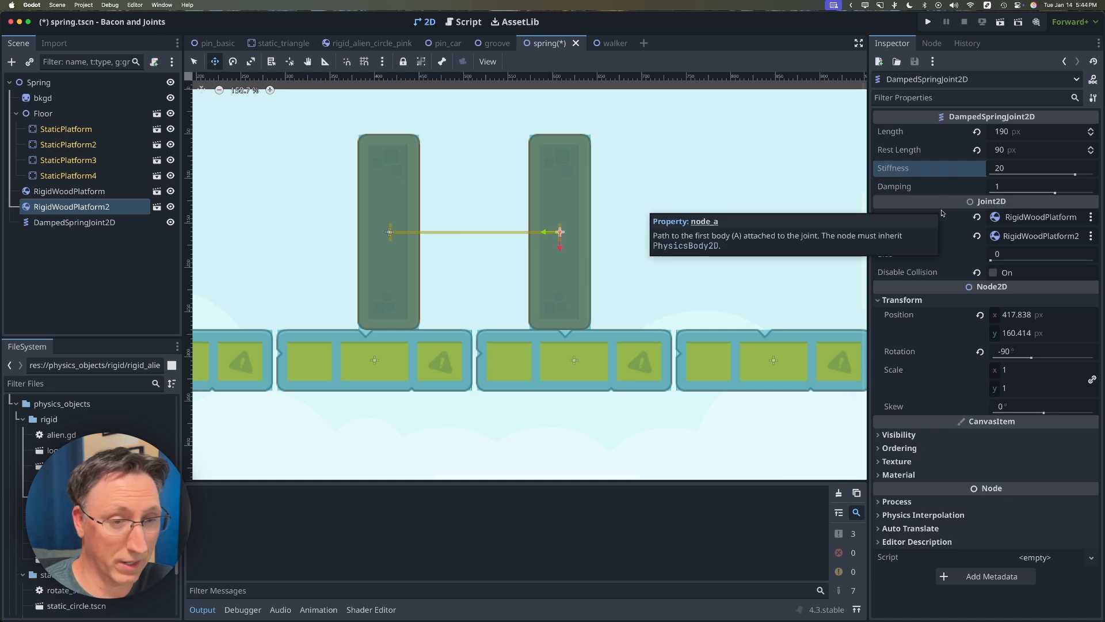
pyautogui.moveTo(848, 201)
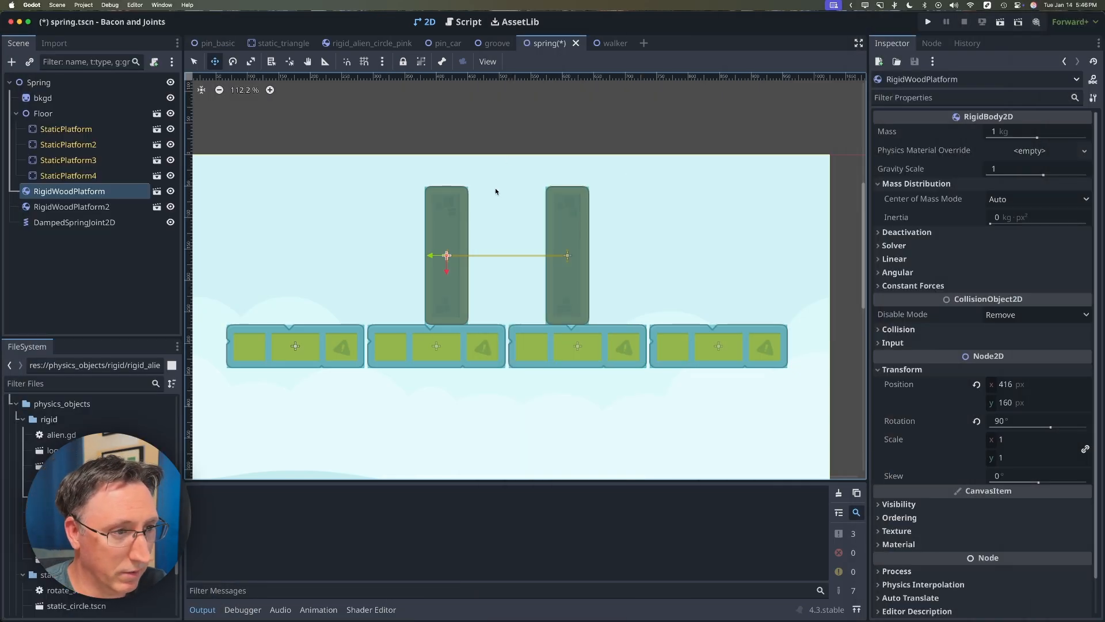
pyautogui.moveTo(515, 215)
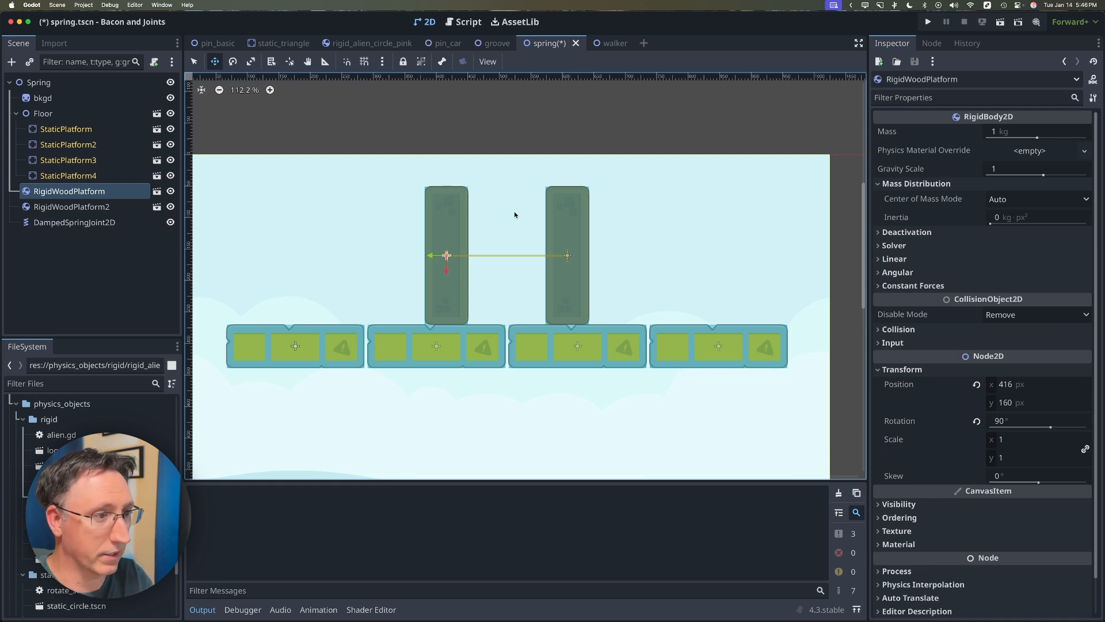
pyautogui.click(74, 222)
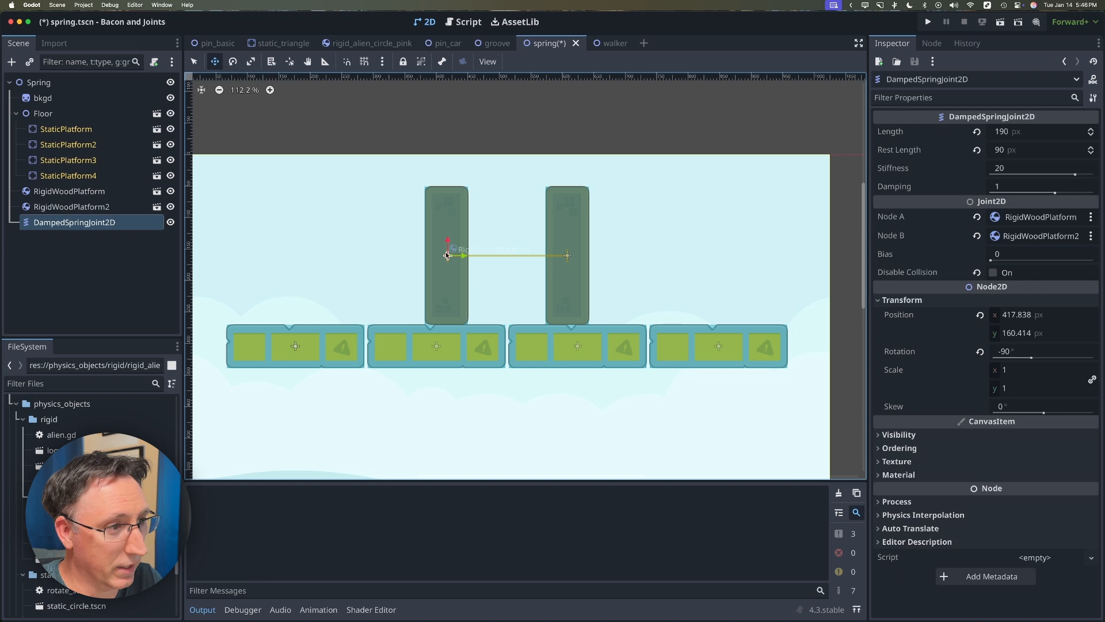
pyautogui.moveTo(447, 255); pyautogui.dragTo(446, 311)
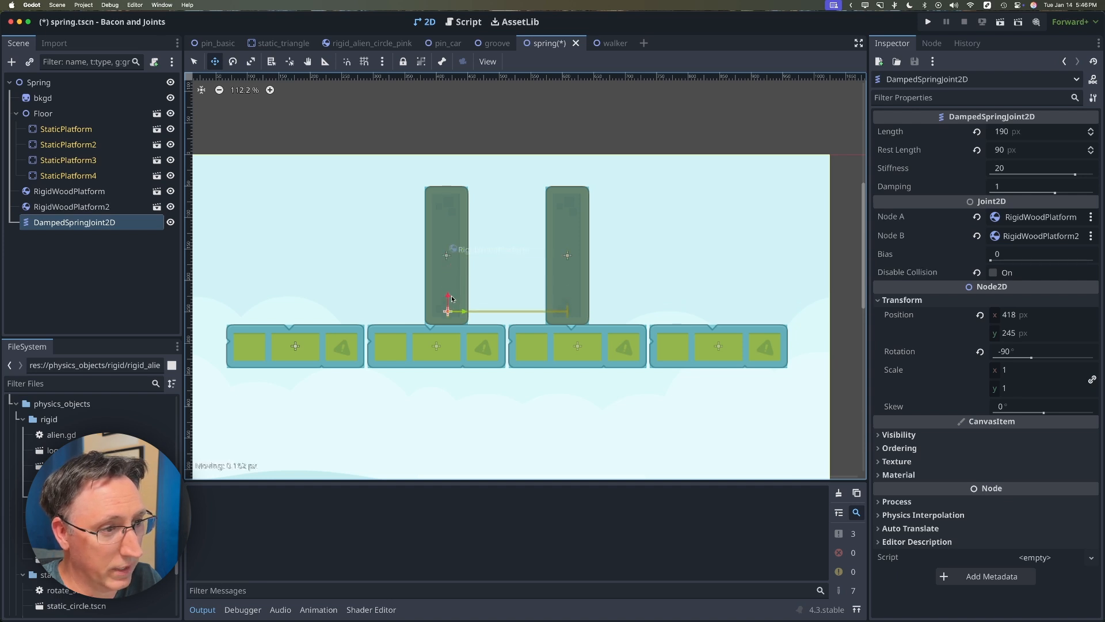
pyautogui.click(927, 22)
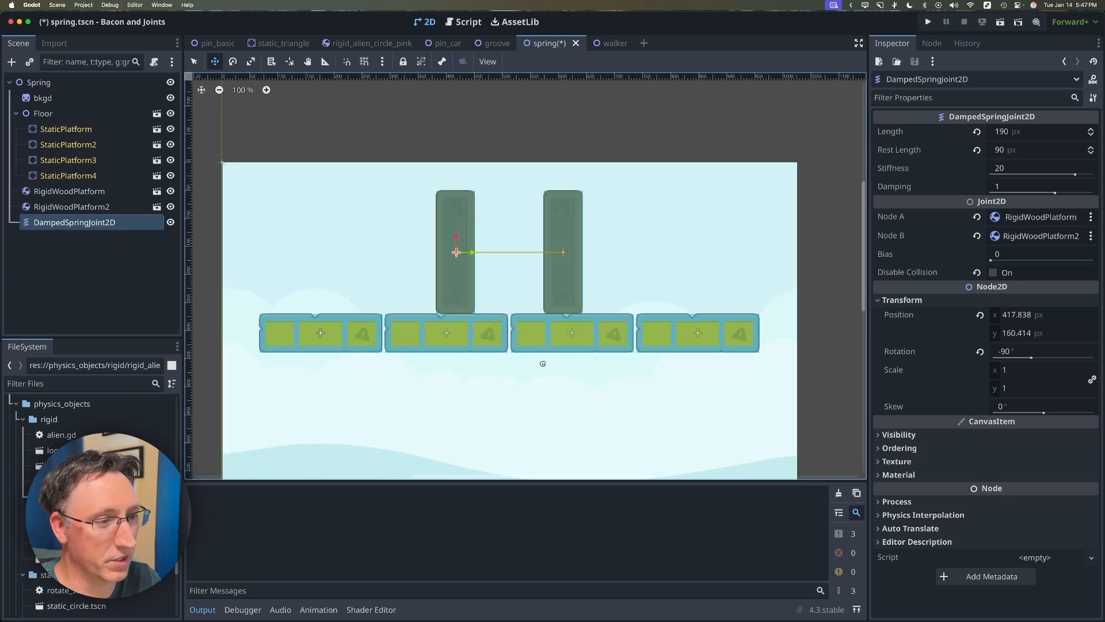
pyautogui.scroll(-3)
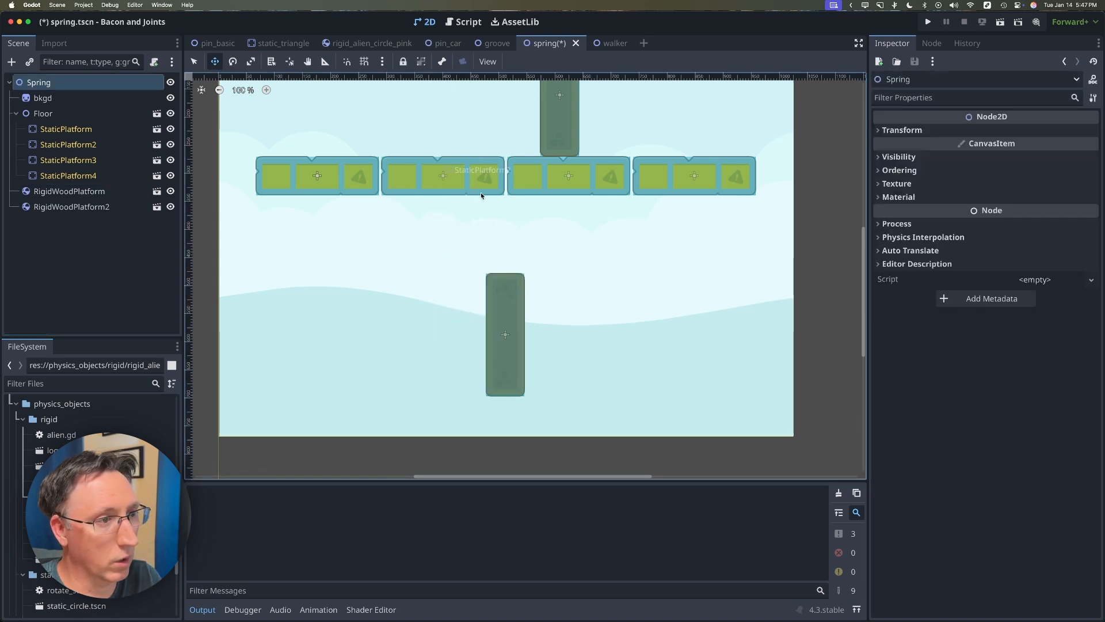
# Add a DampedSpringJoint2D below the floor platforms, enter 150, and run the scene
pyautogui.rightClick(505, 199)
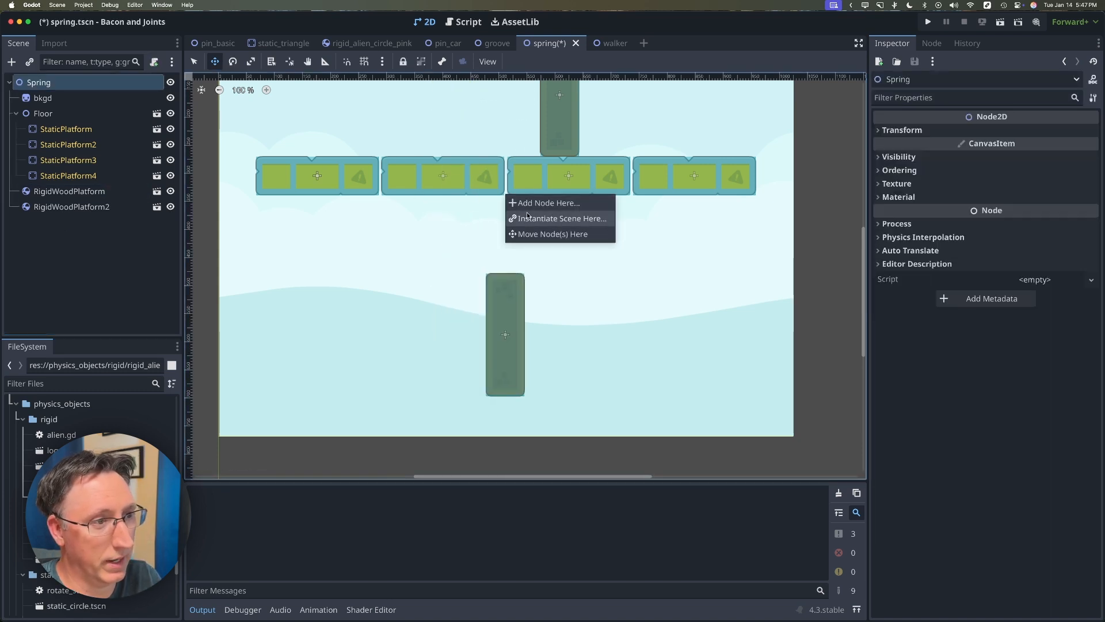
pyautogui.click(549, 204)
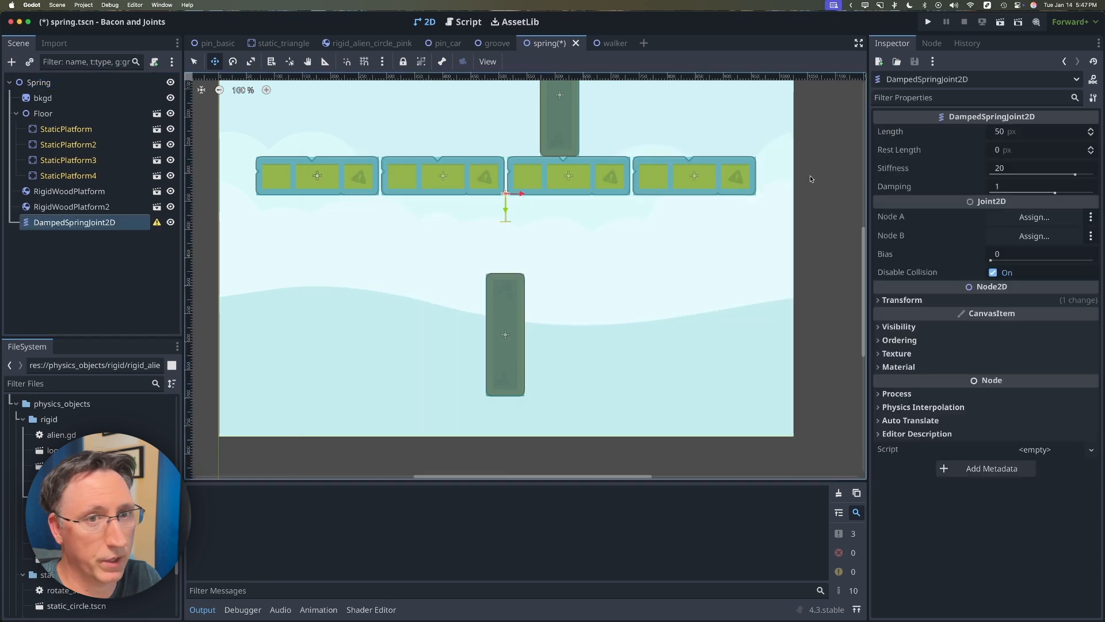
pyautogui.write('150')
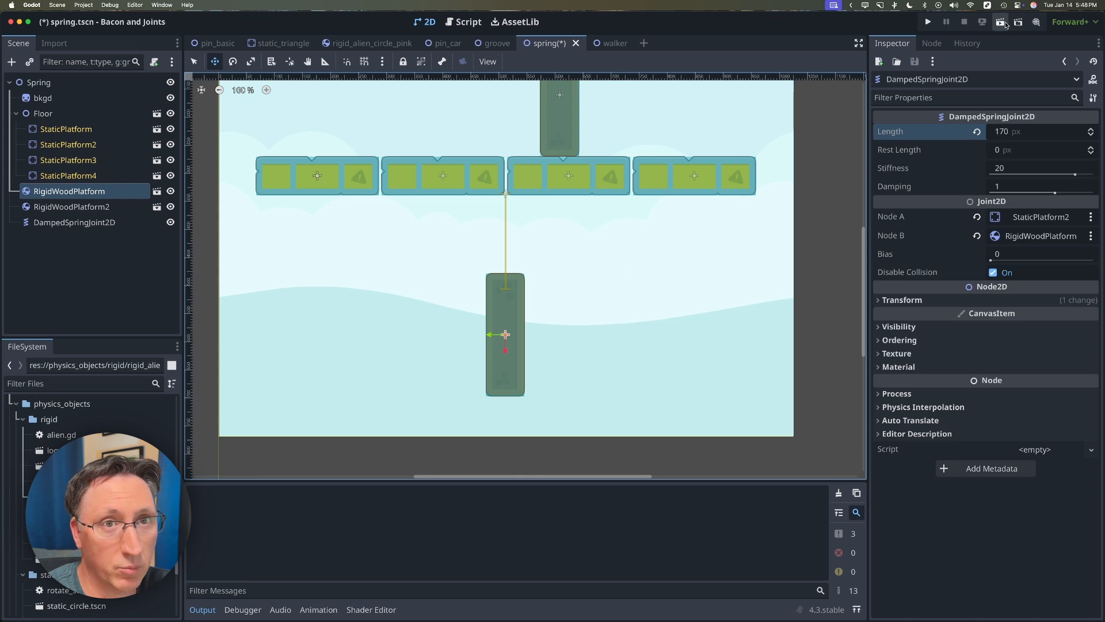
pyautogui.click(927, 22)
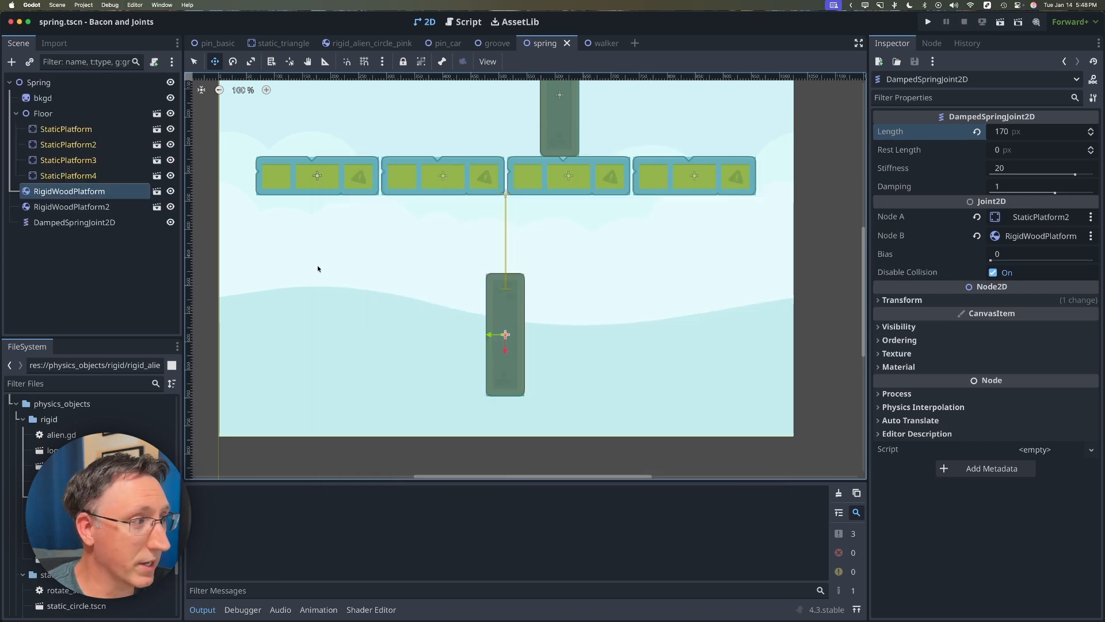
# Set the hanging DampedSpringJoint2D's stiffness to 64
pyautogui.click(74, 223)
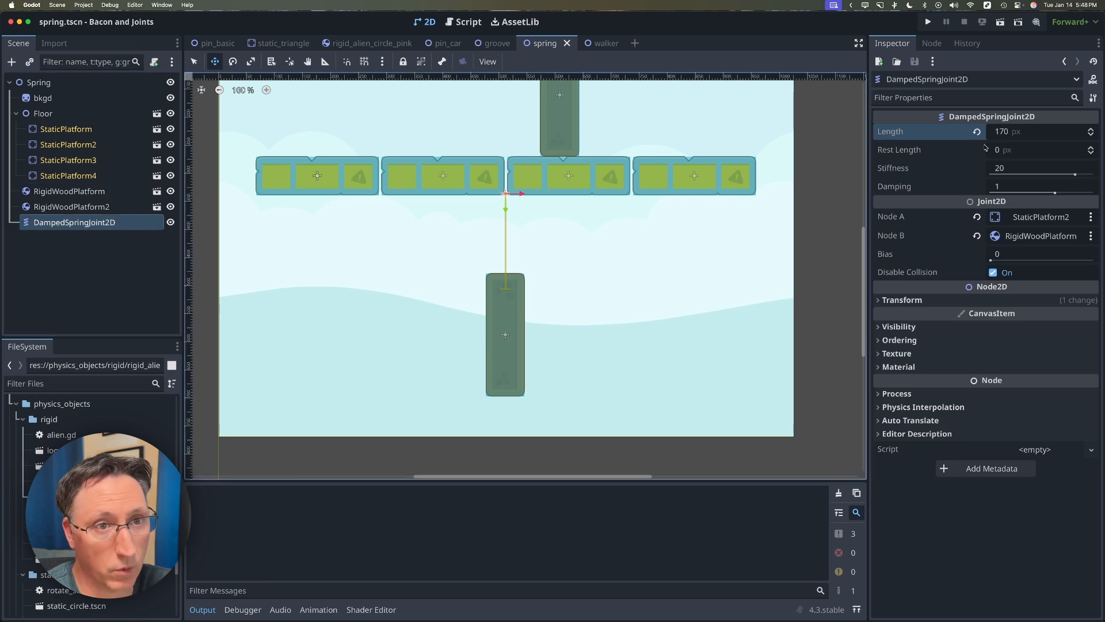
pyautogui.click(1039, 167)
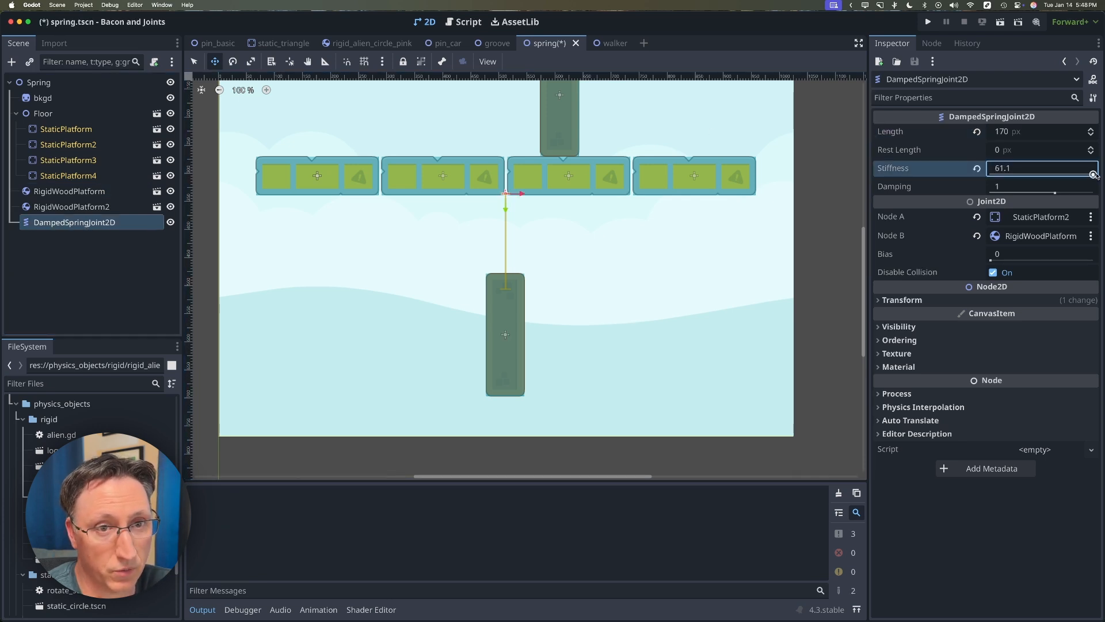
pyautogui.click(927, 22)
pyautogui.write('64')
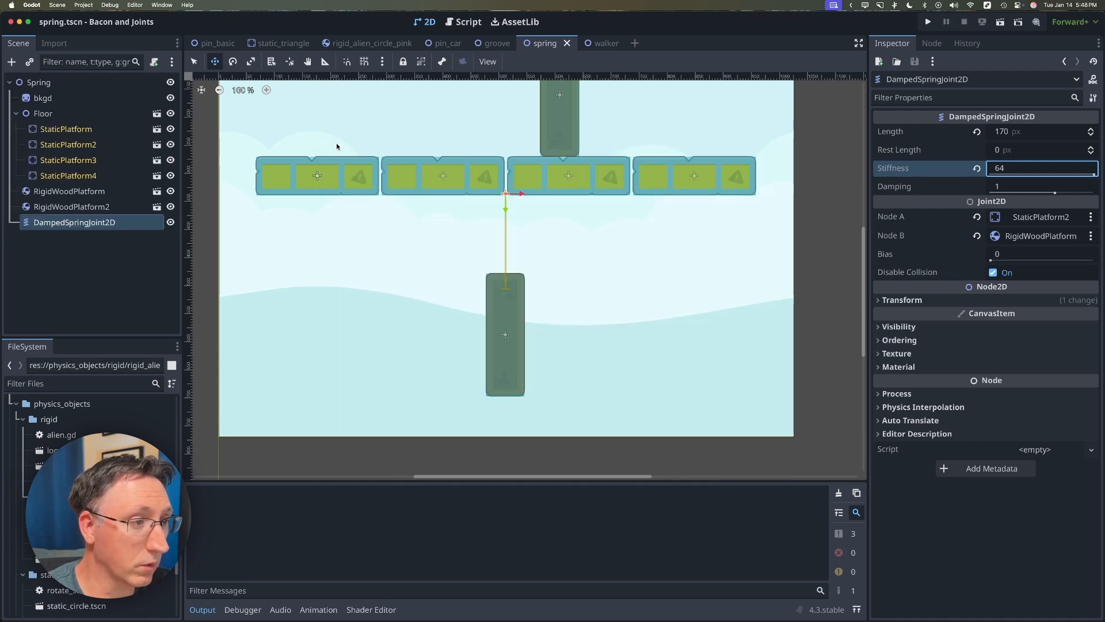
pyautogui.moveTo(242, 200)
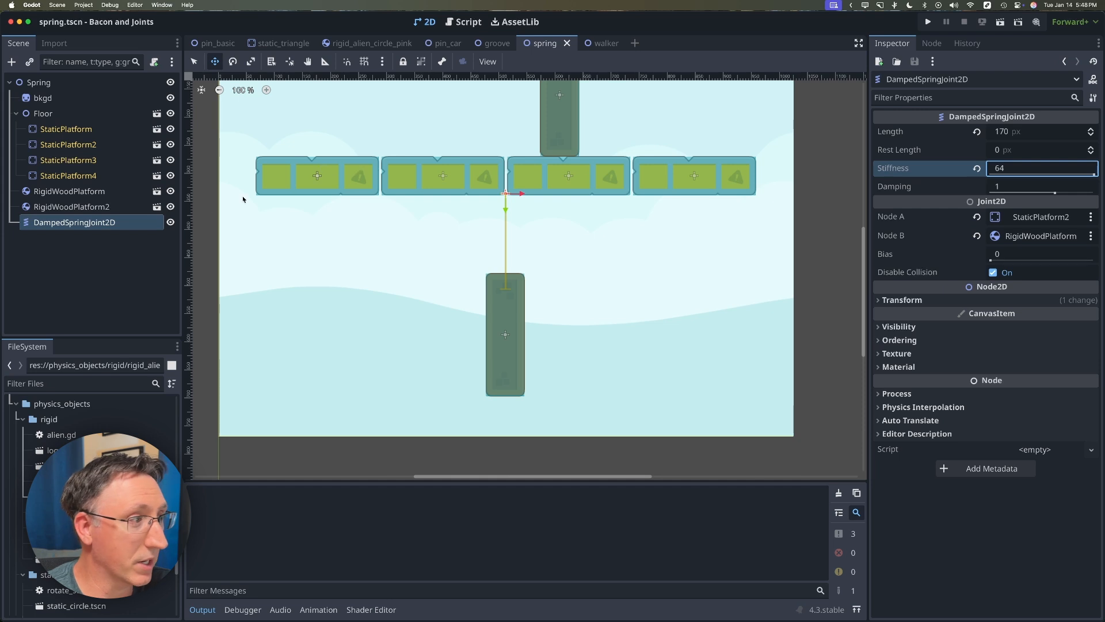
# Give RigidWoodPlatform a mass of 10 and run the scene
pyautogui.click(69, 191)
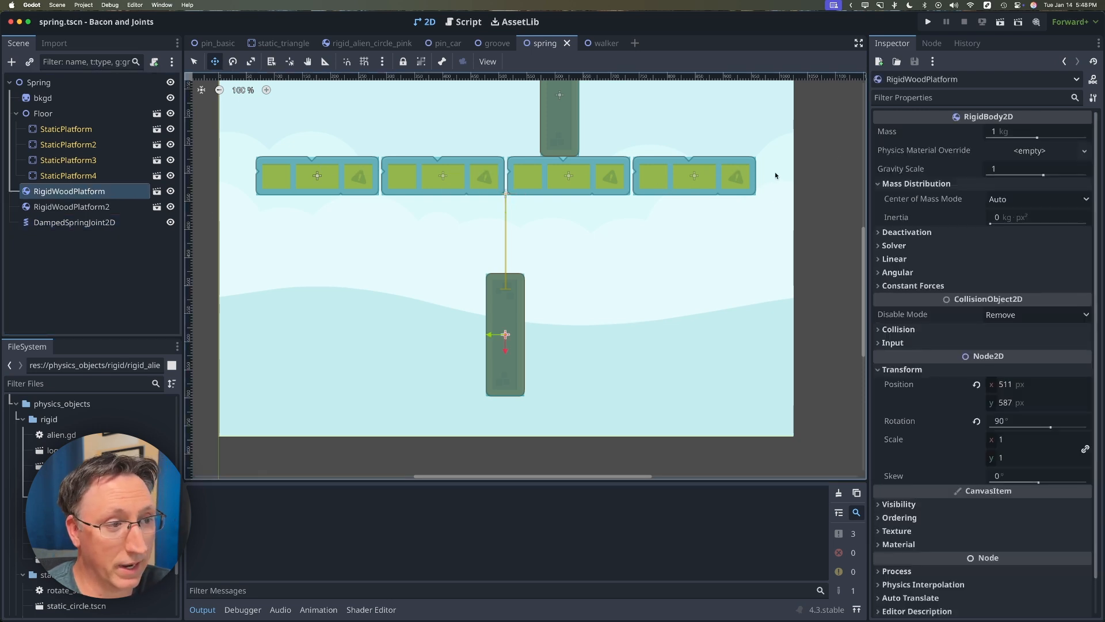
pyautogui.click(1032, 131)
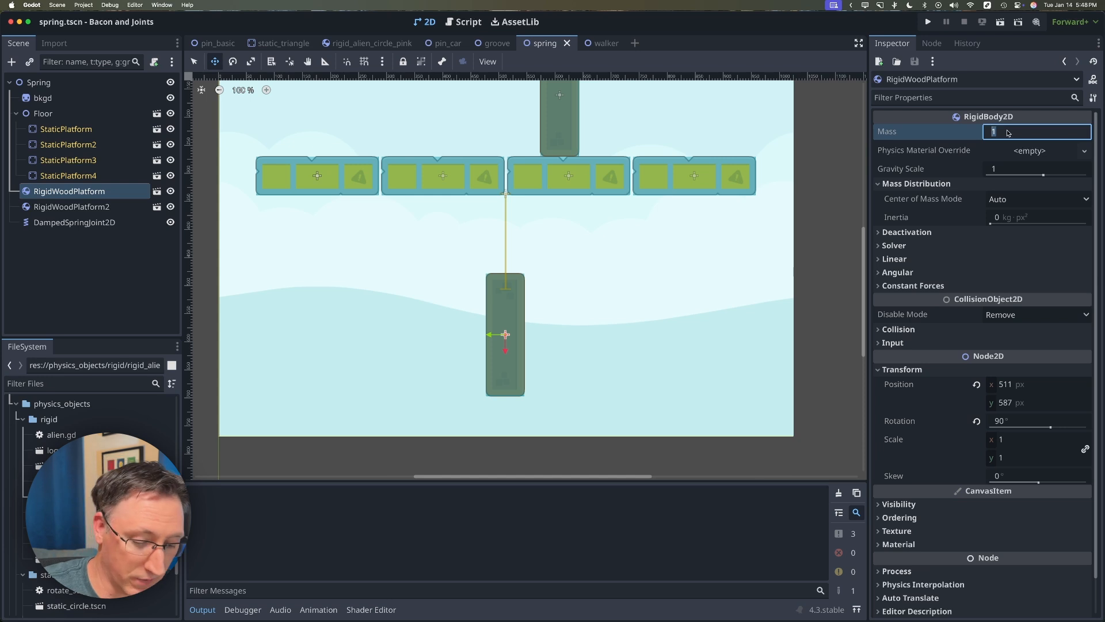
pyautogui.write('10 kg')
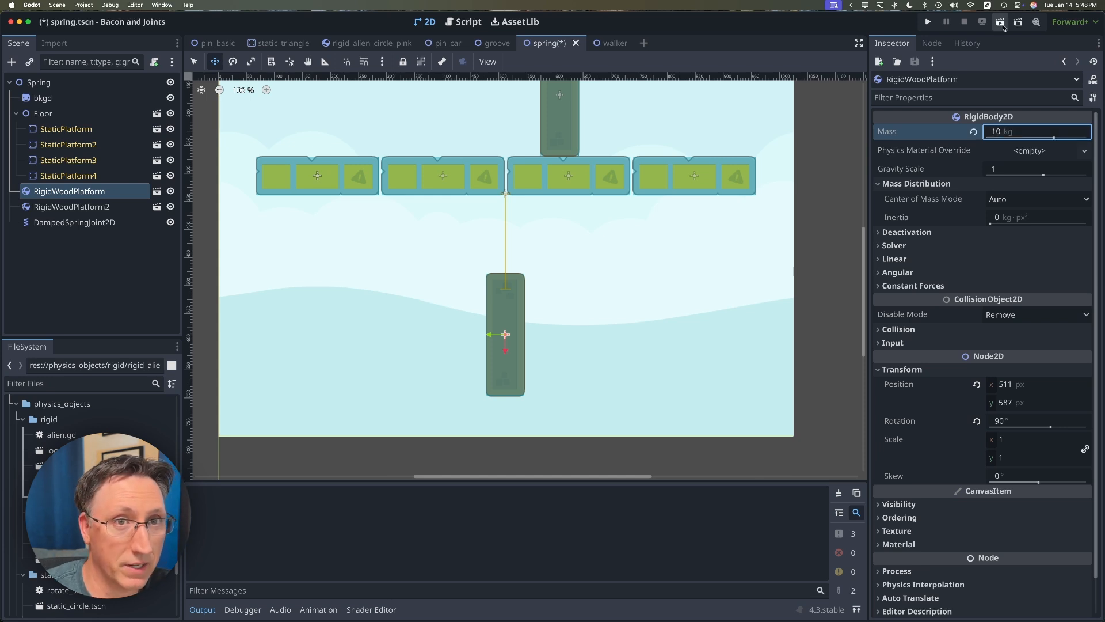
pyautogui.click(927, 21)
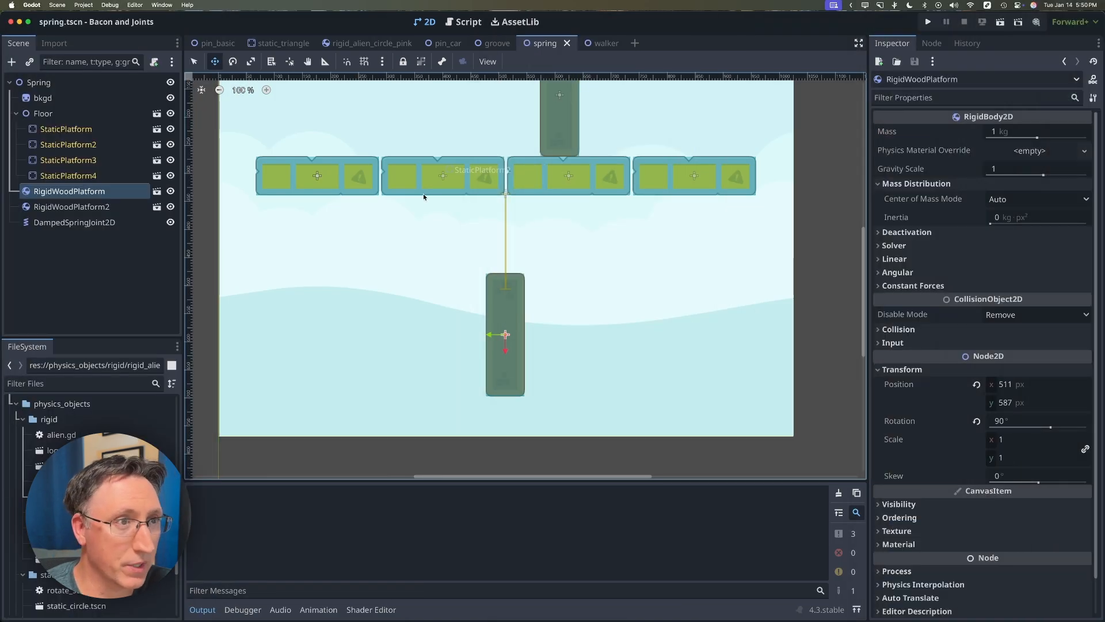
# Switch to the walker scene and run it in a debug window
pyautogui.click(591, 44)
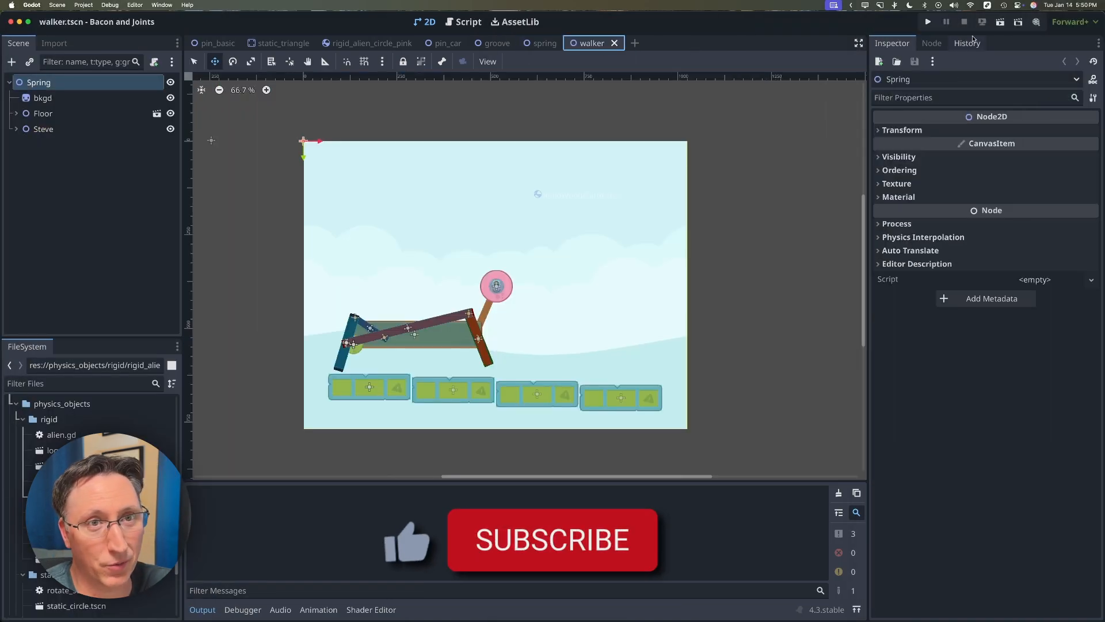
pyautogui.click(928, 22)
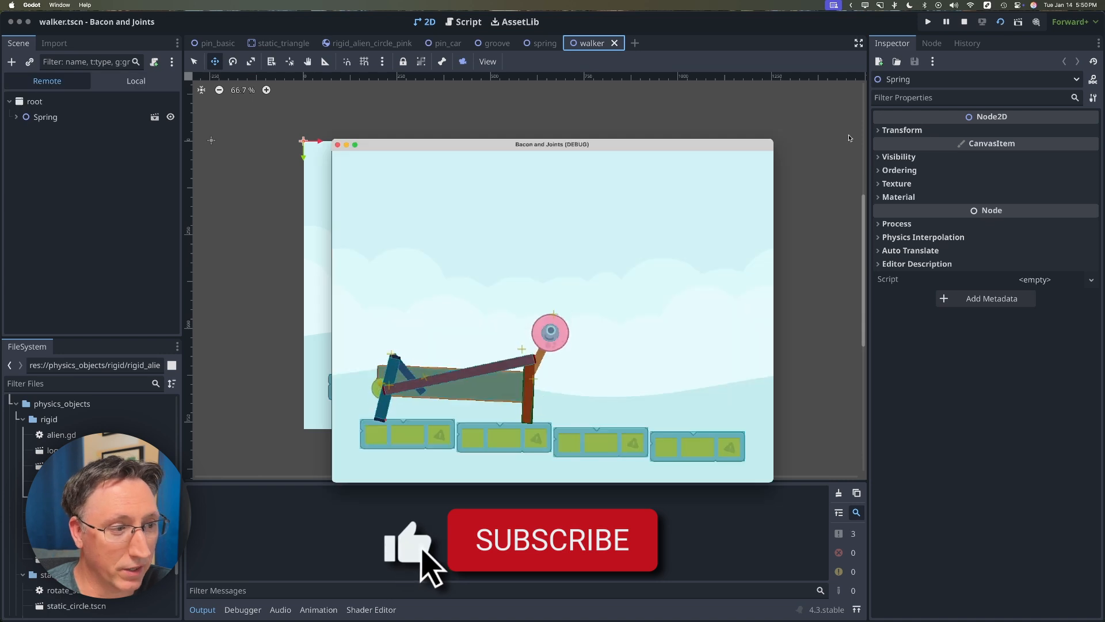
pyautogui.click(552, 539)
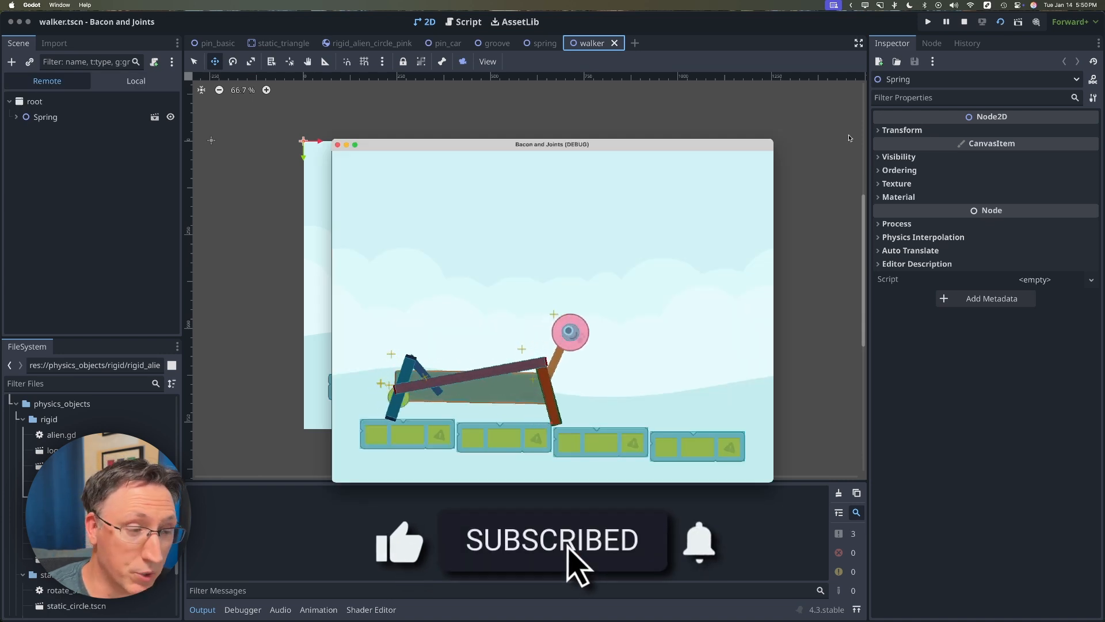